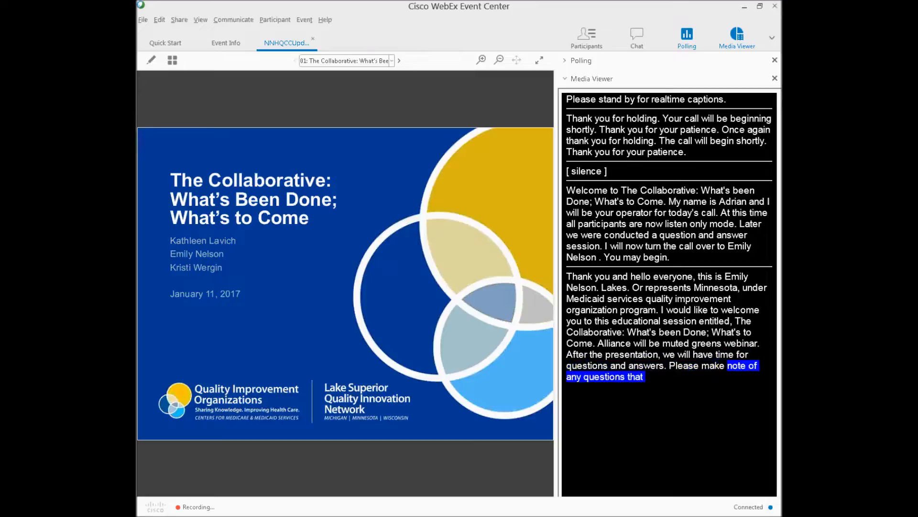
Advance the shared deck past the title slide toward slide 3, Change Package
click(399, 60)
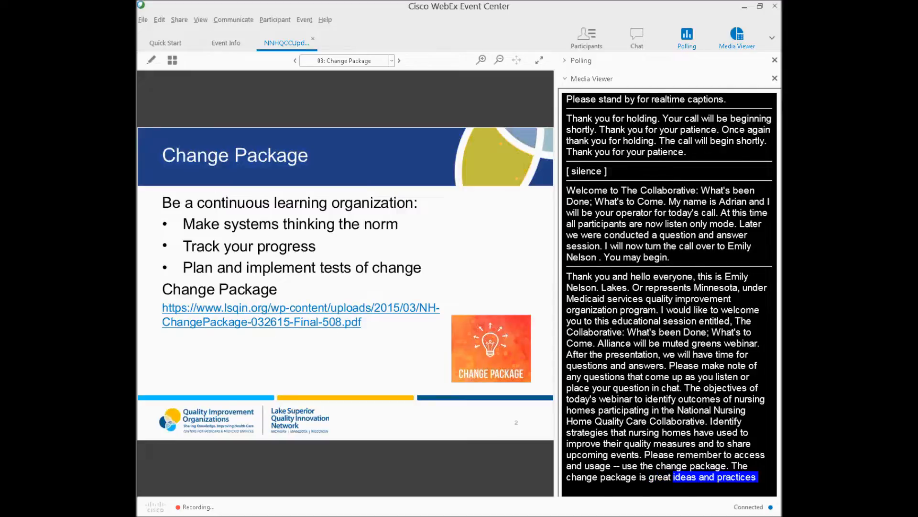
Step through the Lake Superior QIN participation and Residents Affected slides to Complete a QAPI Self-Assessment
click(398, 61)
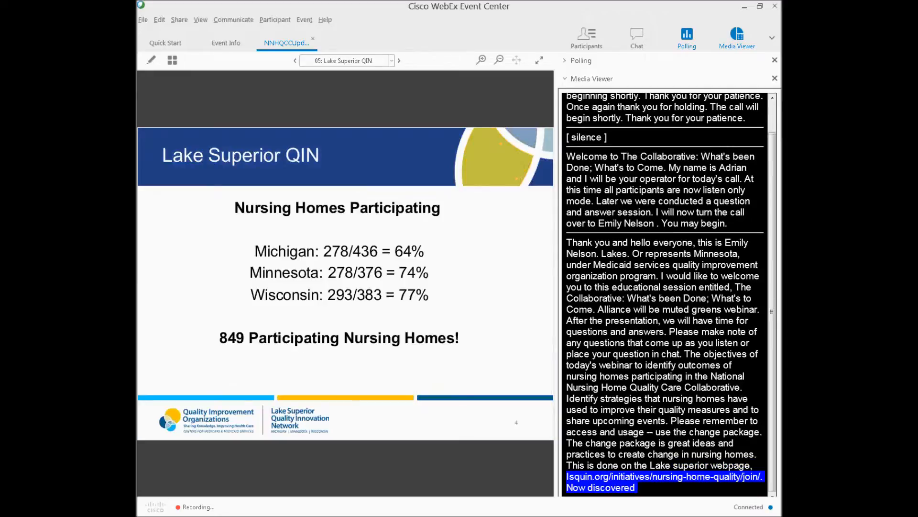
scroll(down, 3)
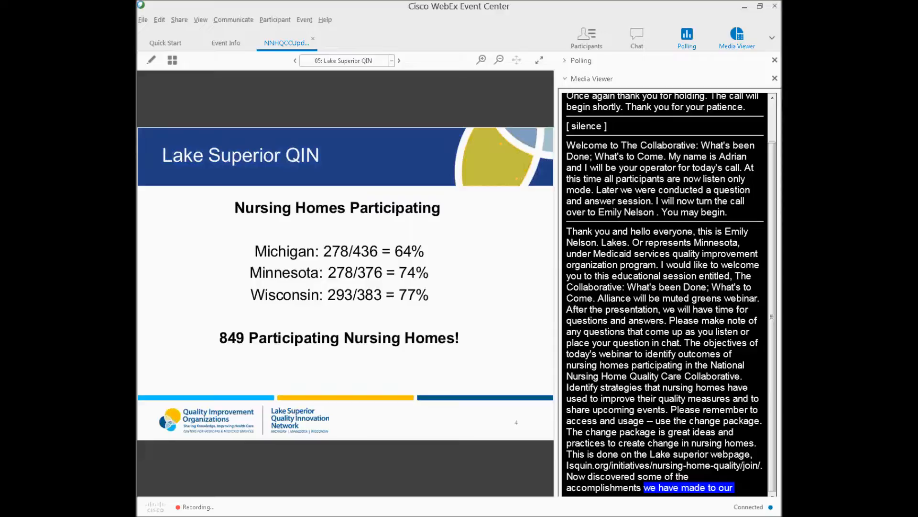
scroll(down, 3)
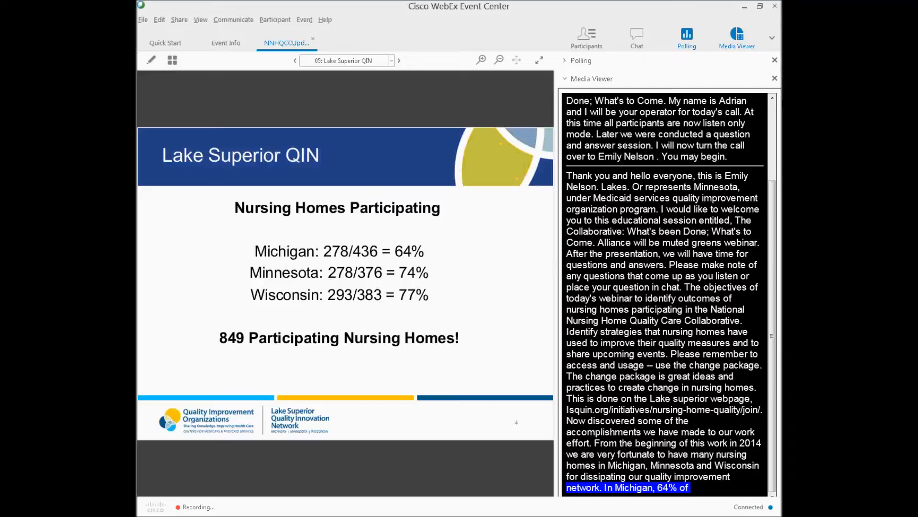
click(399, 60)
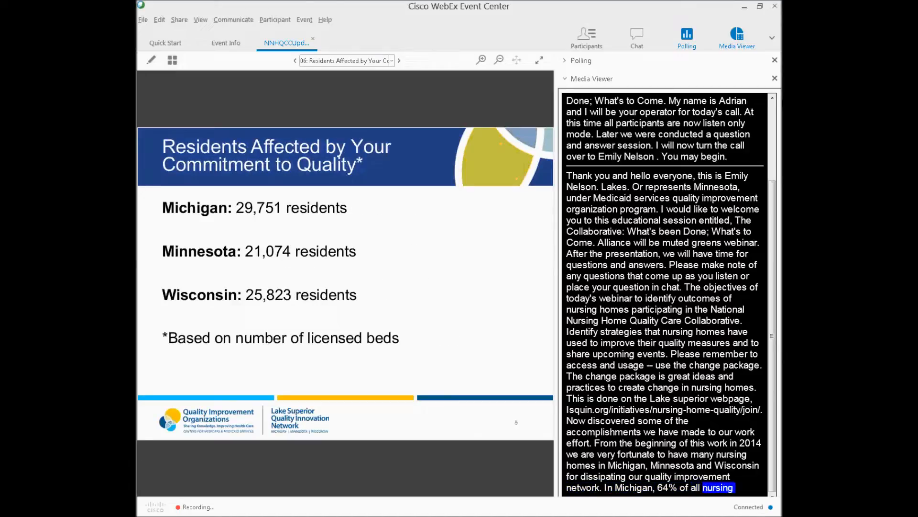
scroll(down, 3)
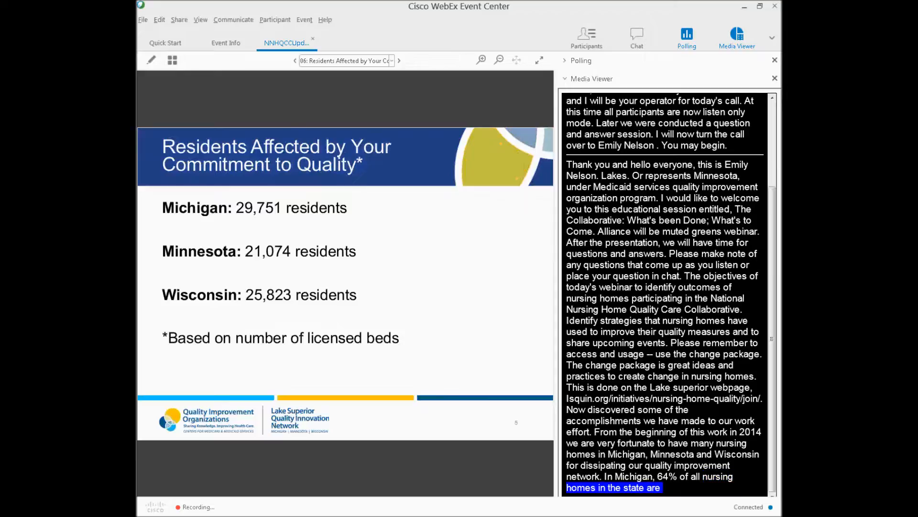
scroll(down, 3)
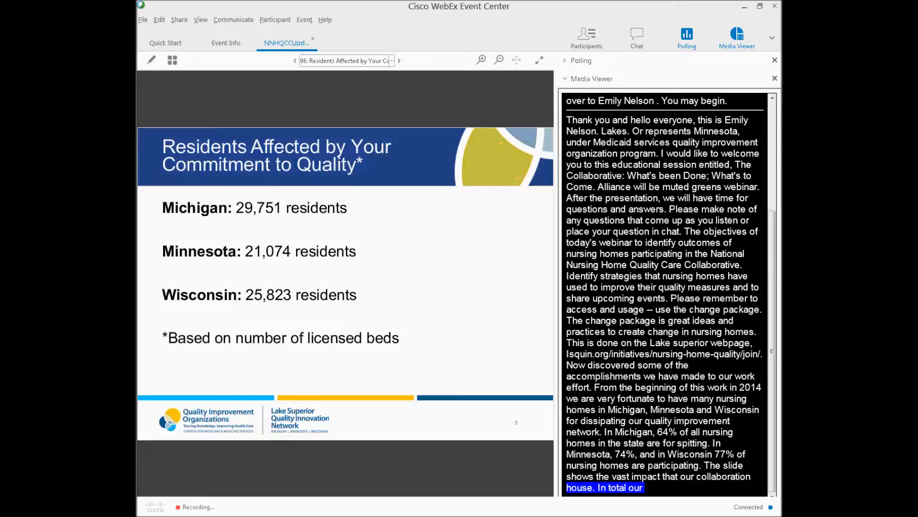
click(399, 60)
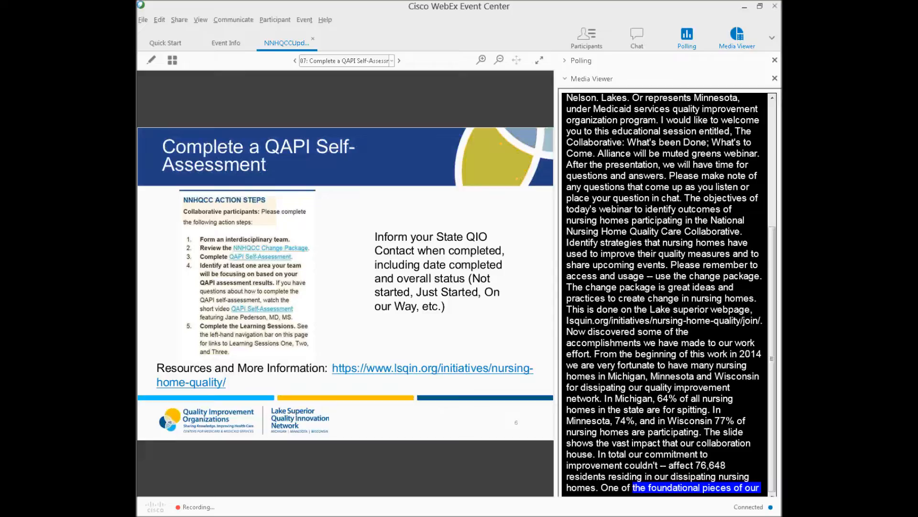
Show the Nursing Homes Completing the QAPI Self-Assessment counts slide ahead of Composite Scores
scroll(down, 3)
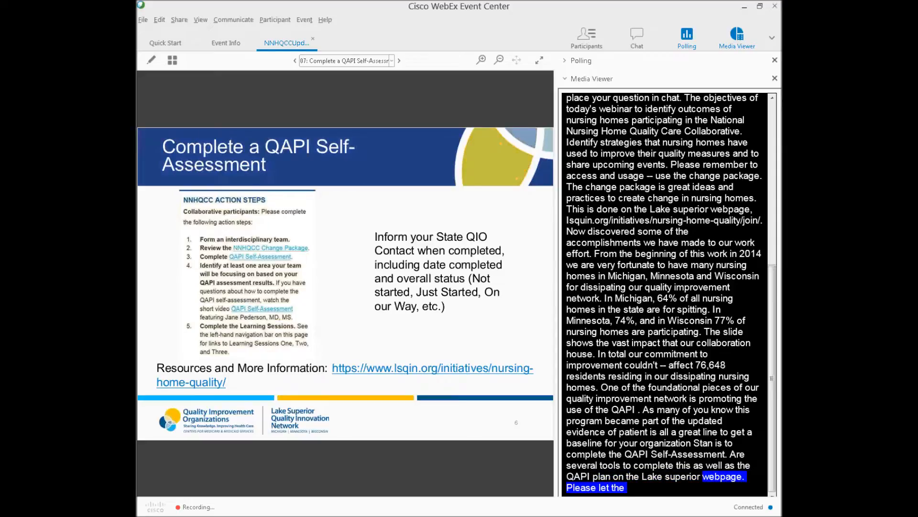
click(398, 61)
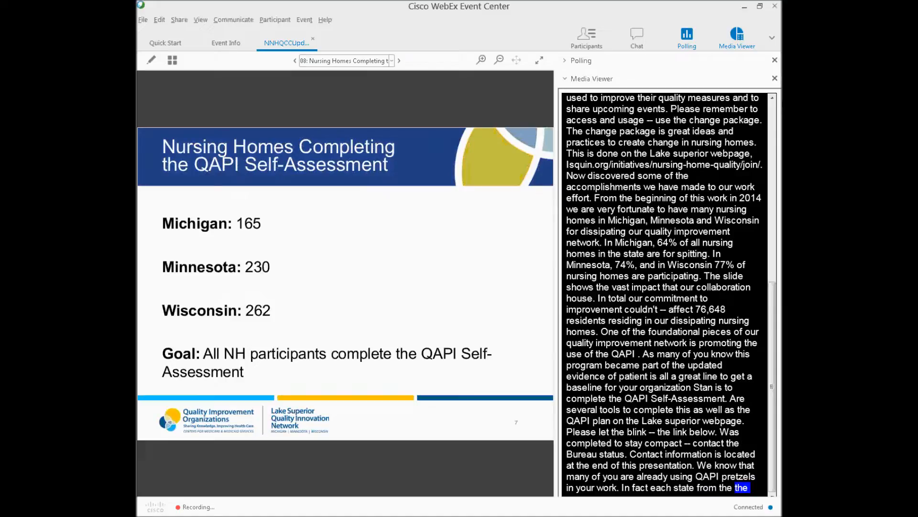
scroll(down, 3)
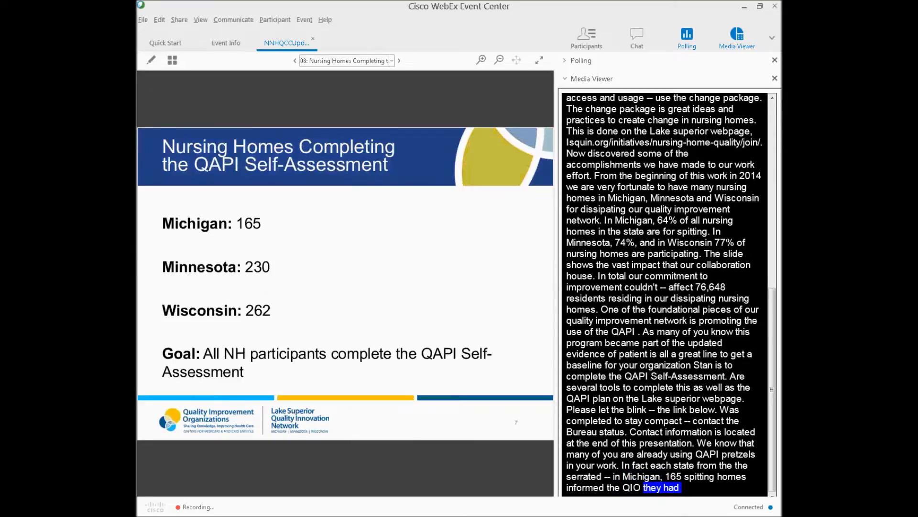
scroll(down, 3)
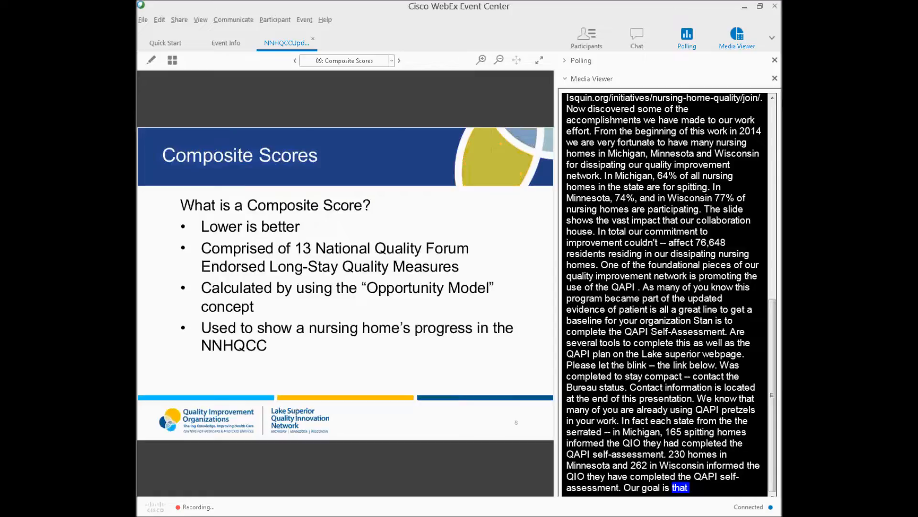
Advance through the sample composite score report and 6.00-or-less slides to the Polling Question slide
scroll(down, 3)
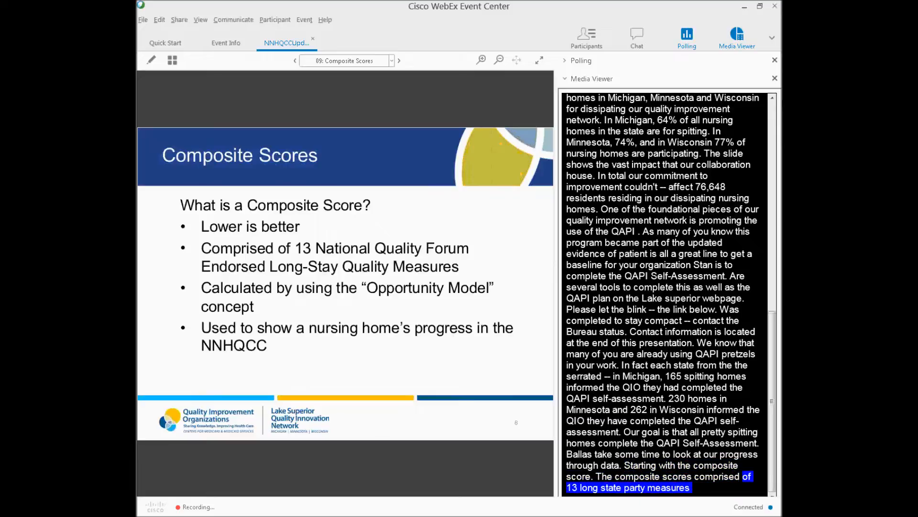
click(398, 61)
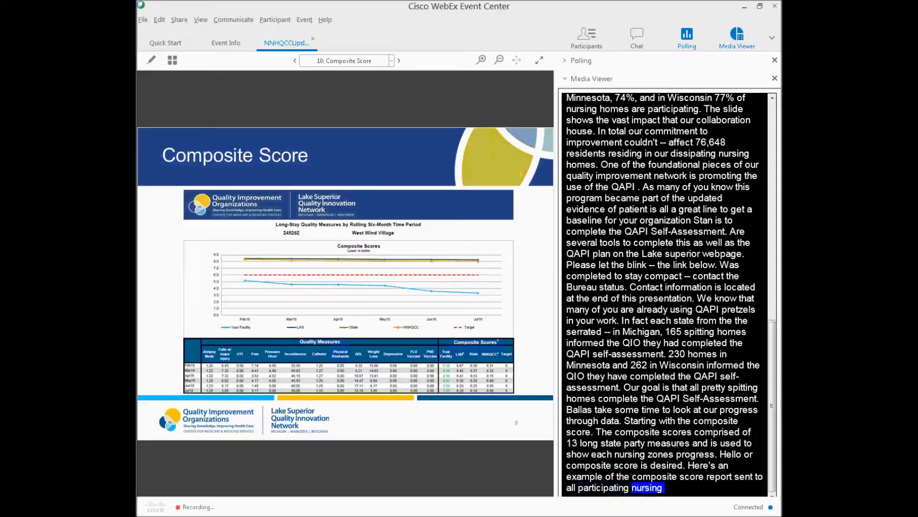
scroll(down, 3)
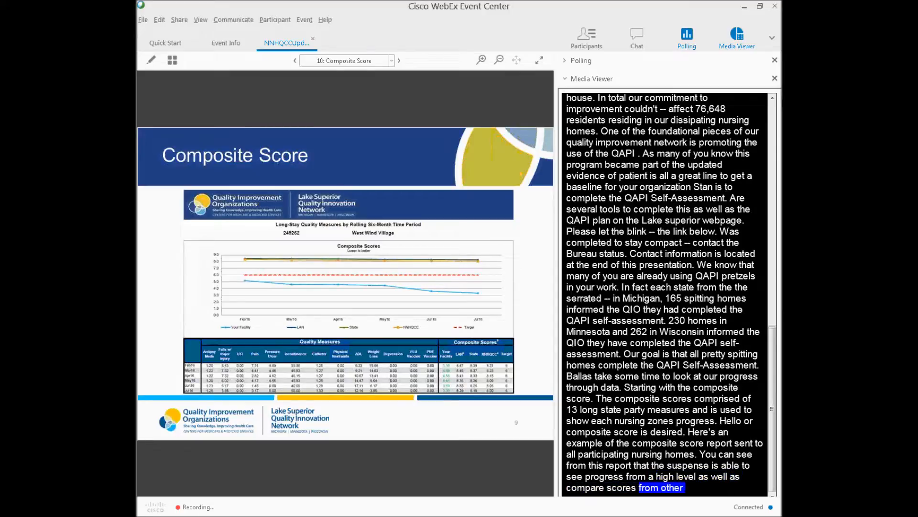
click(399, 60)
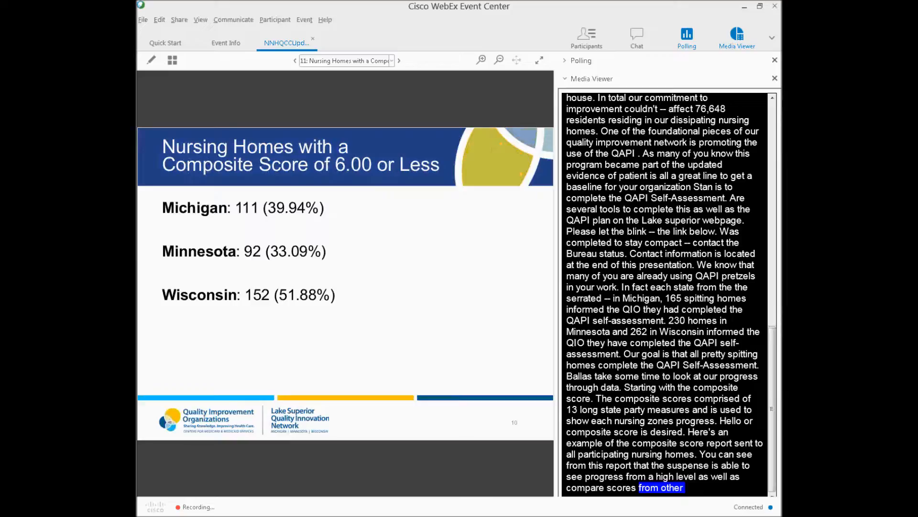
scroll(down, 3)
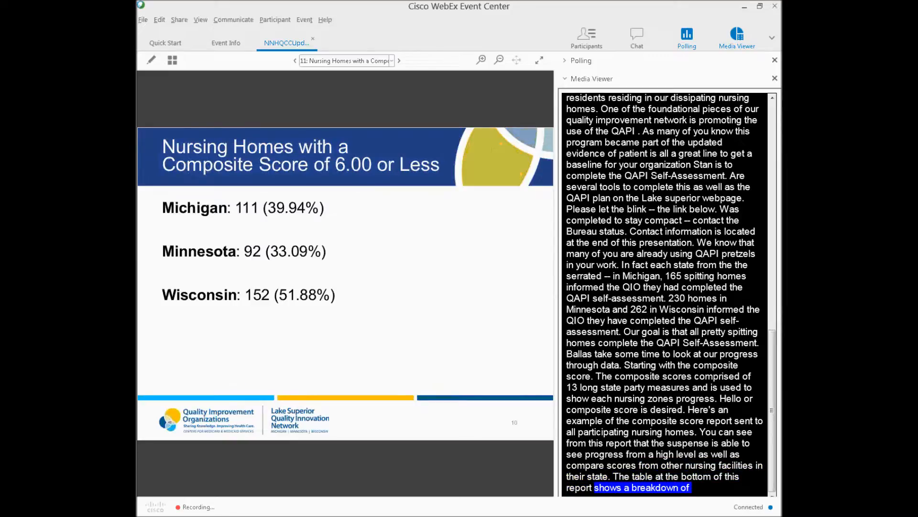
scroll(down, 3)
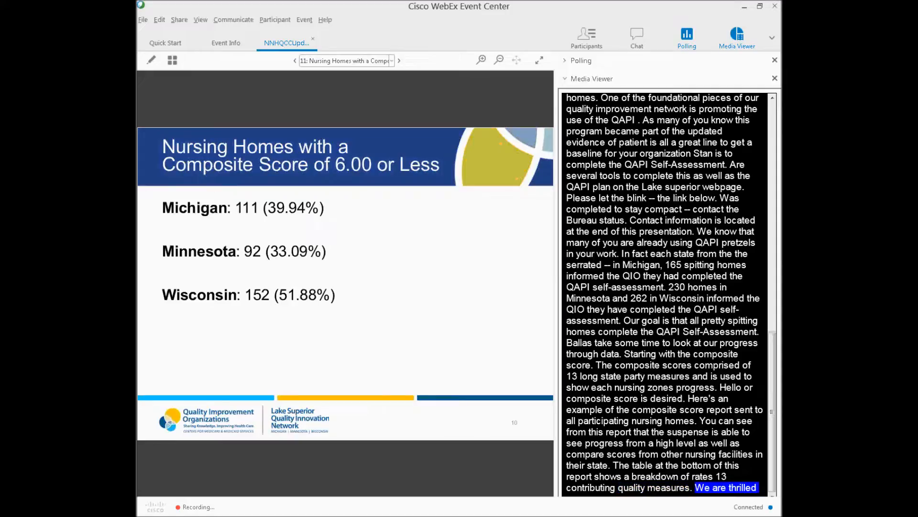
scroll(down, 3)
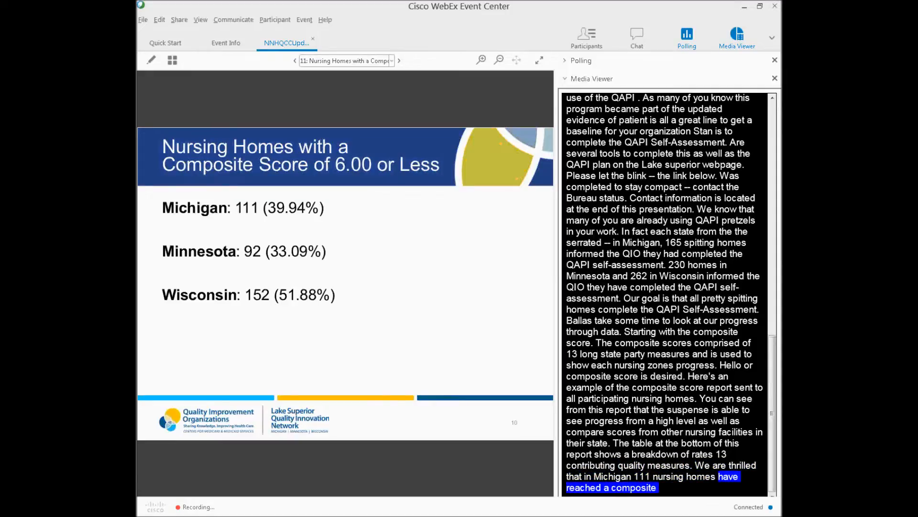
scroll(down, 3)
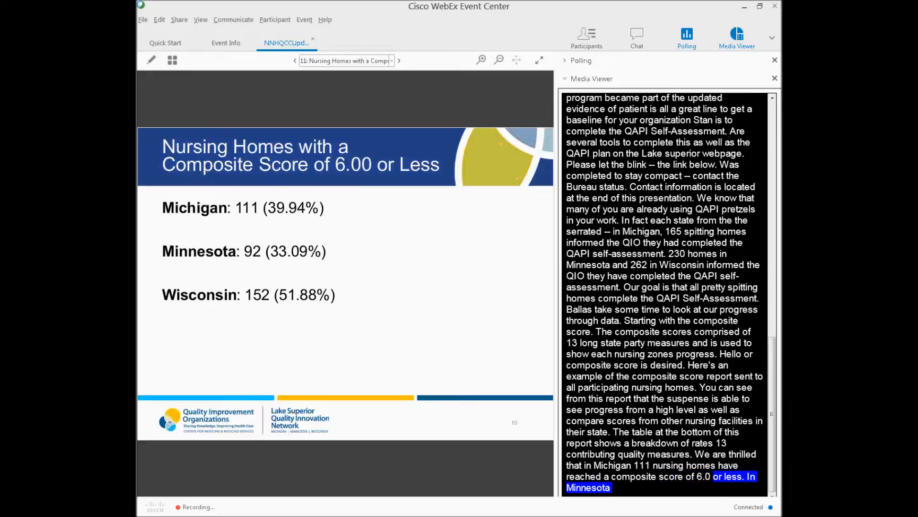
click(399, 60)
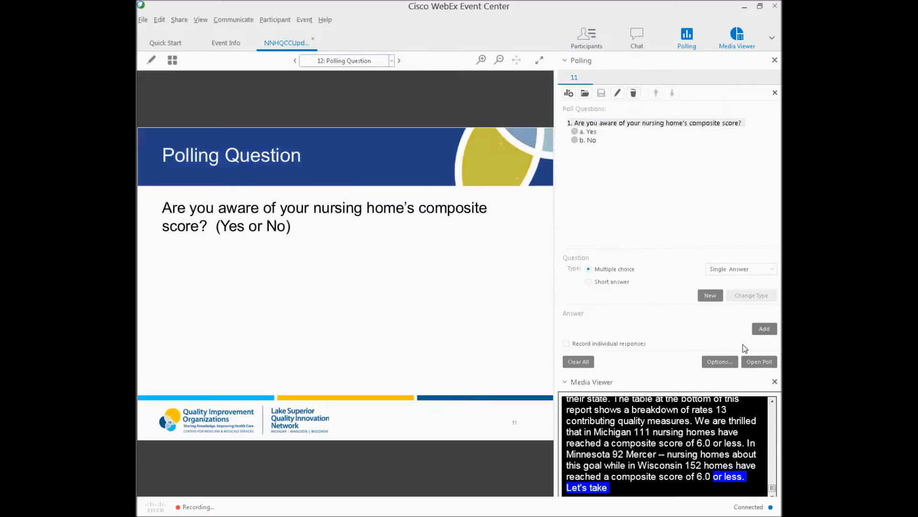
Open the composite-score awareness poll, close it to collect responses, then show Quality Measure Improvement
click(759, 361)
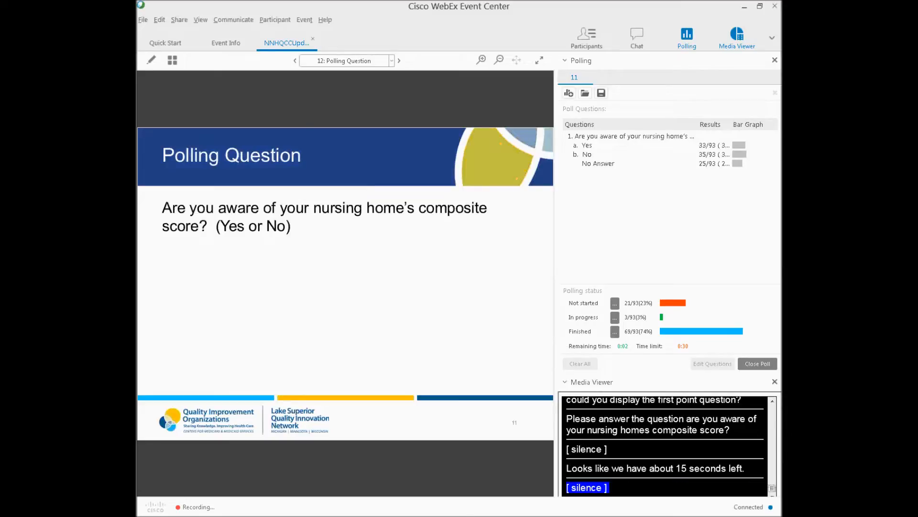
click(757, 364)
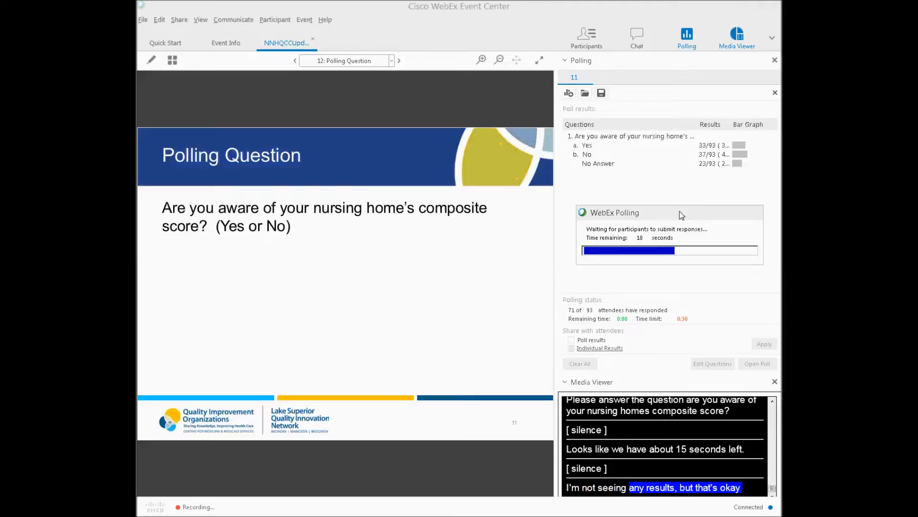
click(399, 61)
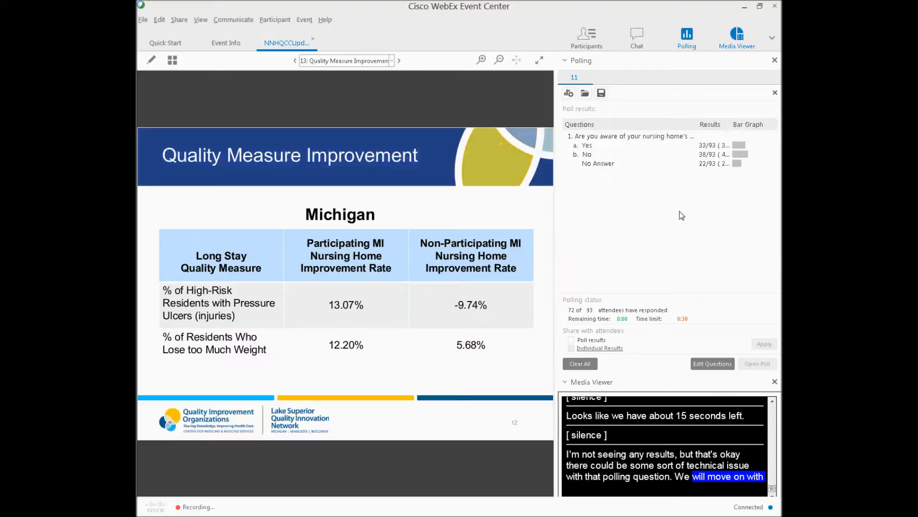
Hide the poll results for full captions and advance from Michigan to the Minnesota quality measure slide
click(571, 340)
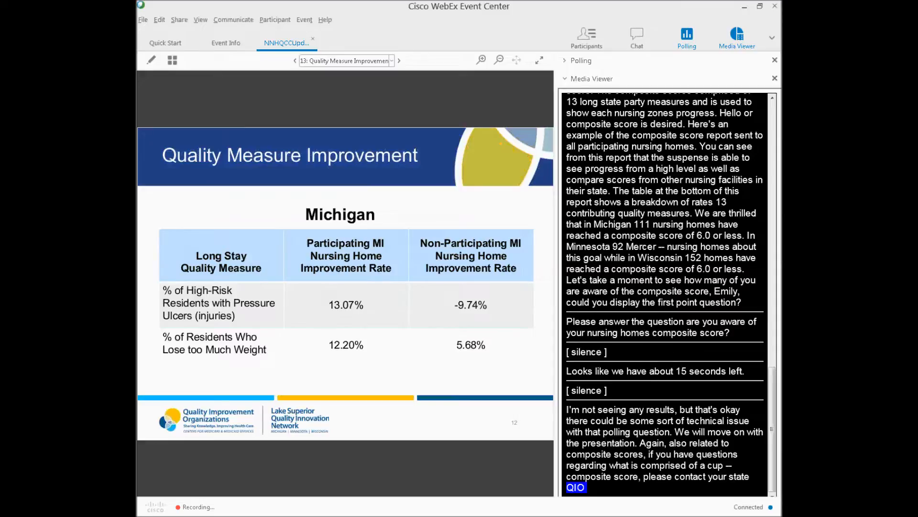
scroll(down, 3)
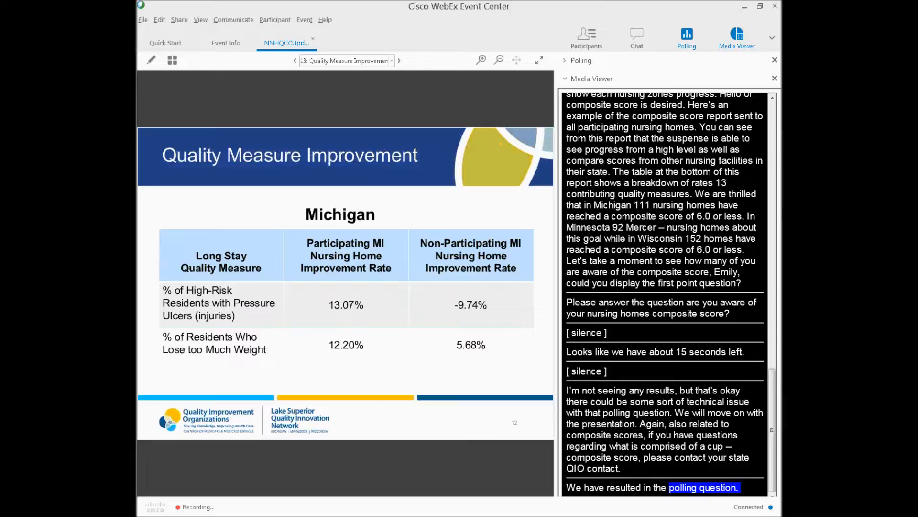
scroll(down, 3)
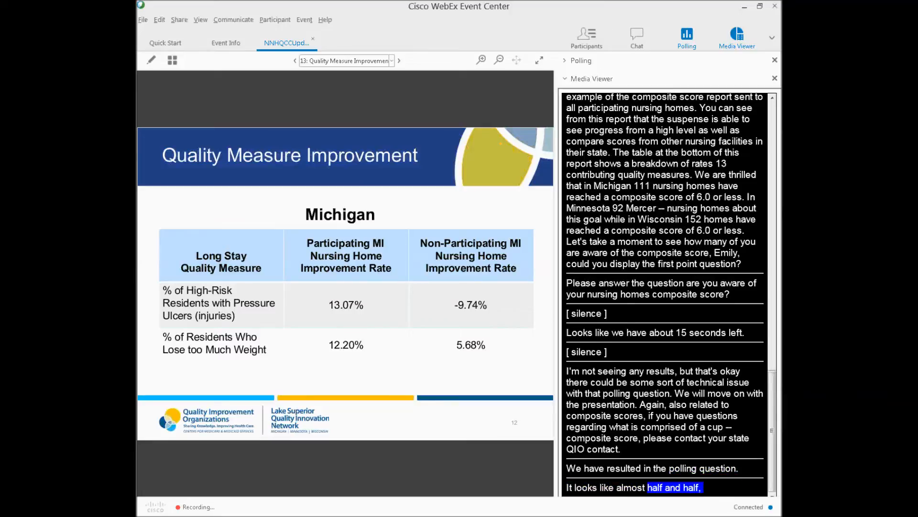
scroll(down, 3)
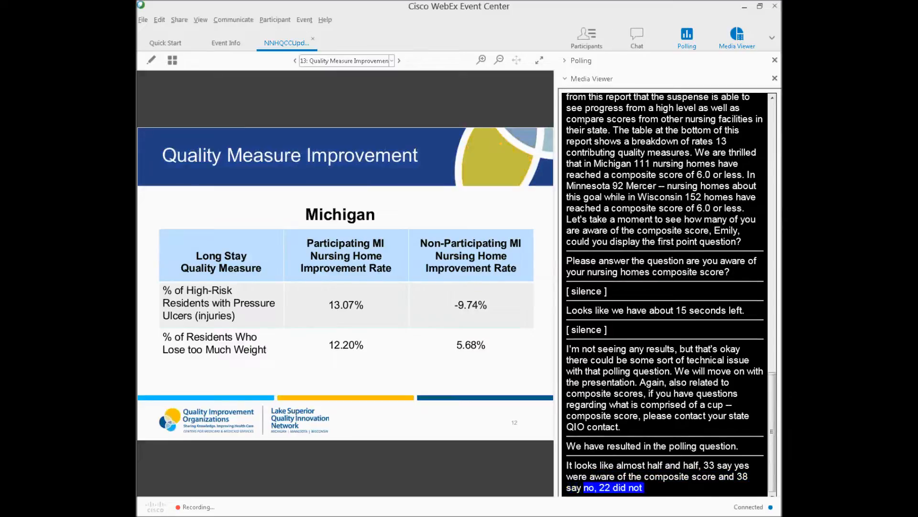
scroll(down, 3)
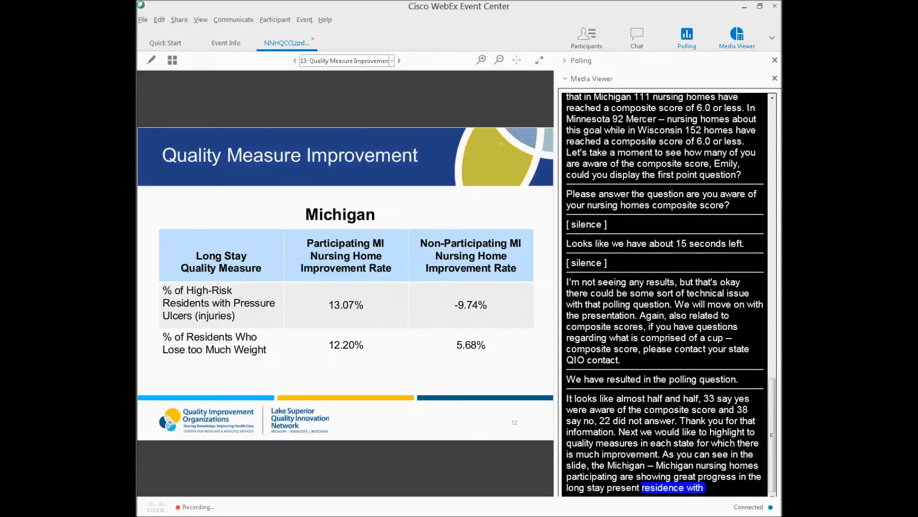
scroll(down, 3)
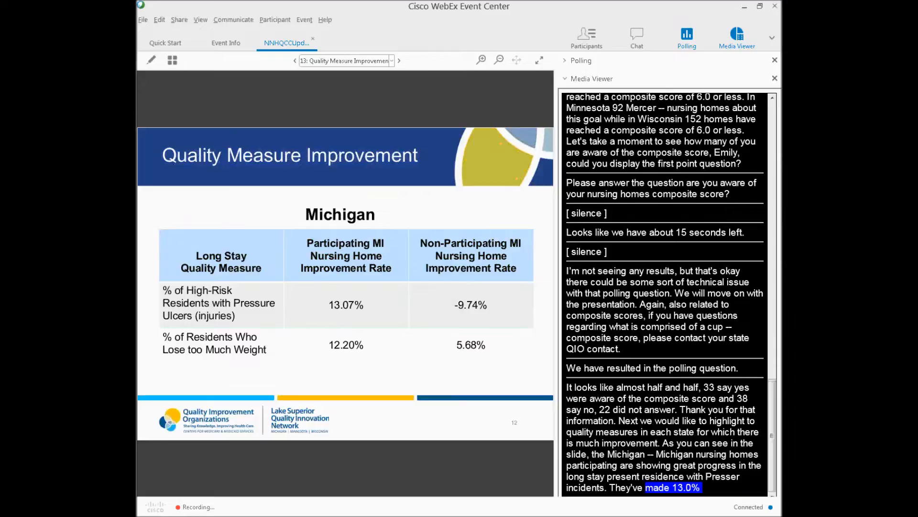
scroll(down, 3)
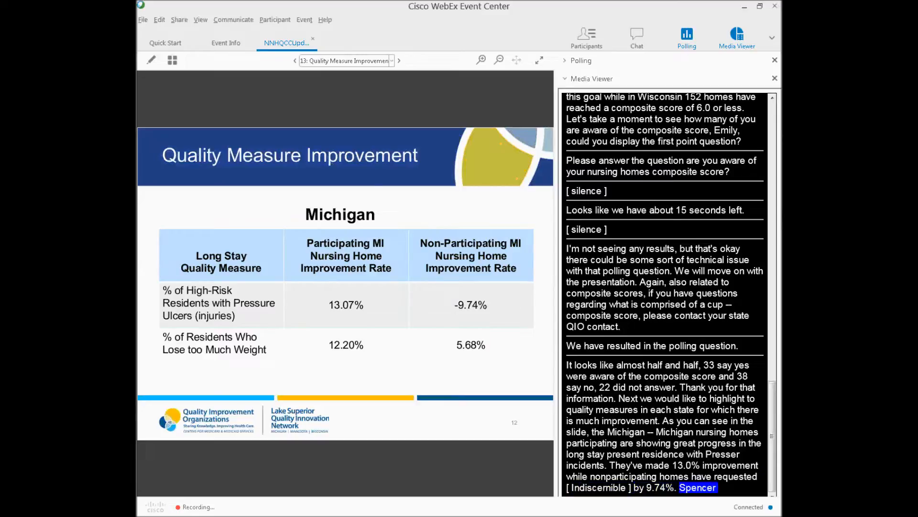
scroll(down, 3)
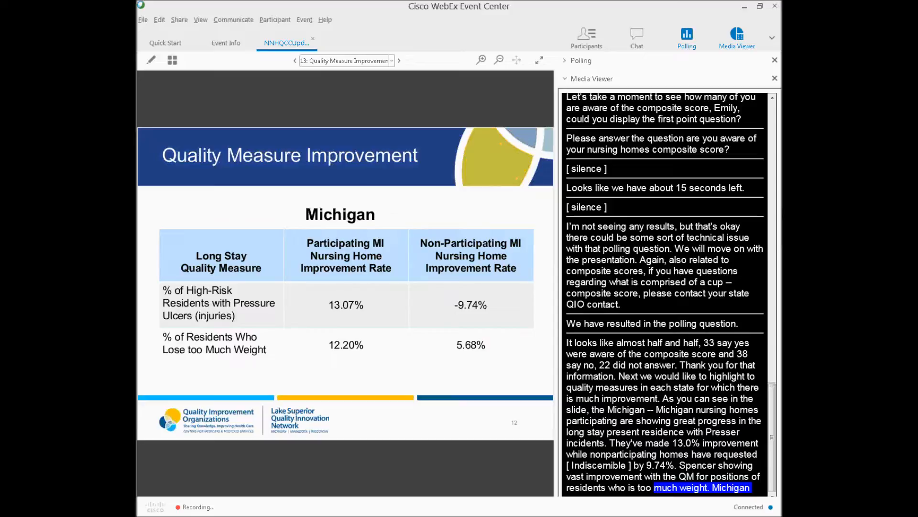
scroll(down, 3)
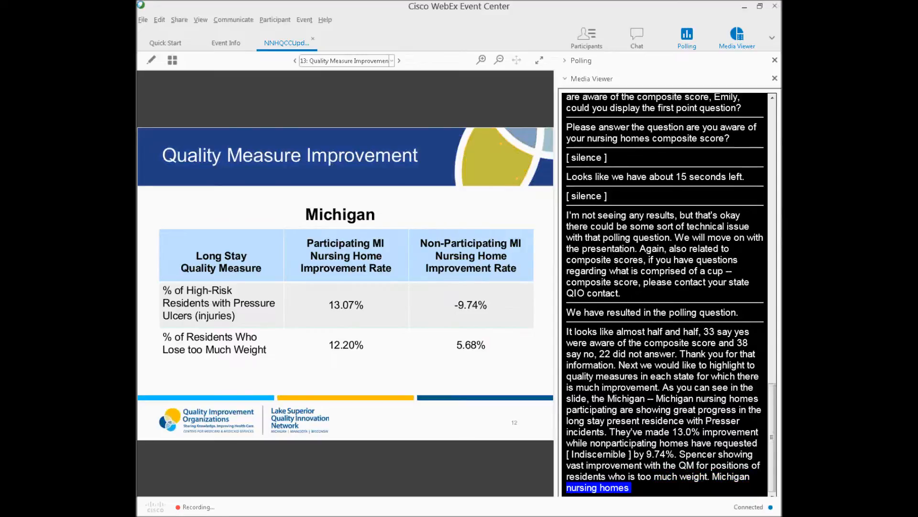
click(399, 60)
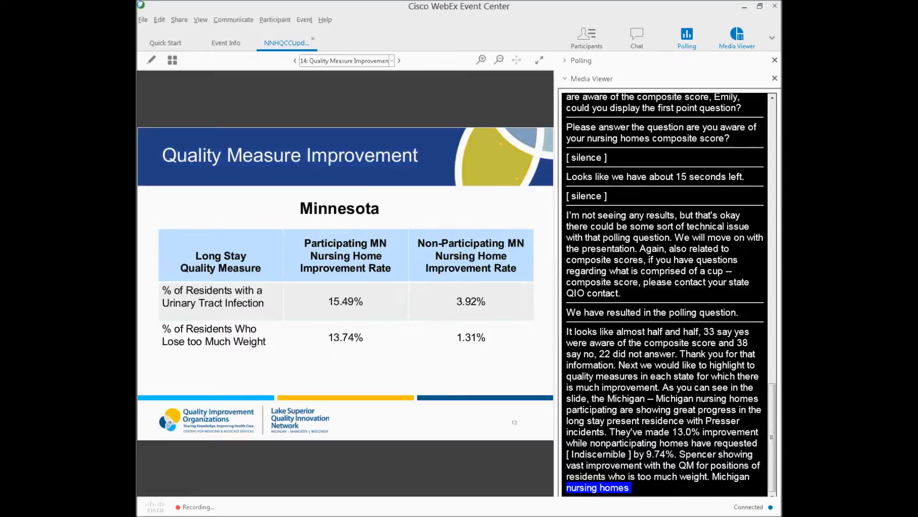
Continue through the Wisconsin quality measure slide to Antipsychotic Medication Use National Ranking
scroll(down, 3)
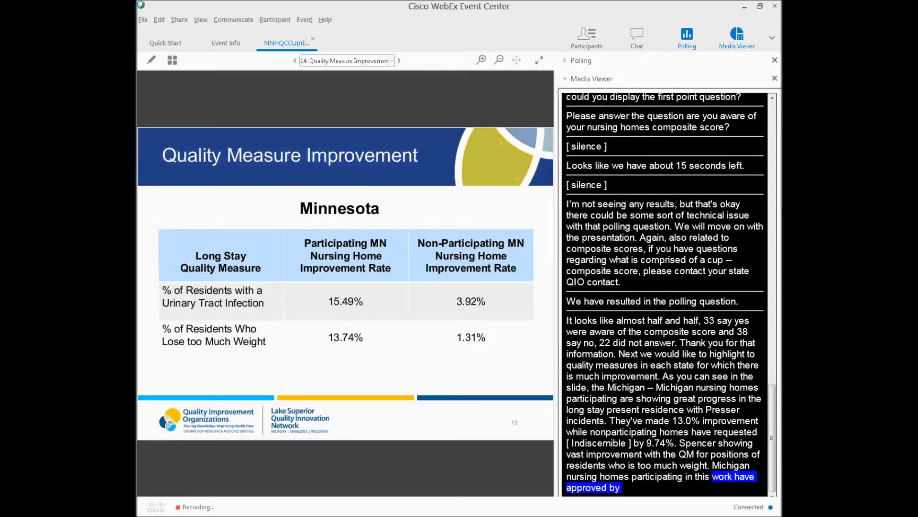
scroll(down, 3)
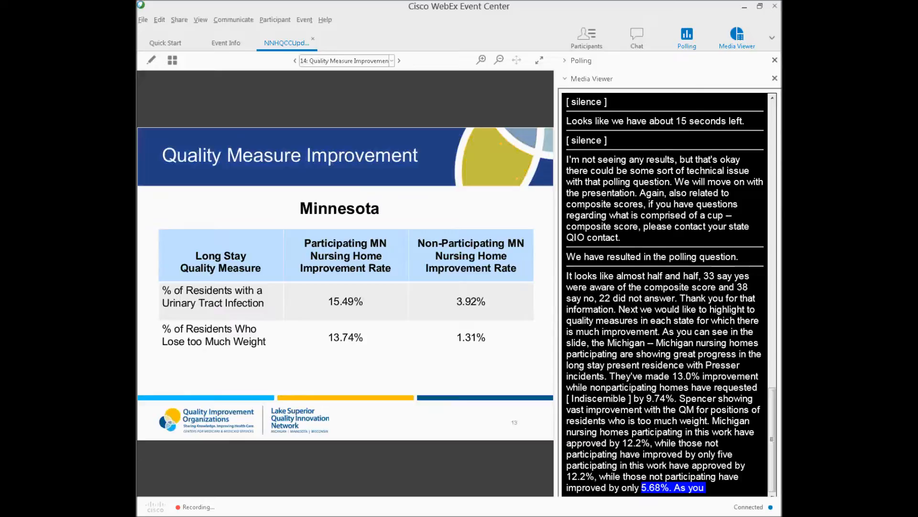
scroll(down, 3)
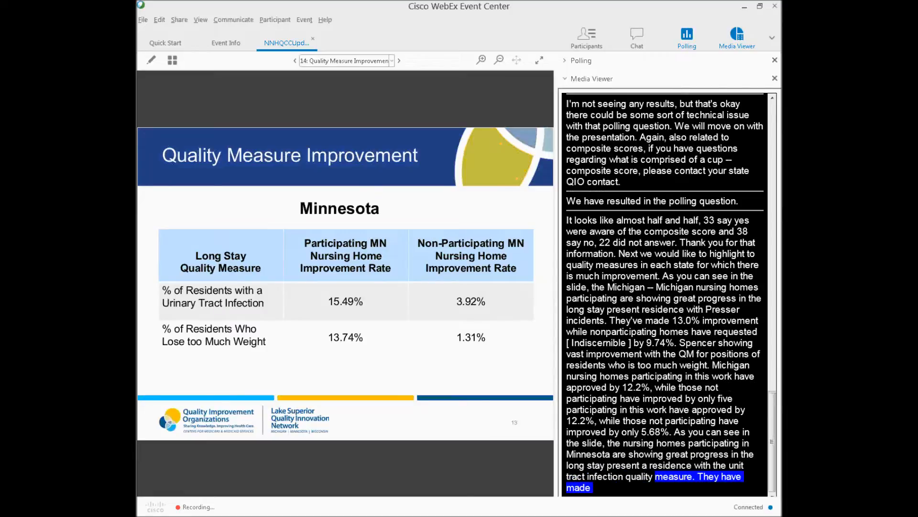
scroll(down, 3)
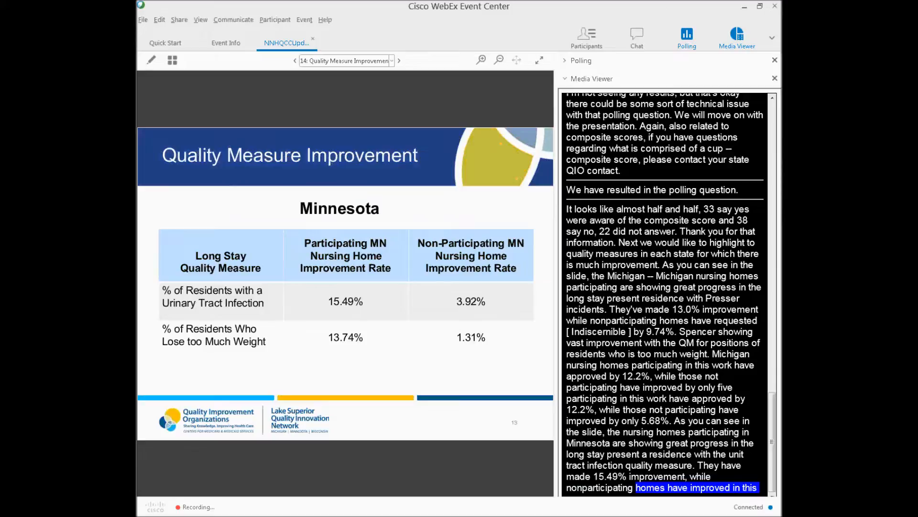
scroll(down, 3)
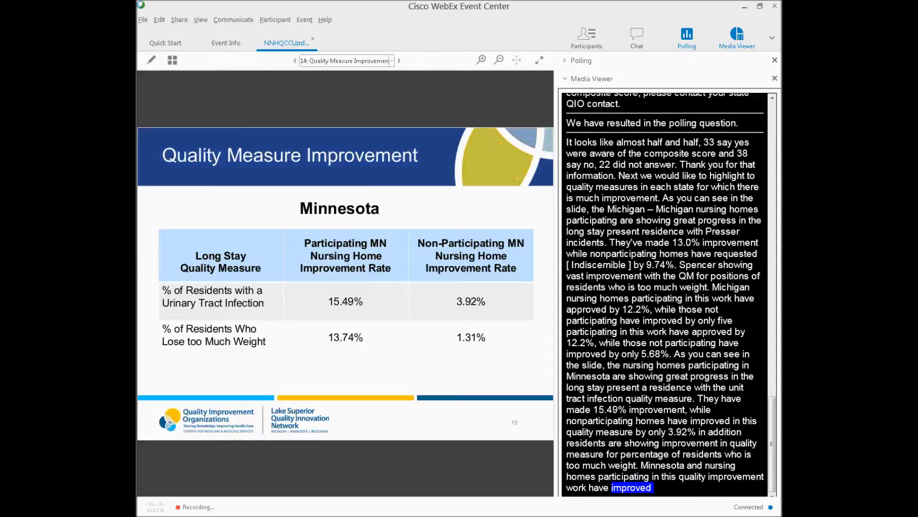
click(399, 60)
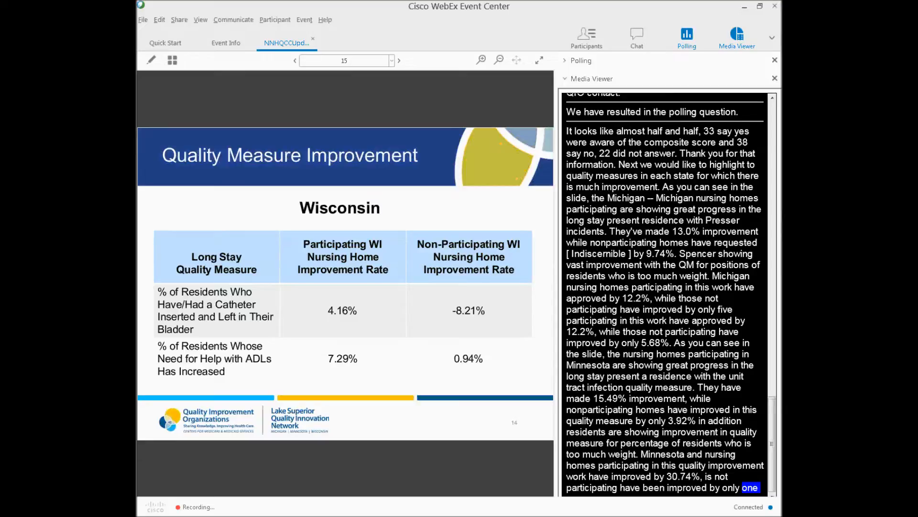
scroll(down, 3)
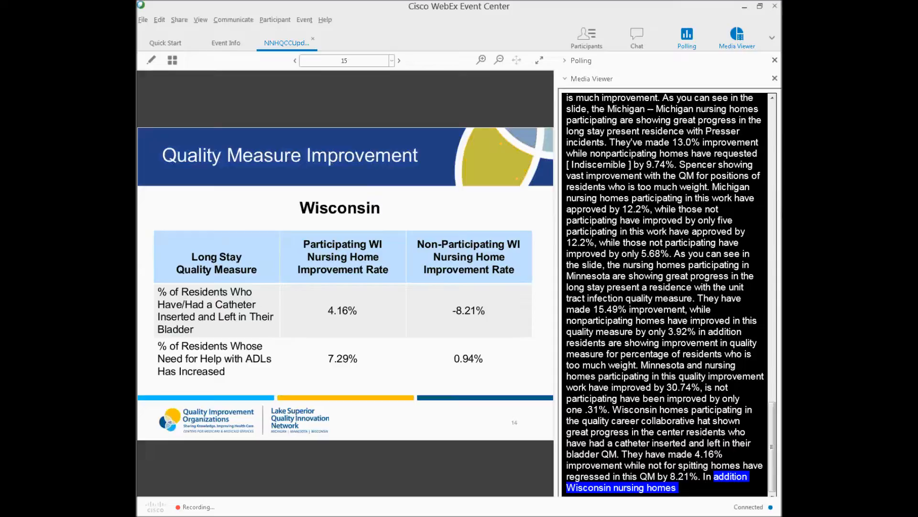
scroll(down, 3)
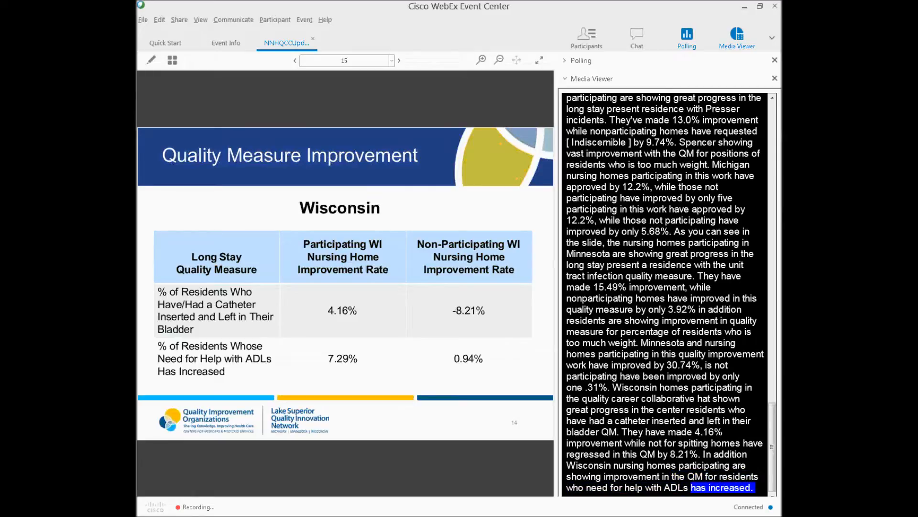
scroll(down, 3)
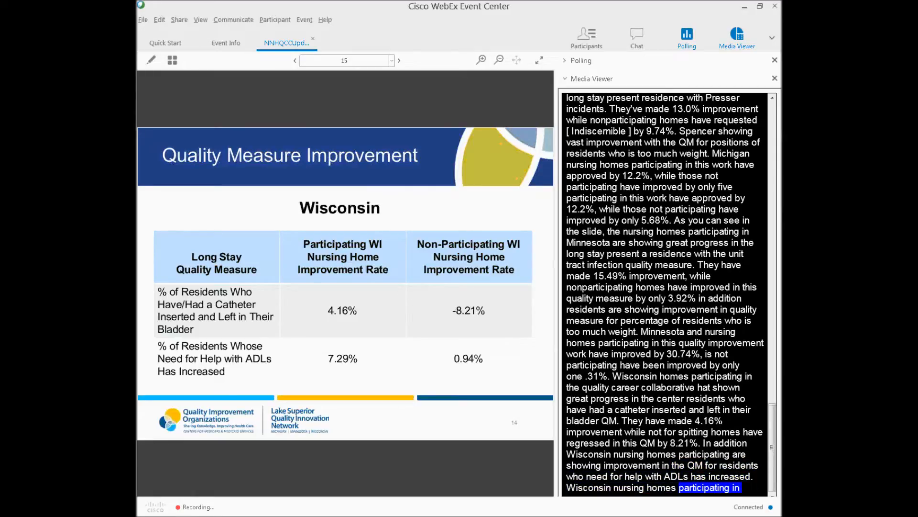
click(399, 60)
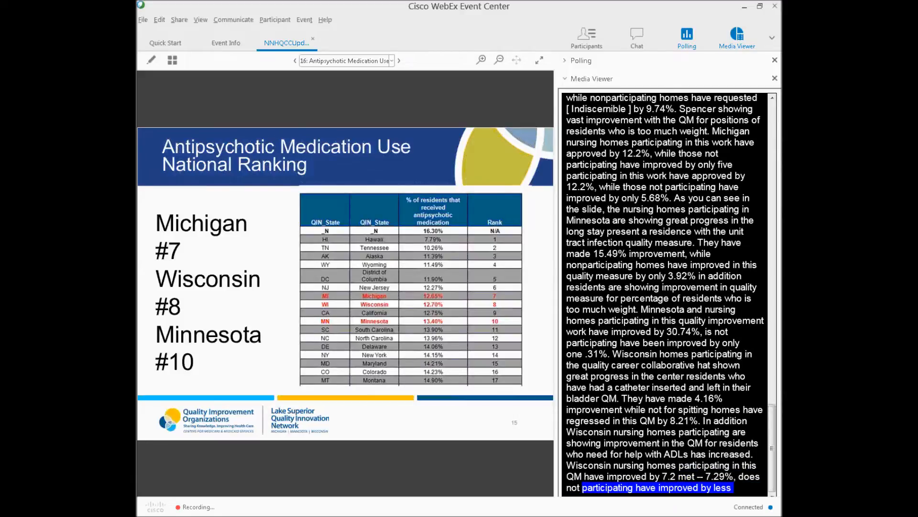
Move past the C. difficile Initiative overview to the Number of Participating Nursing Homes slide
scroll(down, 3)
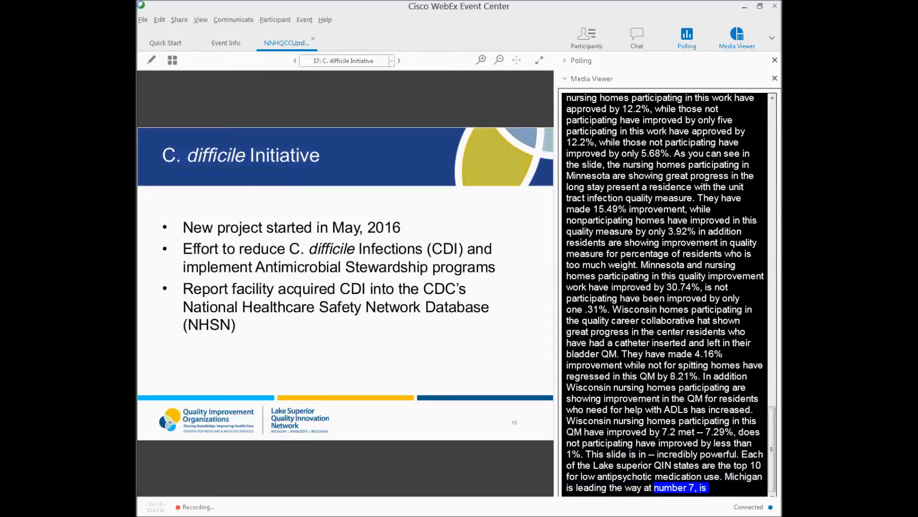
scroll(down, 3)
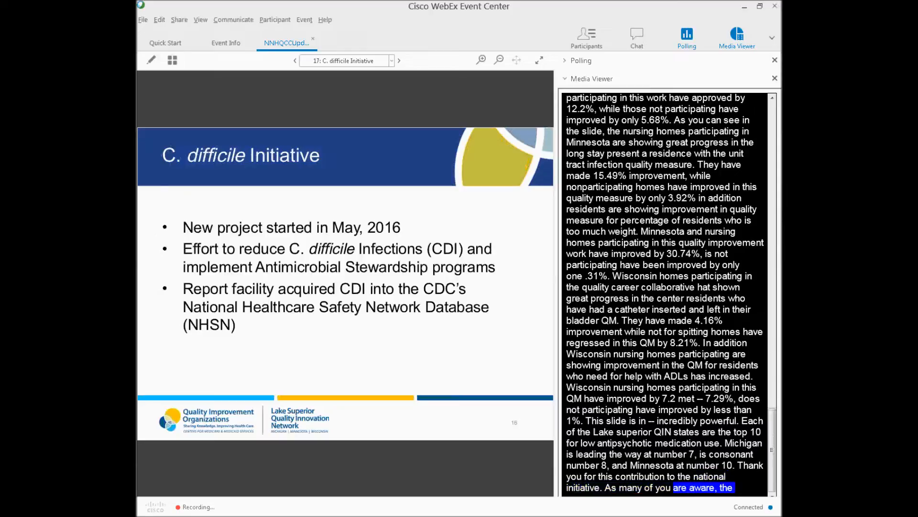
scroll(down, 3)
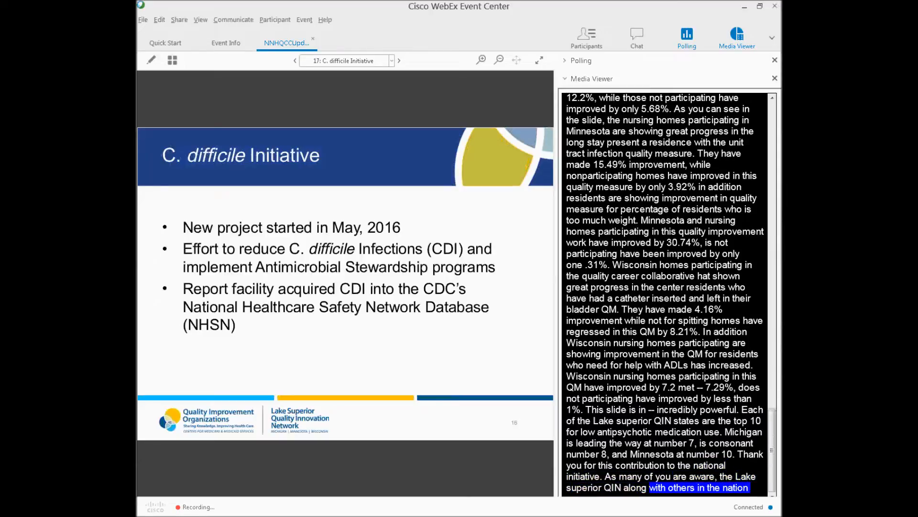
scroll(down, 3)
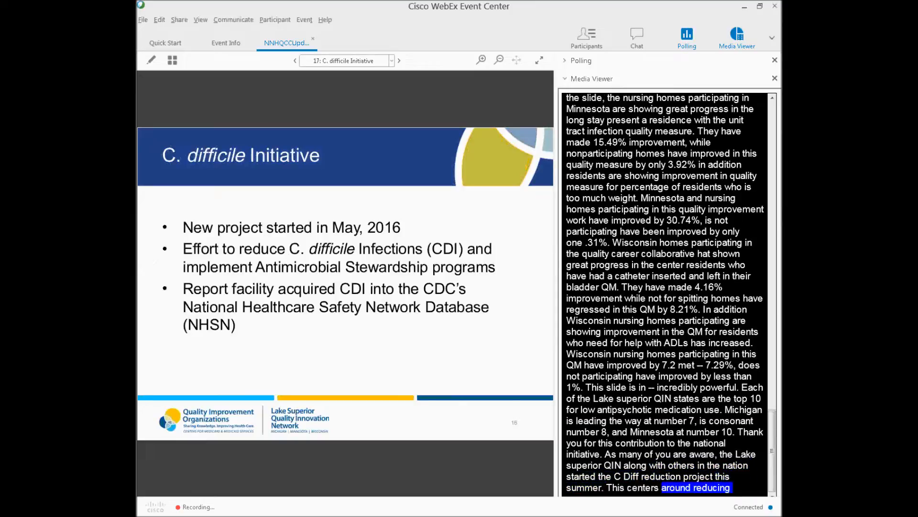
scroll(down, 3)
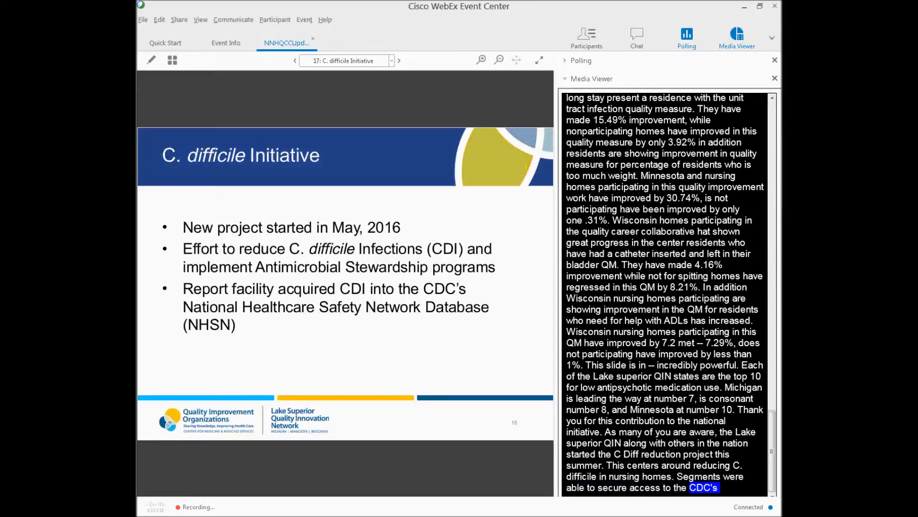
scroll(down, 3)
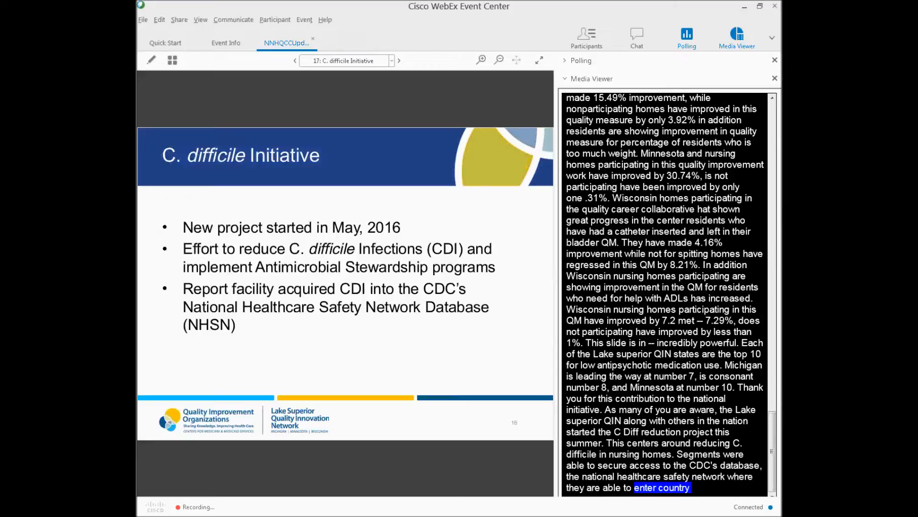
scroll(down, 3)
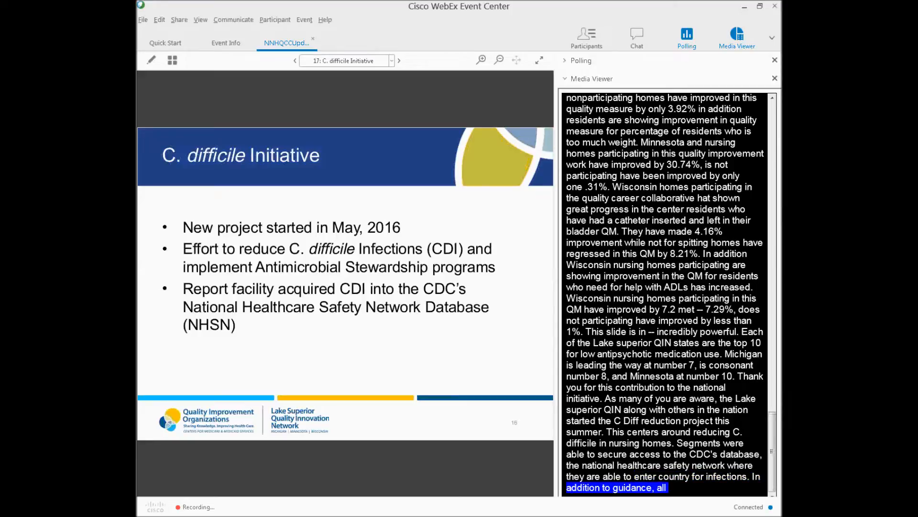
click(398, 61)
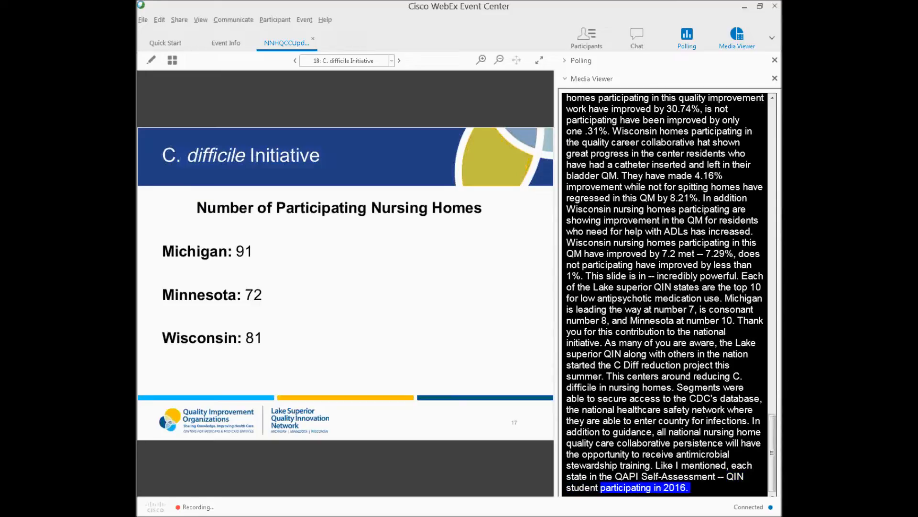
Advance from the Readmission Reports chart to slide 20, Readmission Rates by State
scroll(down, 3)
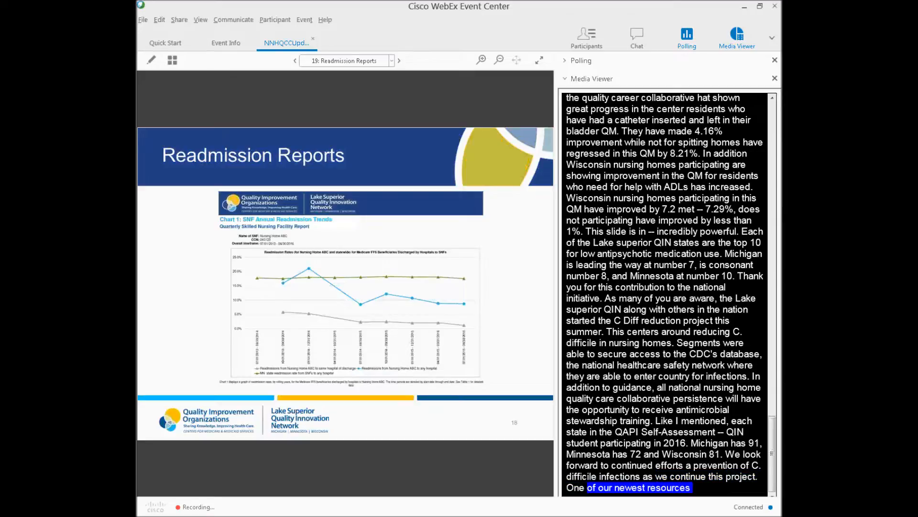
scroll(down, 3)
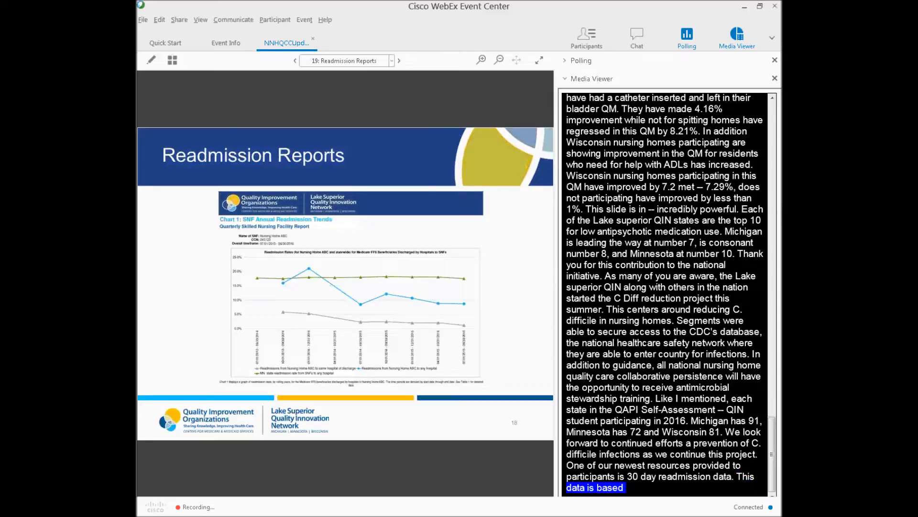
scroll(down, 3)
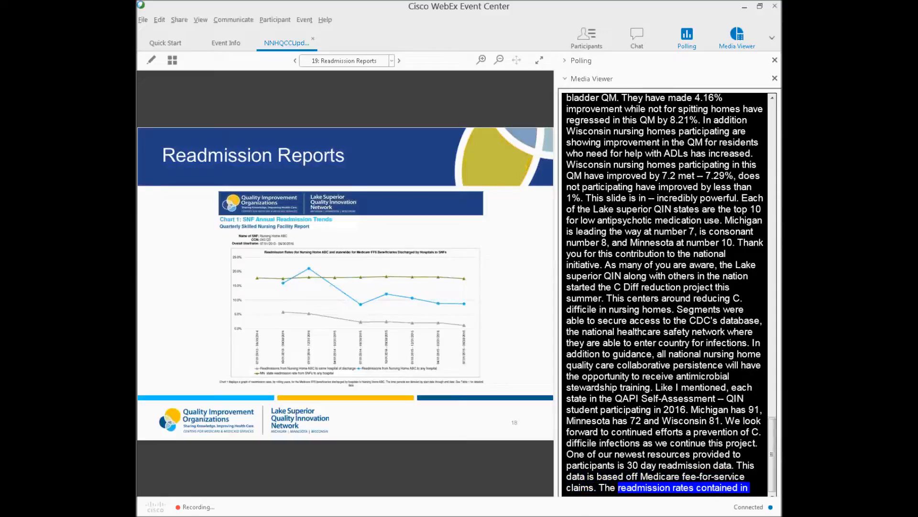
scroll(down, 3)
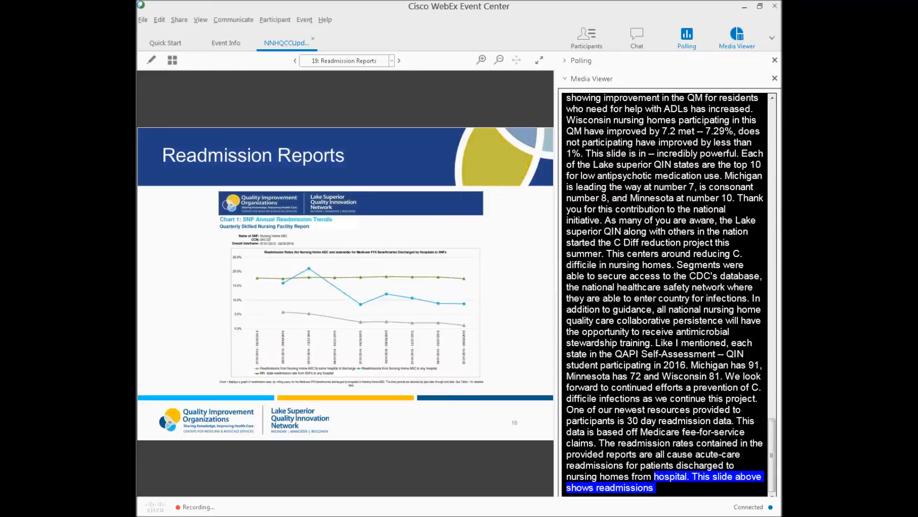
scroll(down, 3)
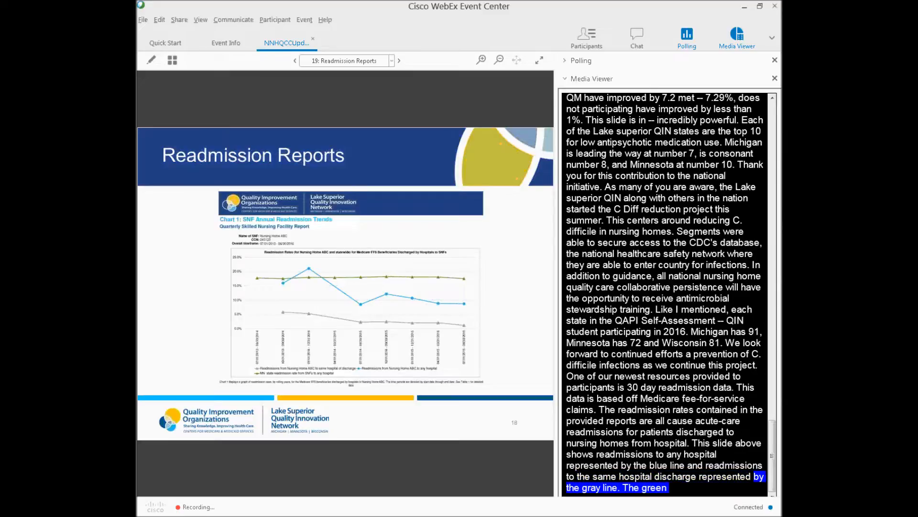
scroll(down, 3)
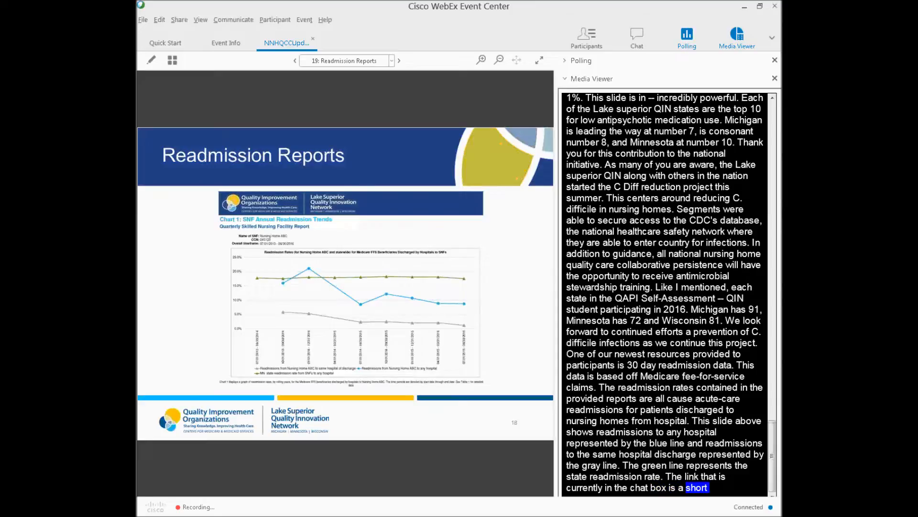
click(399, 60)
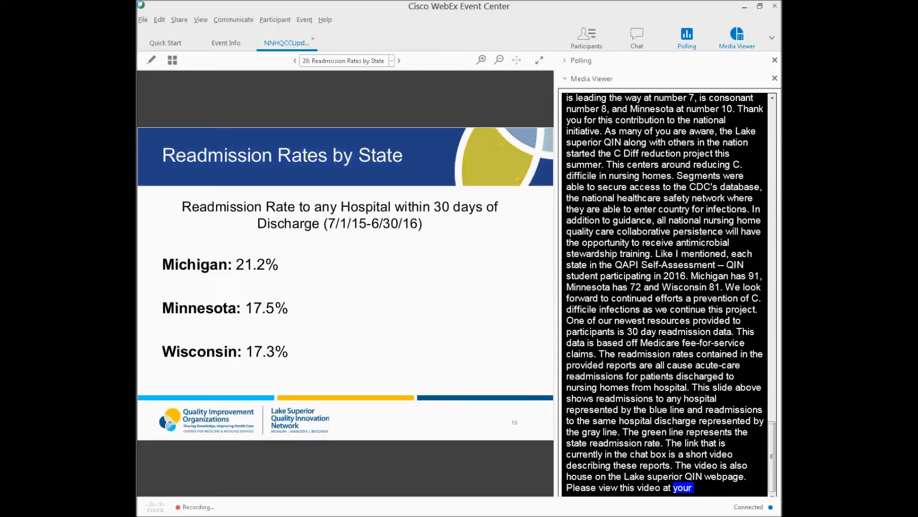
Show slide 21, Top Readmitting Primary Diagnoses for Michigan, Minnesota and Wisconsin, while captions run
scroll(down, 3)
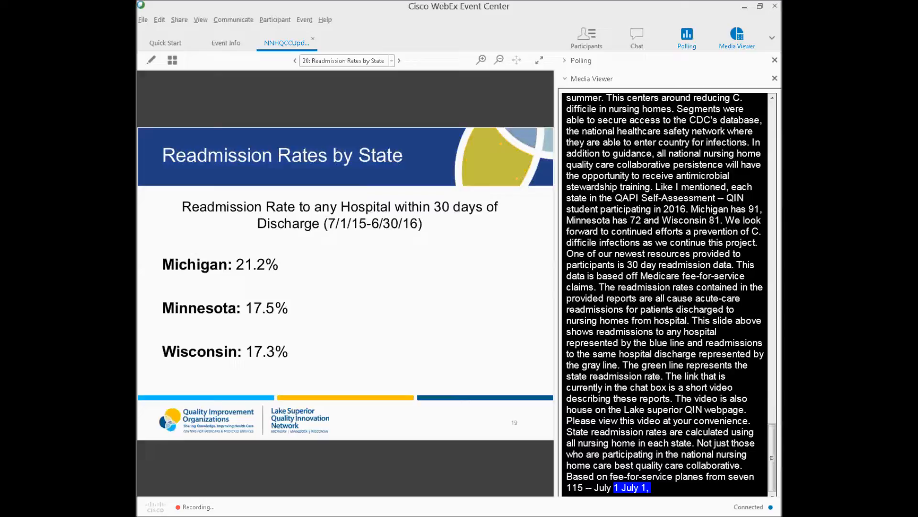
click(399, 60)
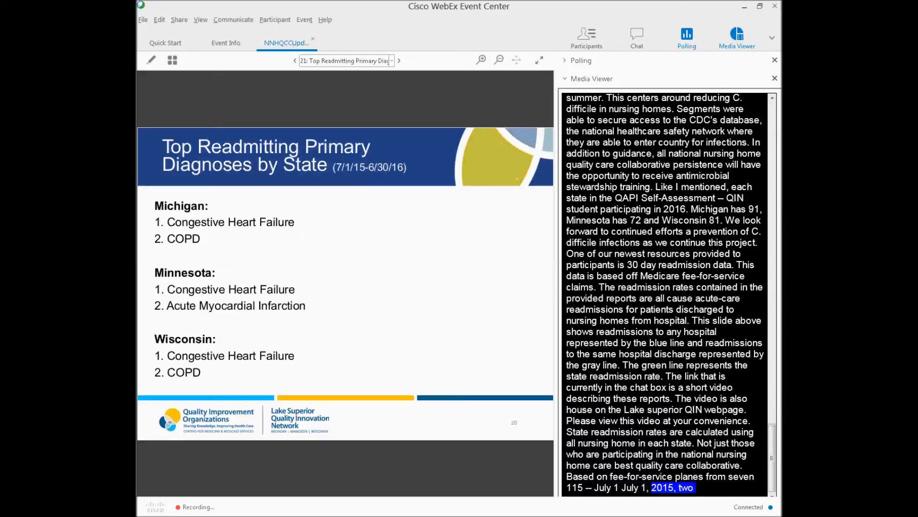
scroll(down, 3)
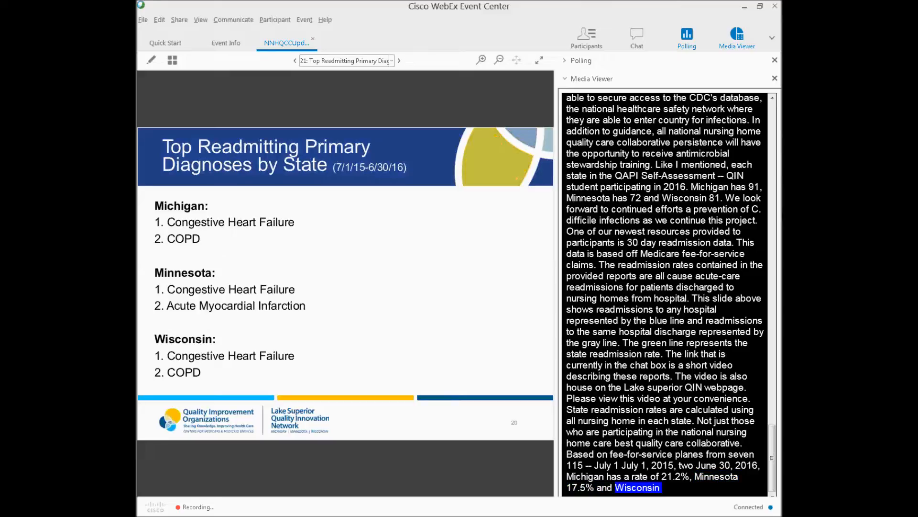
scroll(down, 3)
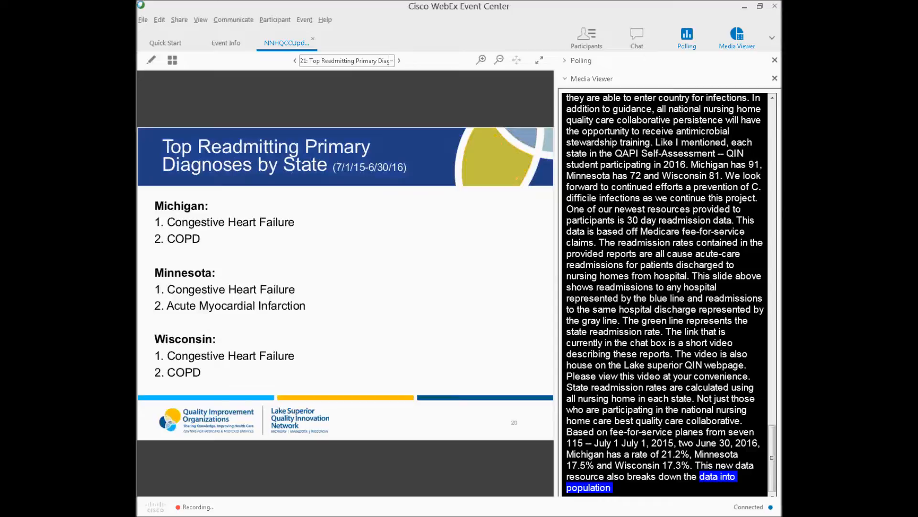
scroll(down, 3)
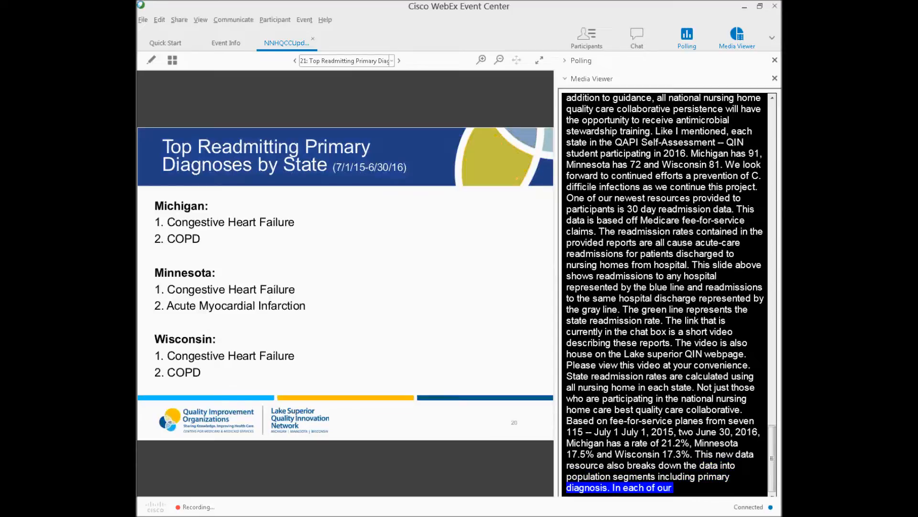
scroll(down, 3)
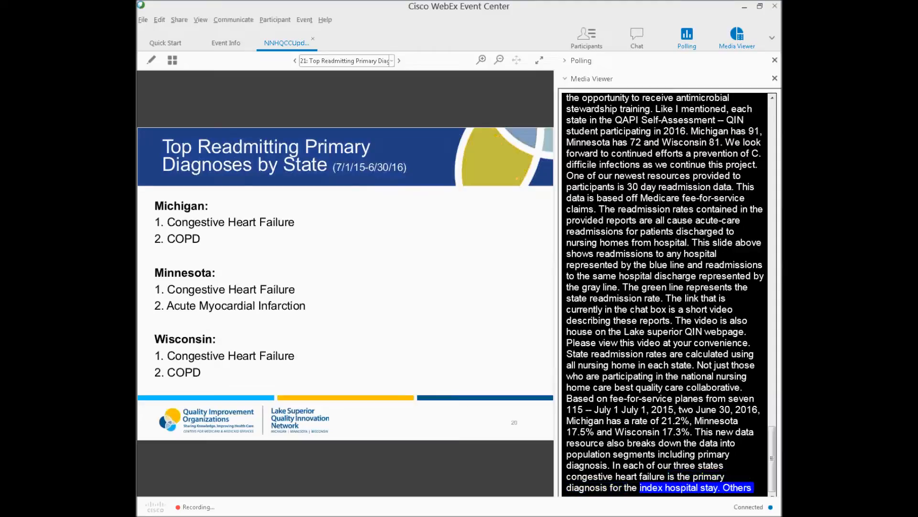
scroll(down, 3)
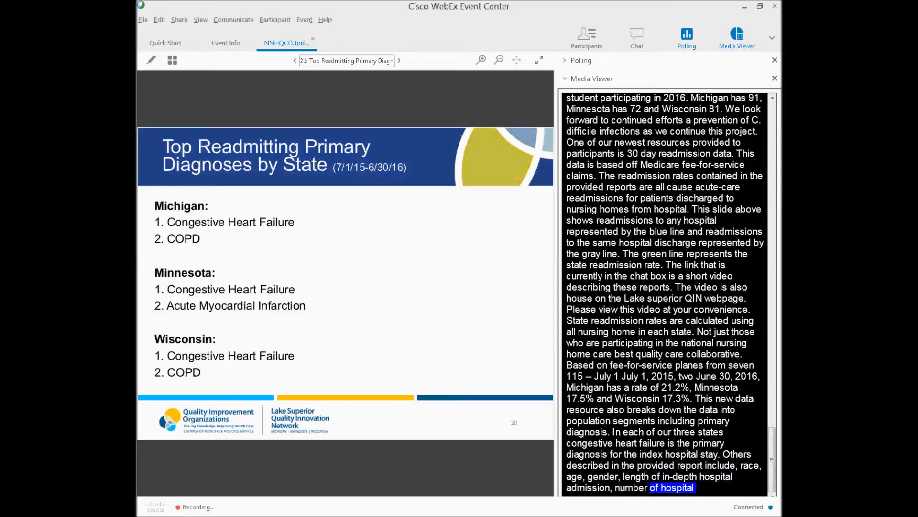
scroll(down, 3)
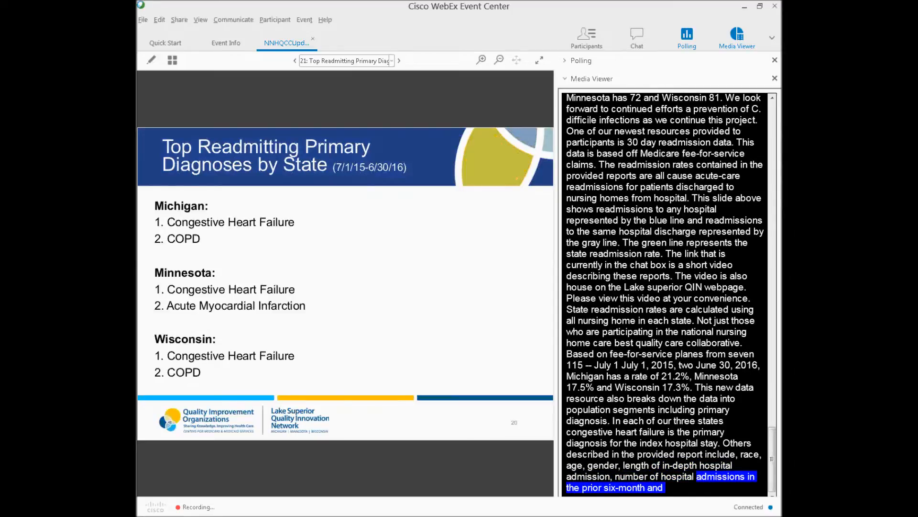
scroll(down, 3)
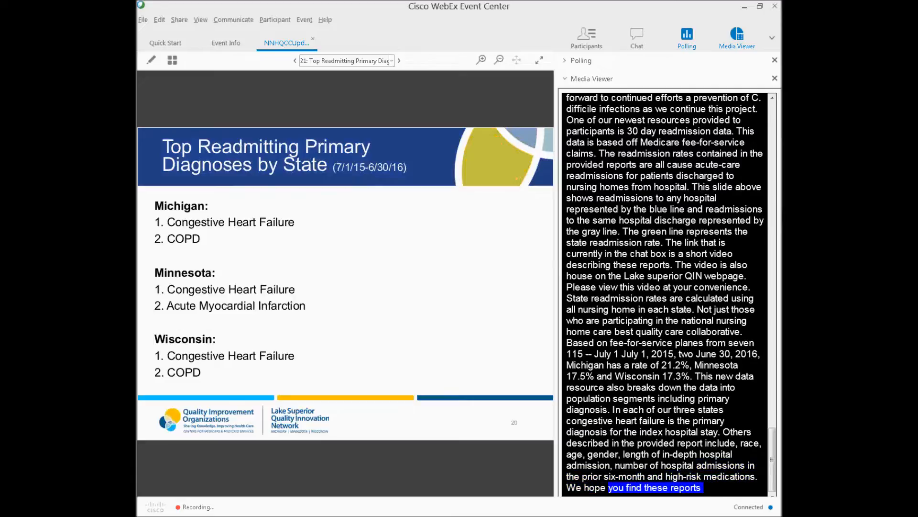
scroll(down, 3)
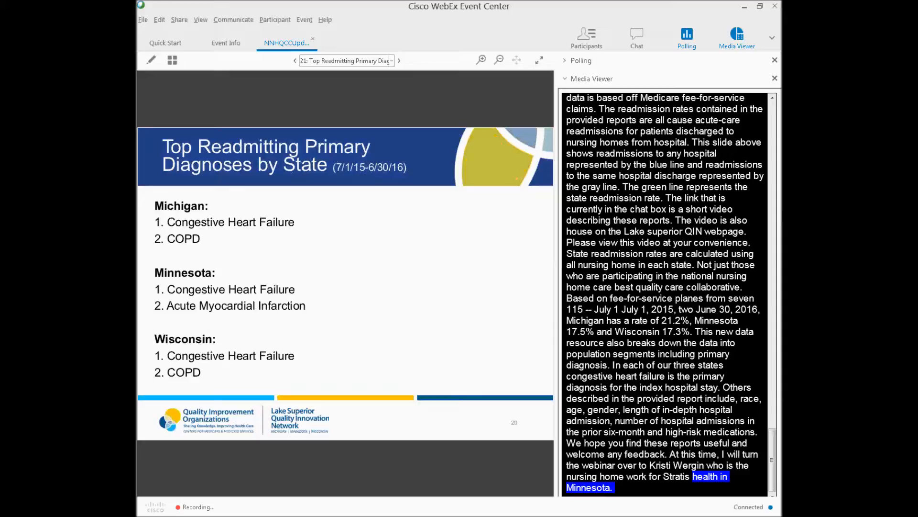
scroll(down, 3)
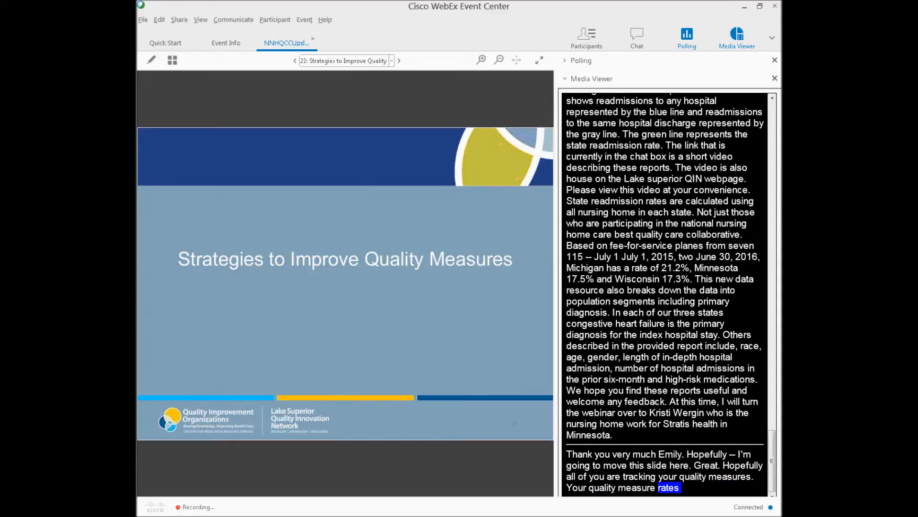
Advance past Strategies to Improve Quality Measures to slide 23, West Wind Village
scroll(down, 3)
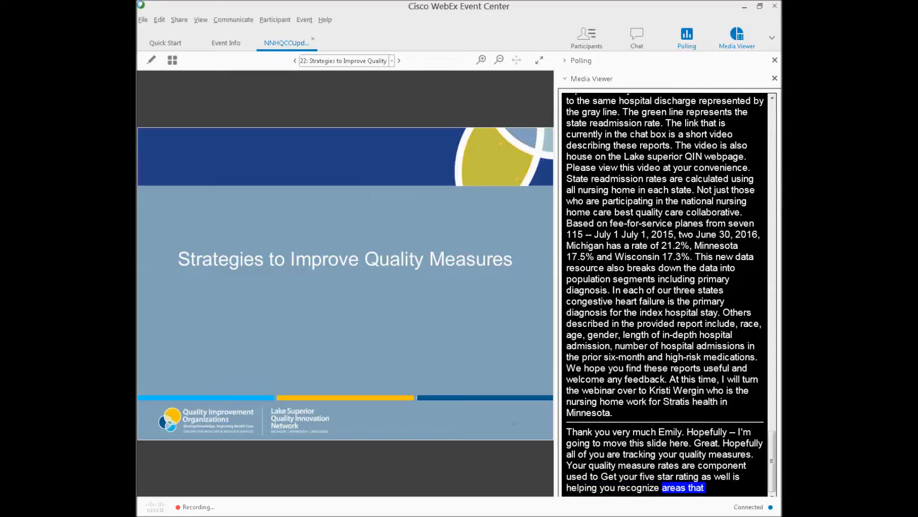
scroll(down, 3)
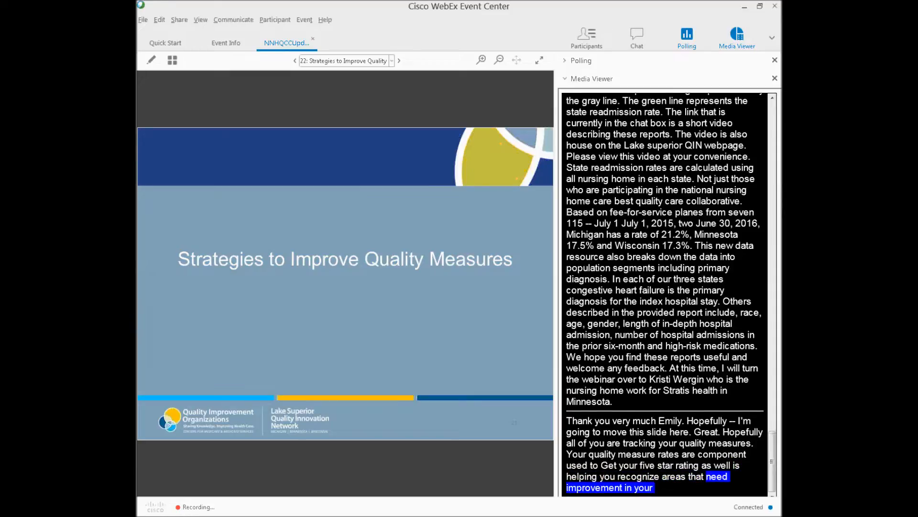
scroll(down, 3)
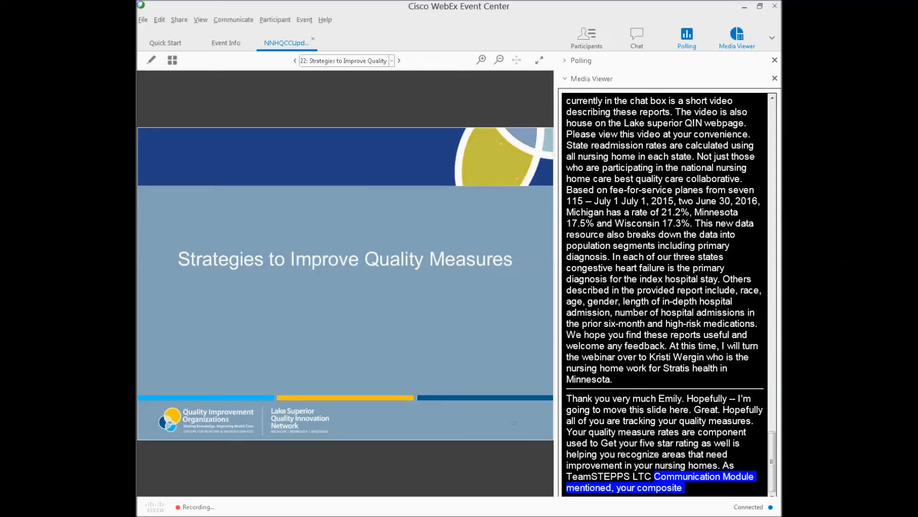
scroll(down, 3)
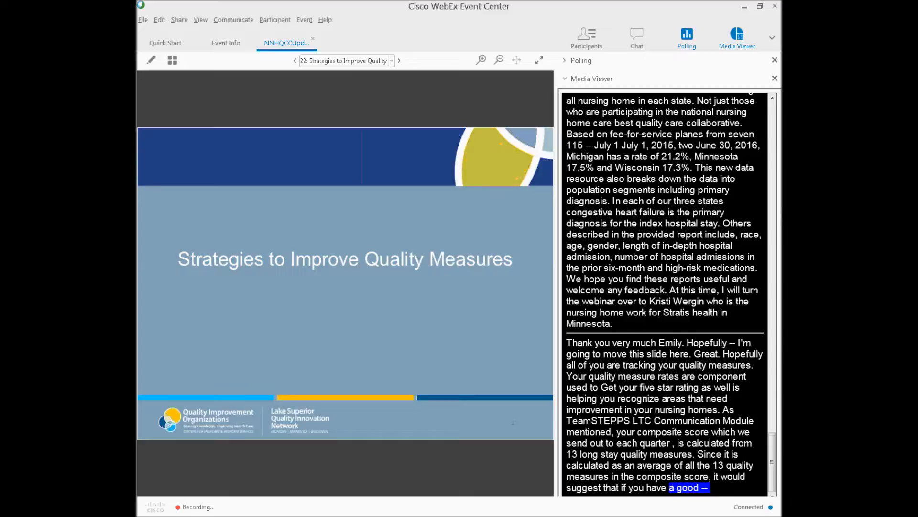
click(399, 61)
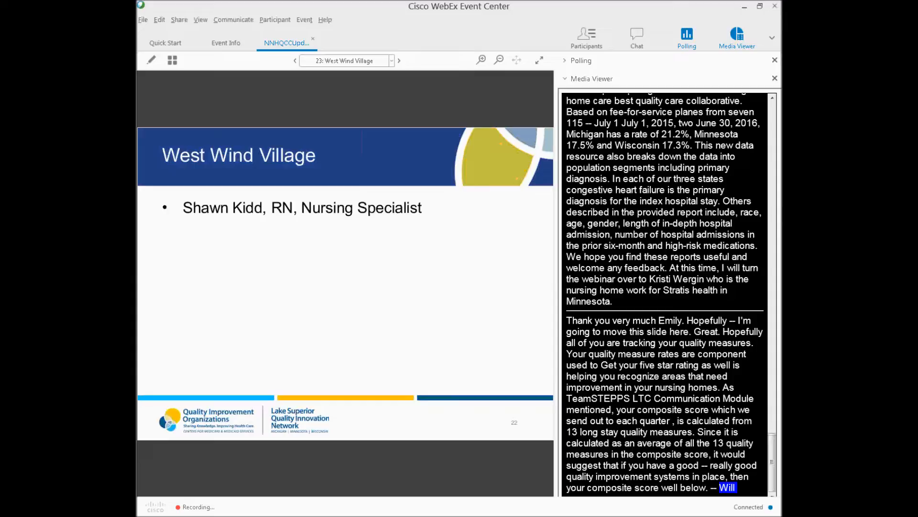
Advance the deck to slide 24, the West Wind Village staff photo with names and roles
scroll(down, 3)
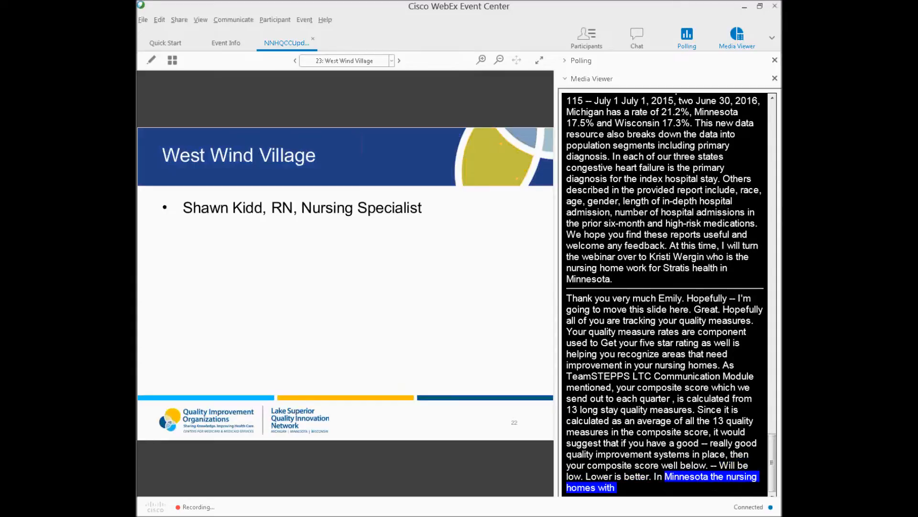
scroll(down, 3)
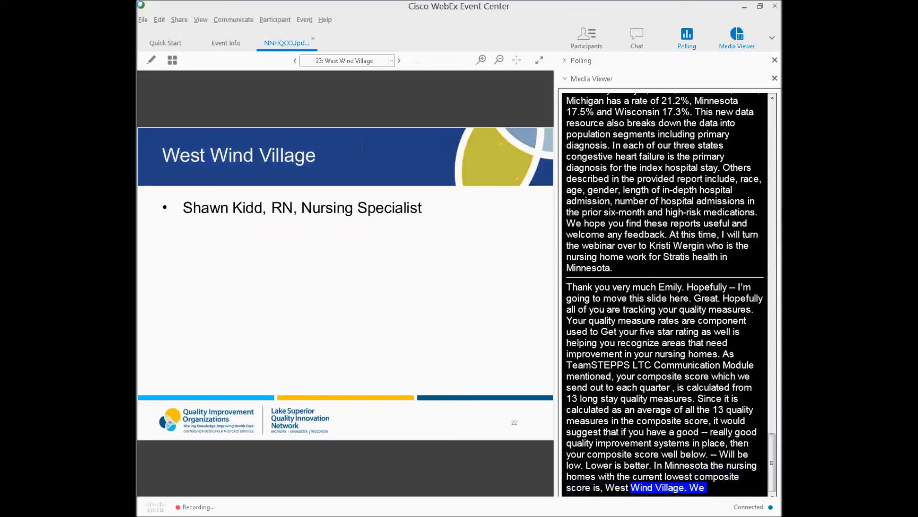
scroll(down, 3)
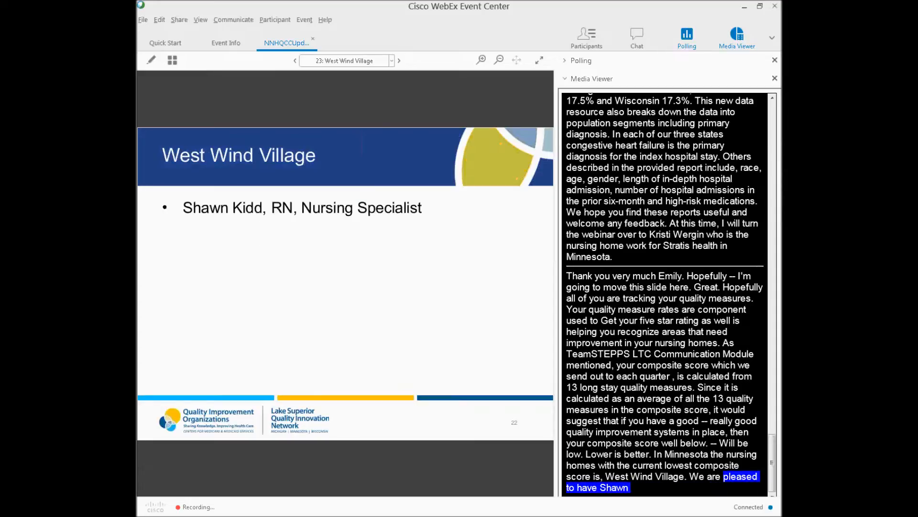
scroll(down, 3)
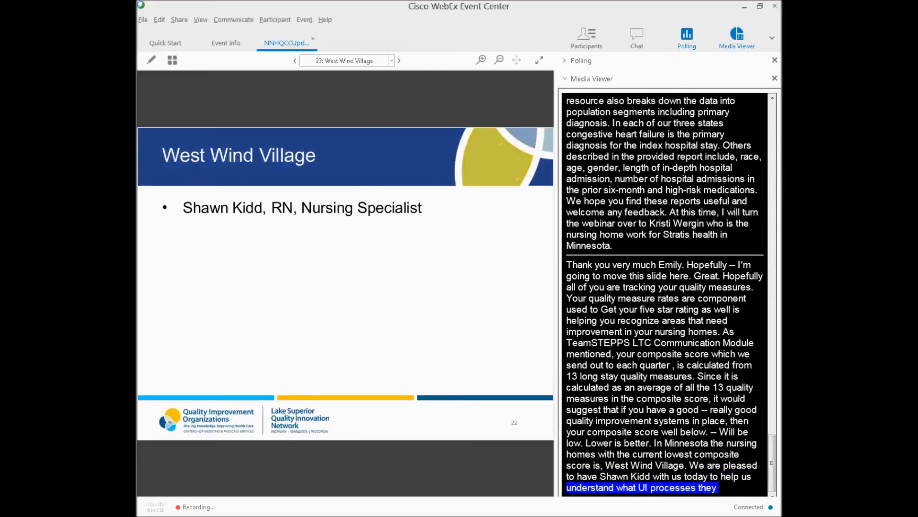
scroll(down, 3)
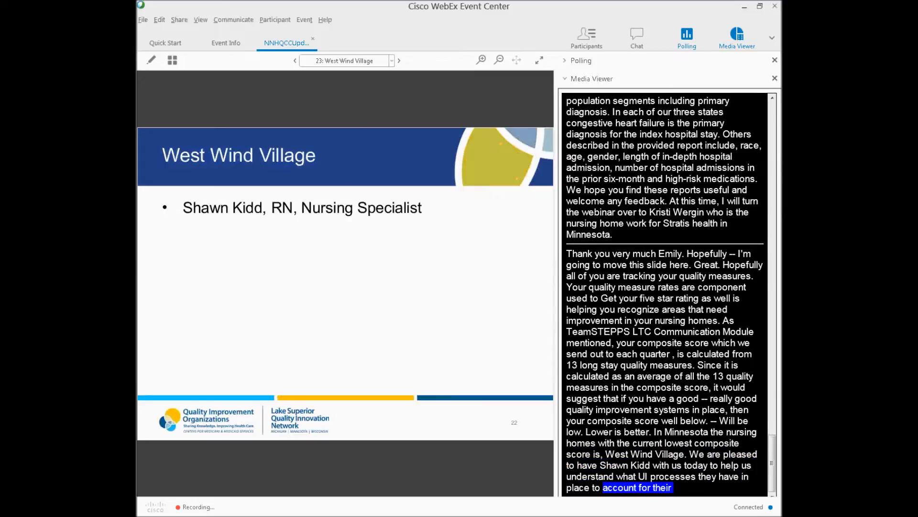
click(397, 60)
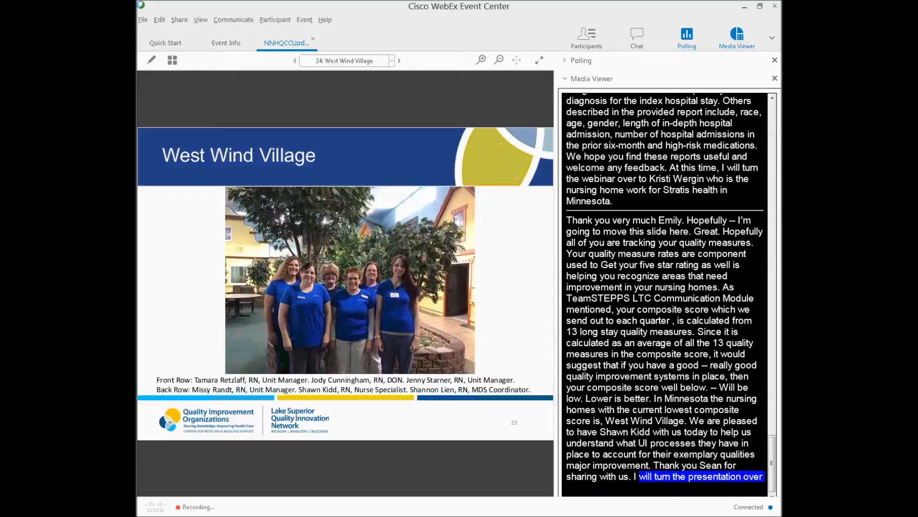
Scroll the shared deck as it moves to slide 26, Monitoring Data
scroll(down, 3)
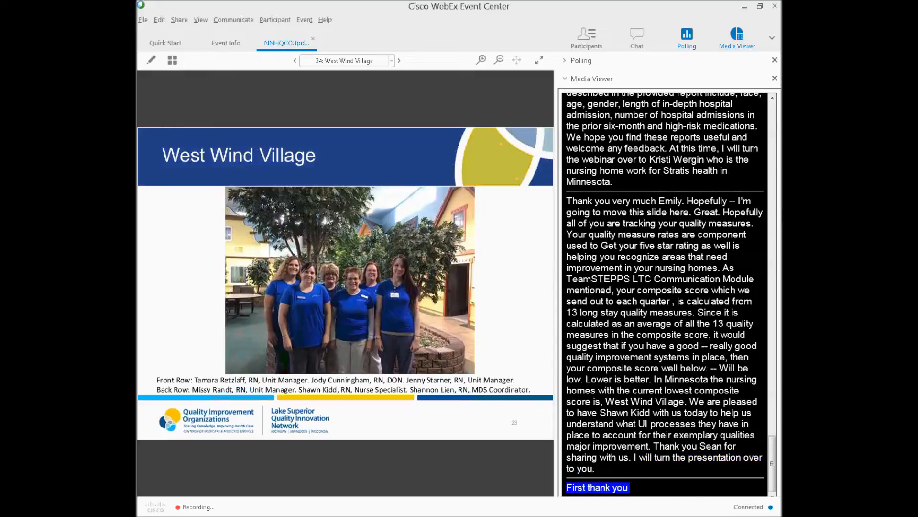
scroll(down, 3)
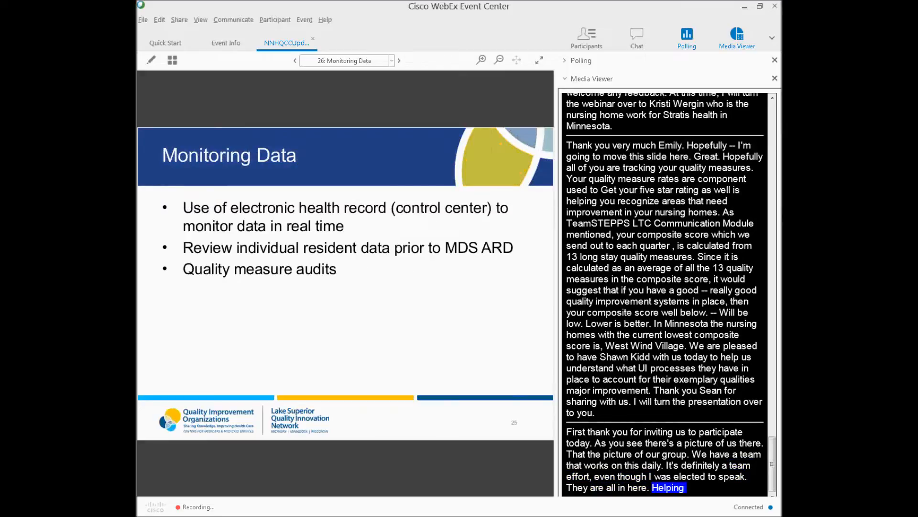
Scroll the deck as it steps back to slide 25, the 80-bed West Wind Village overview
scroll(down, 3)
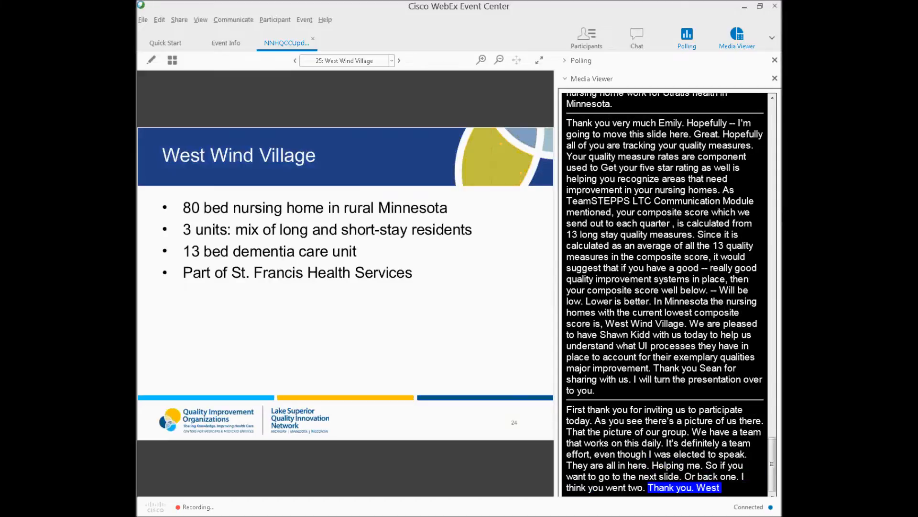
Advance the deck again to slide 26, Monitoring Data, on EHR and quality measure audits
scroll(down, 3)
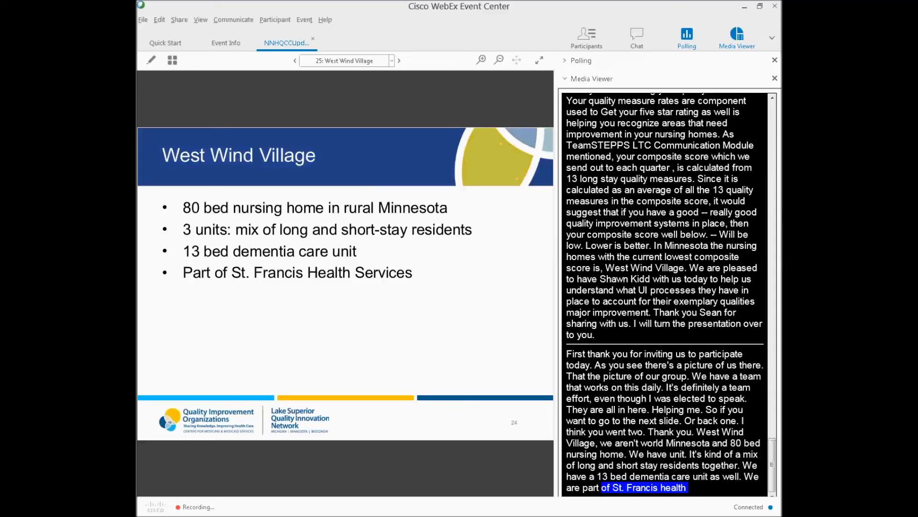
scroll(down, 3)
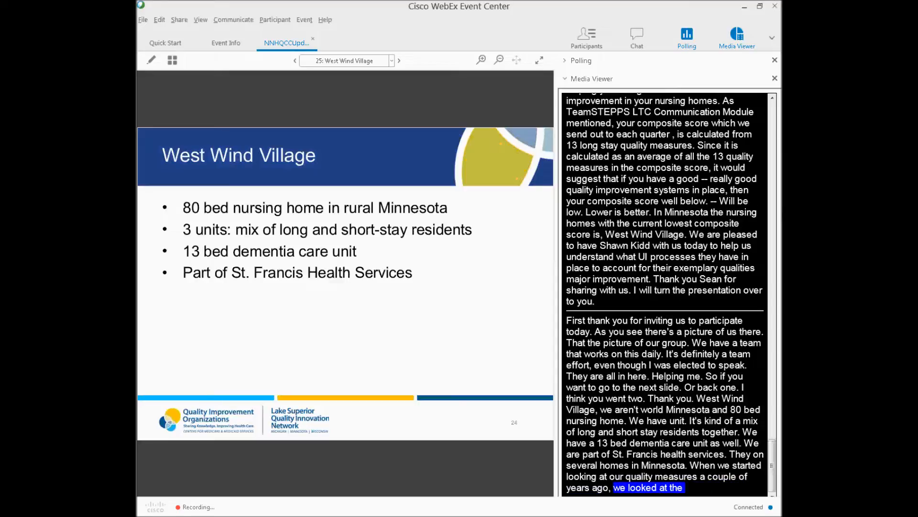
scroll(down, 3)
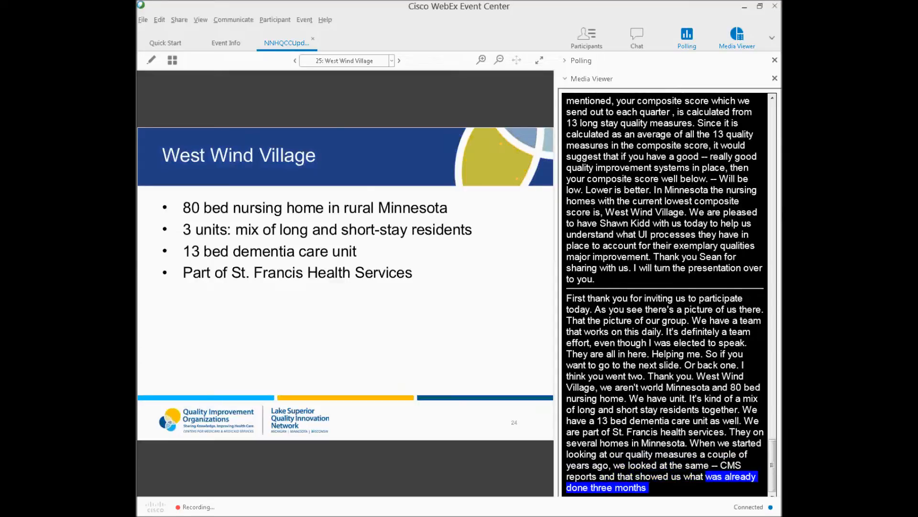
click(399, 60)
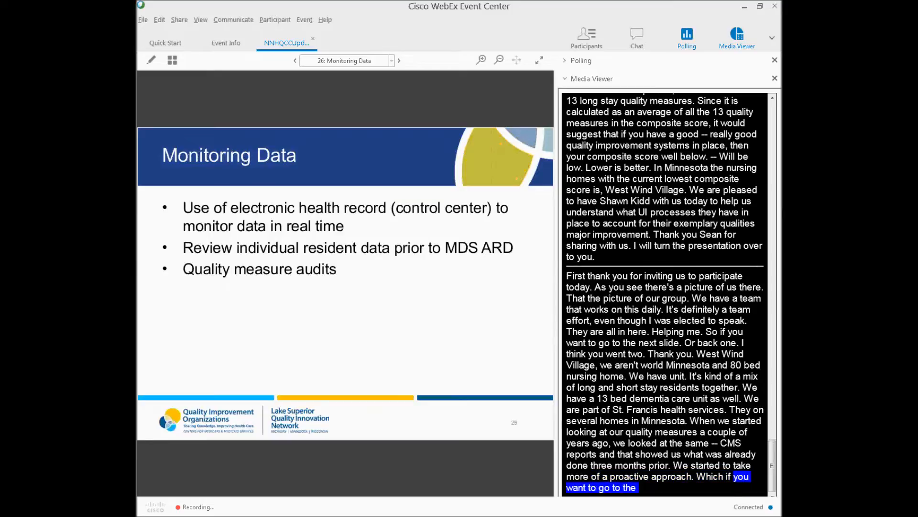
Advance from Monitoring Data to slide 27, Communication, on daily nurse manager meetings
scroll(down, 3)
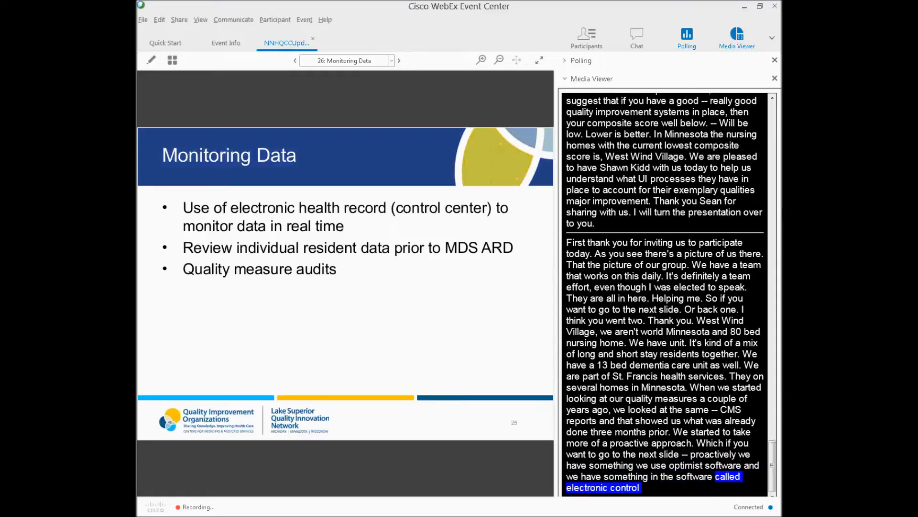
scroll(down, 3)
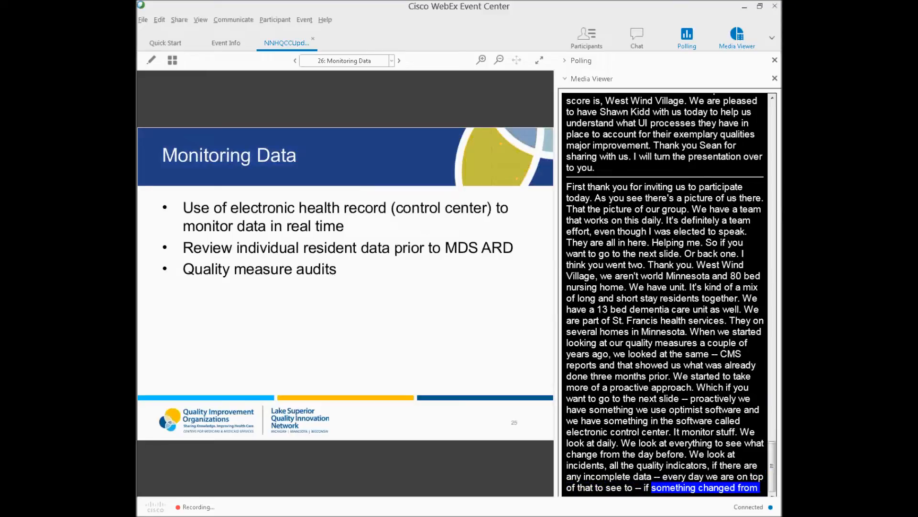
scroll(down, 3)
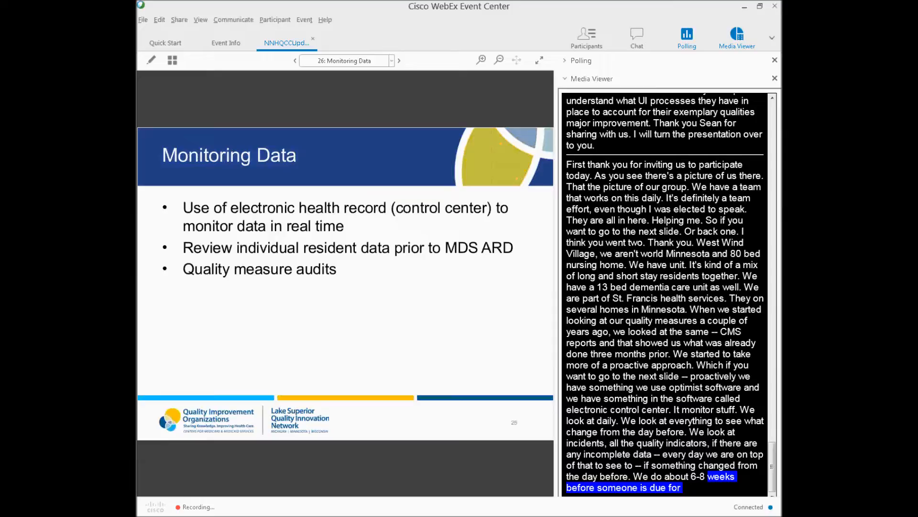
scroll(down, 3)
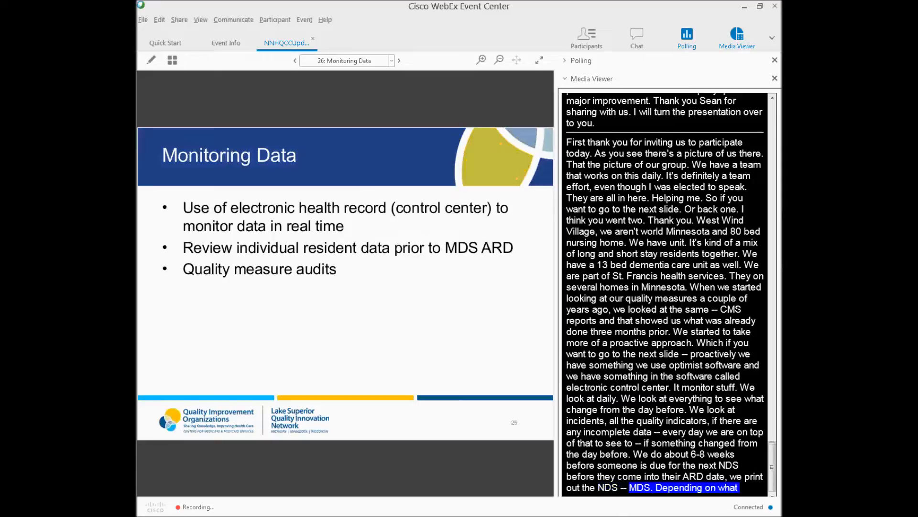
scroll(down, 3)
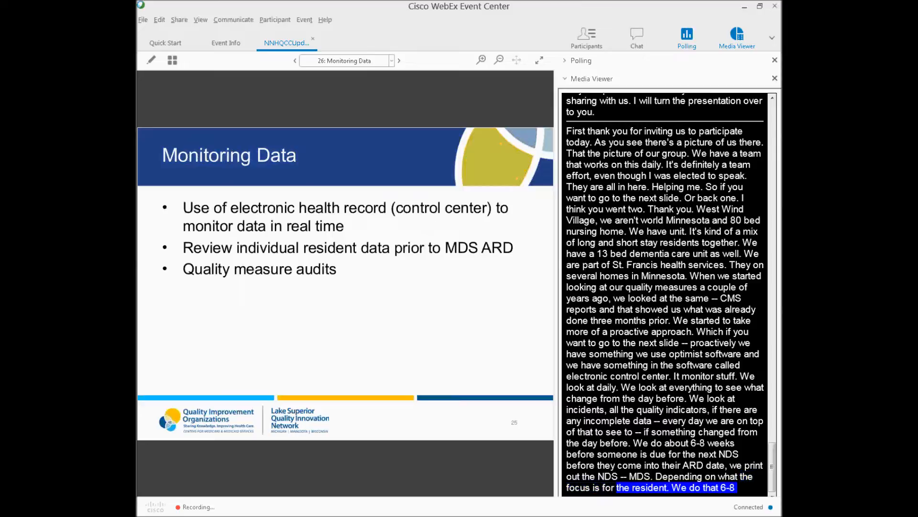
scroll(down, 3)
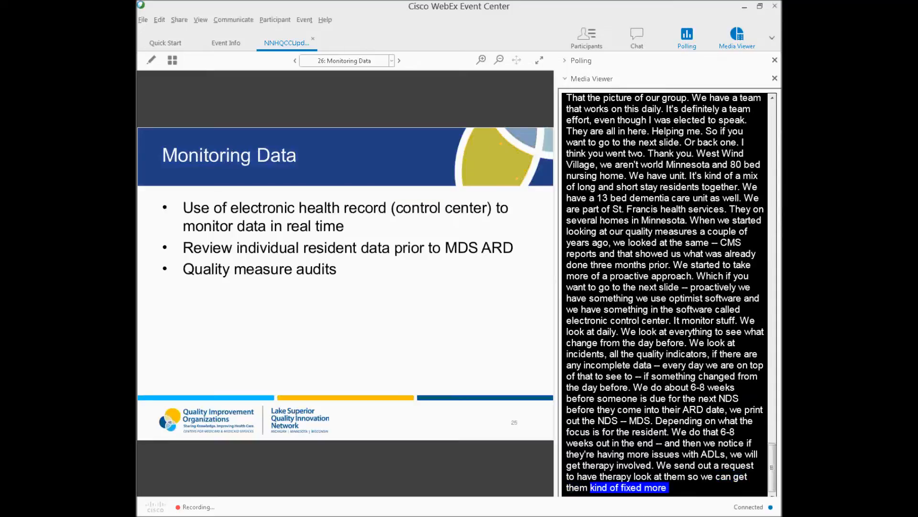
scroll(down, 3)
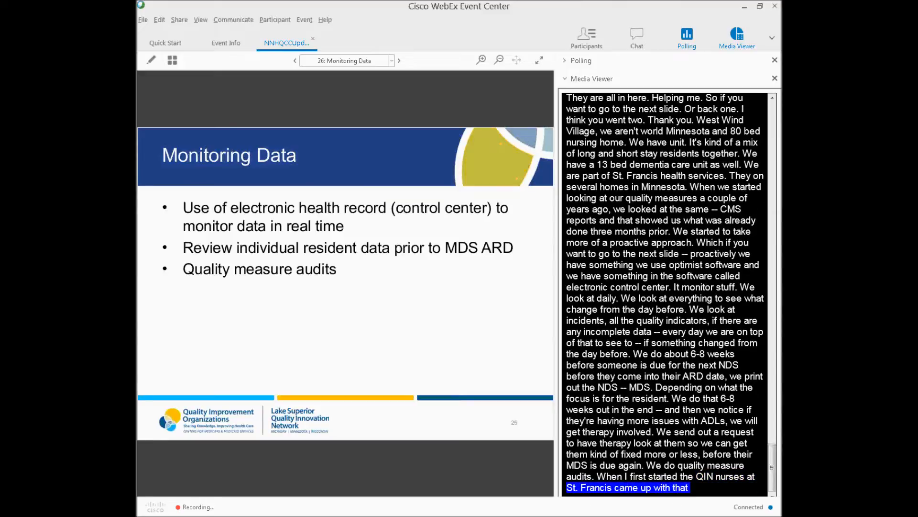
scroll(down, 3)
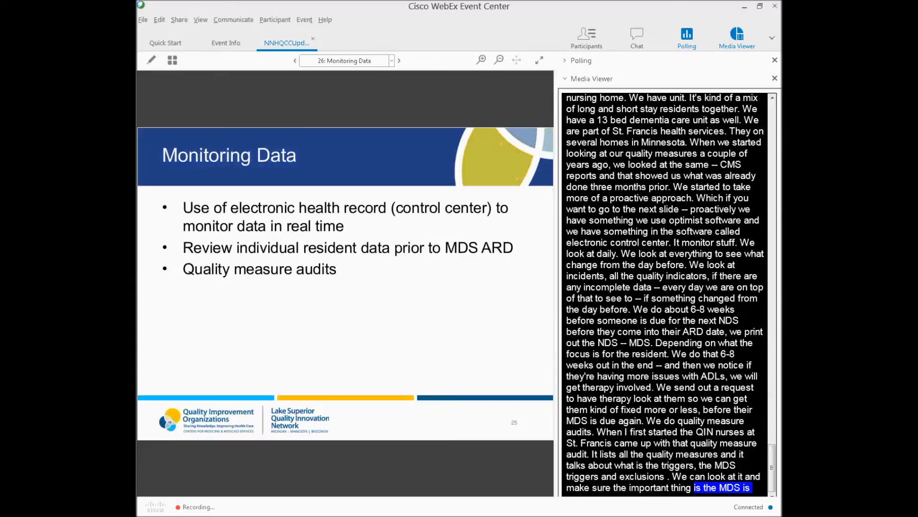
scroll(down, 3)
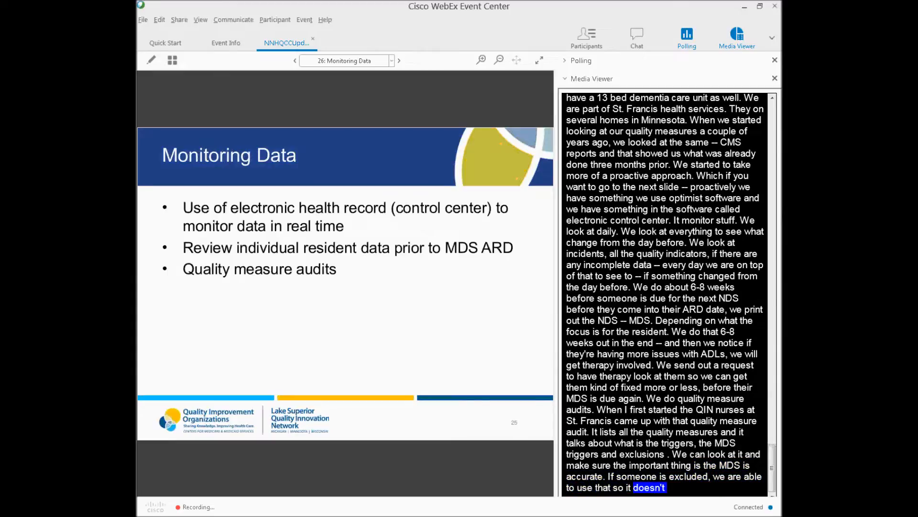
scroll(down, 3)
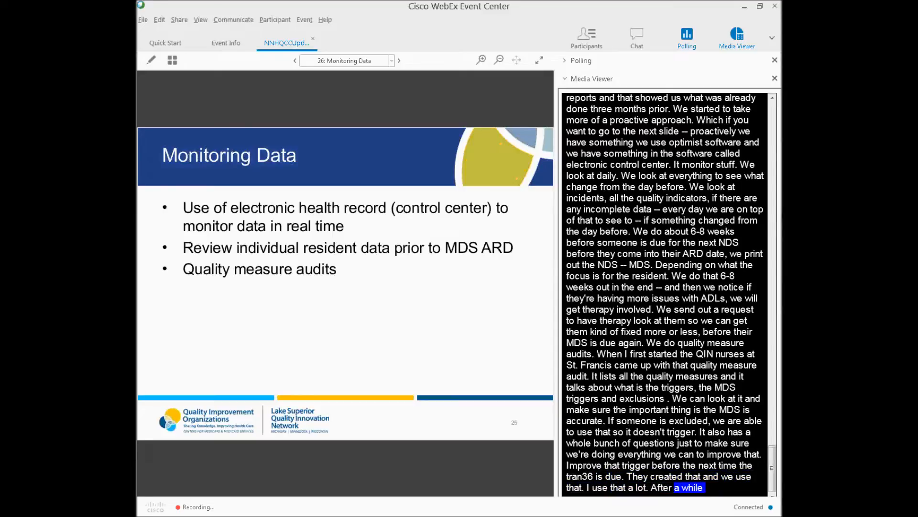
scroll(down, 3)
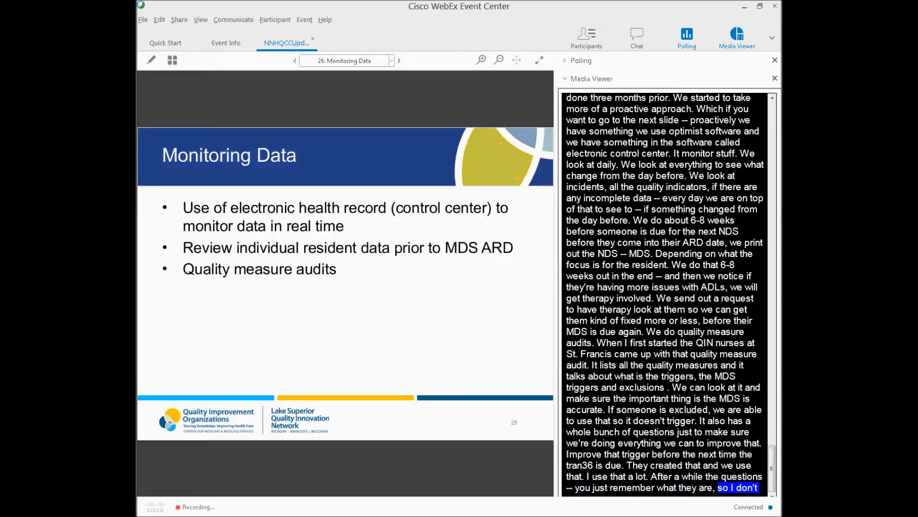
scroll(down, 3)
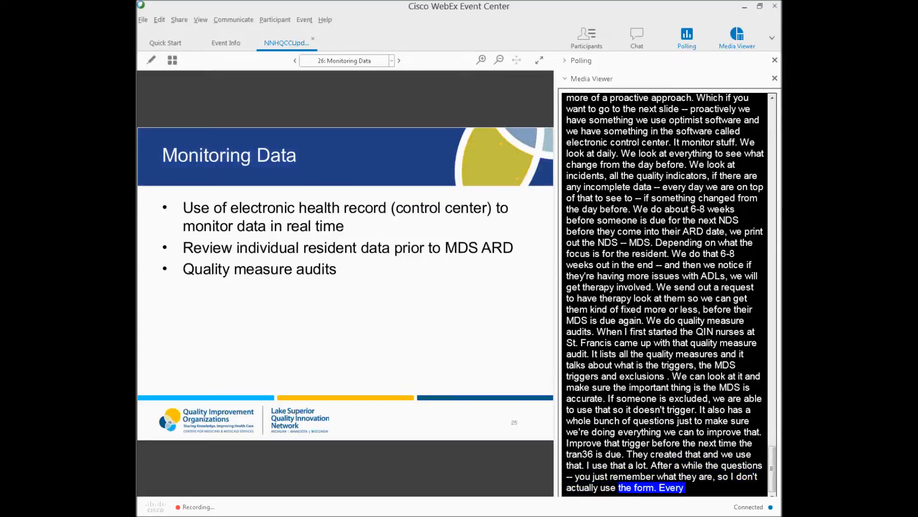
scroll(down, 3)
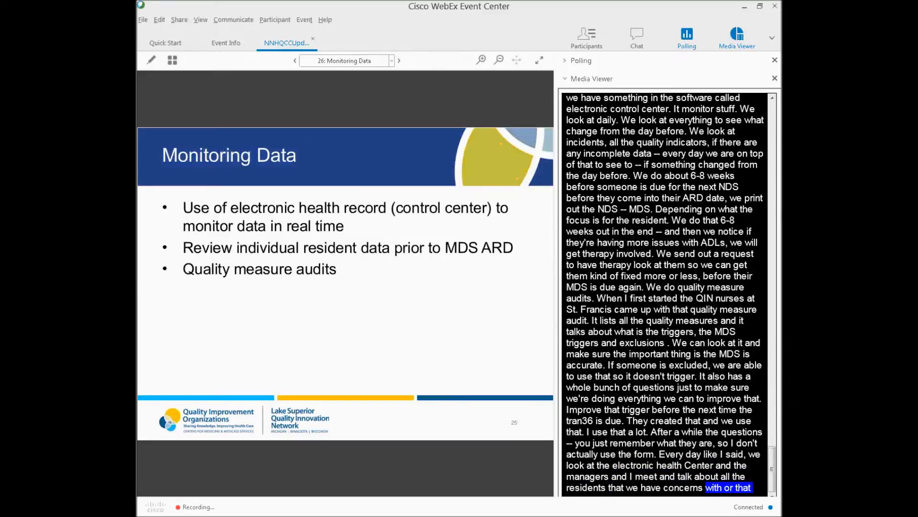
scroll(down, 3)
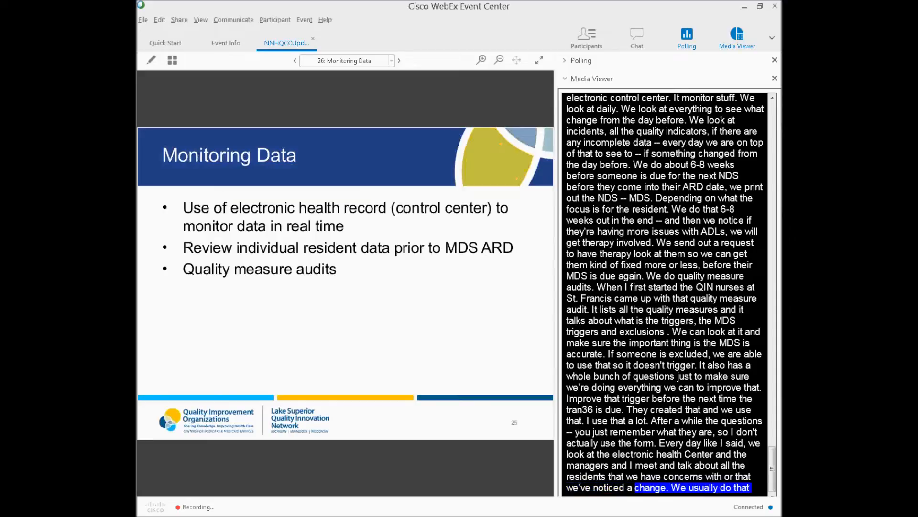
scroll(down, 3)
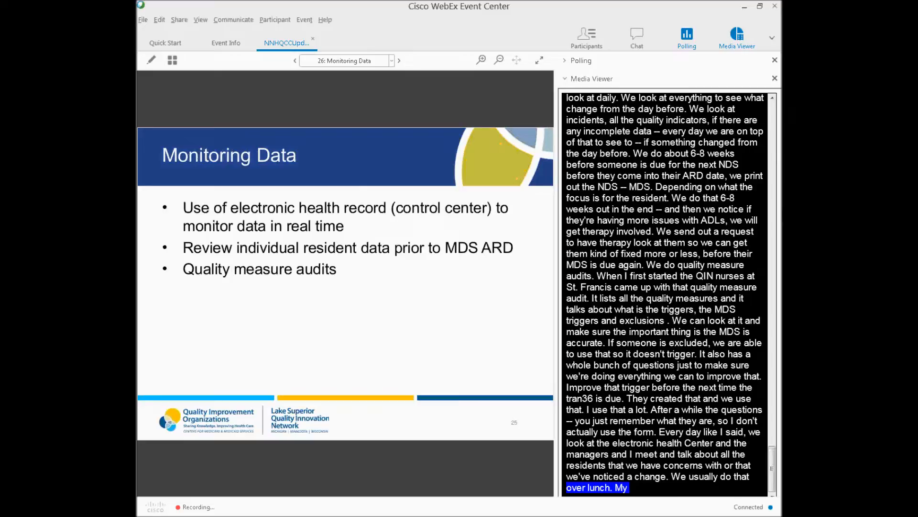
click(399, 60)
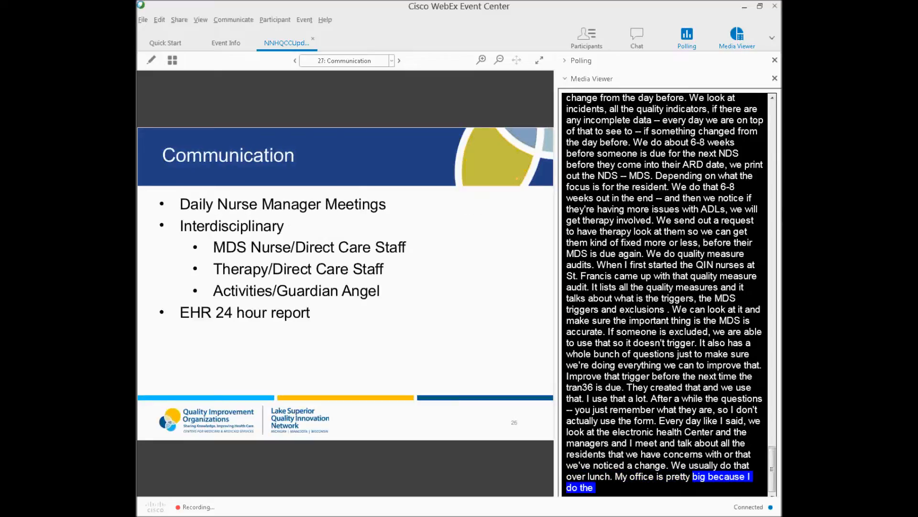
Advance to slide 28, Communication, on external partners, O Mail and follow-up calls
scroll(down, 3)
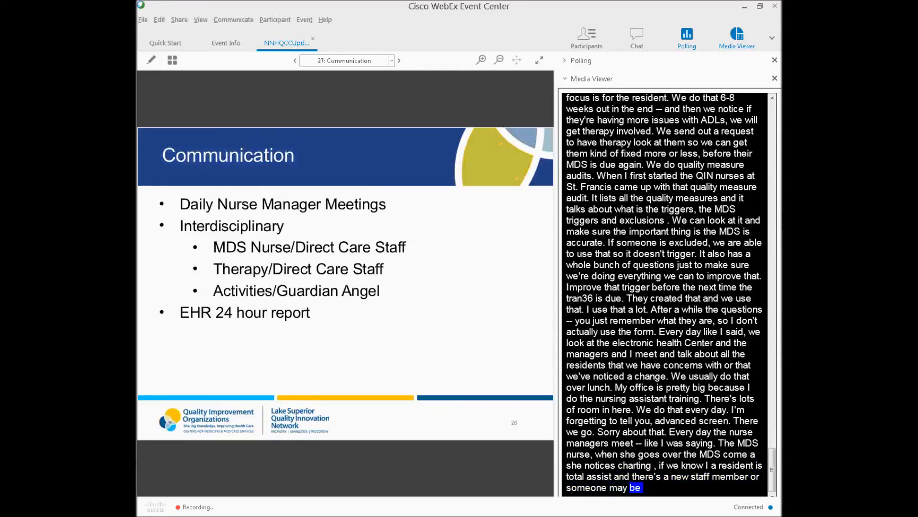
scroll(down, 3)
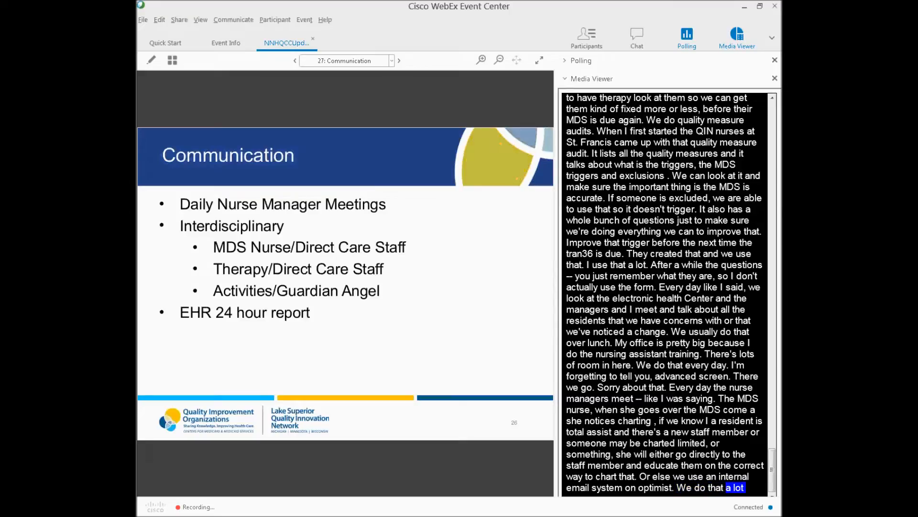
scroll(down, 3)
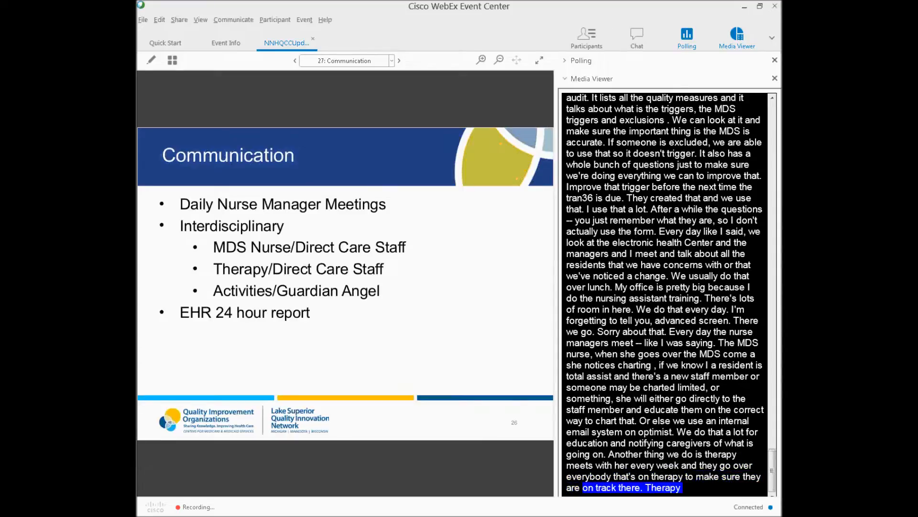
scroll(down, 3)
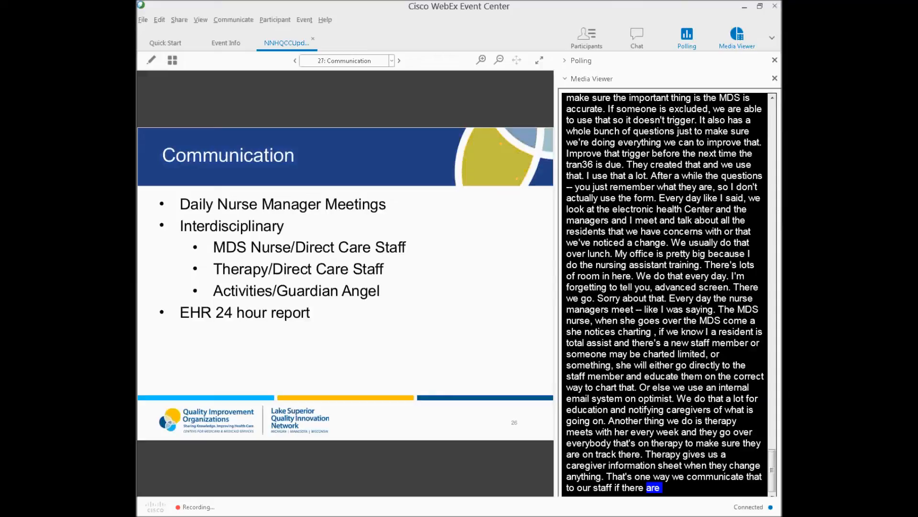
scroll(down, 3)
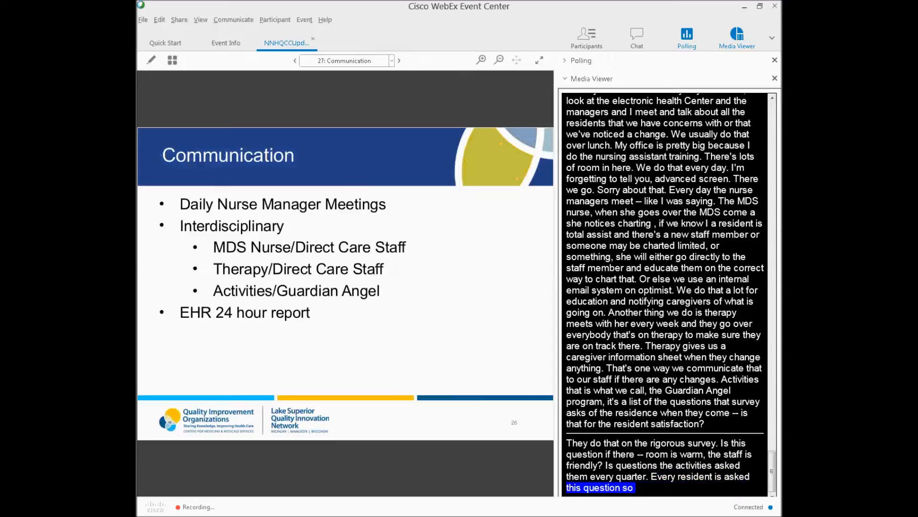
scroll(down, 3)
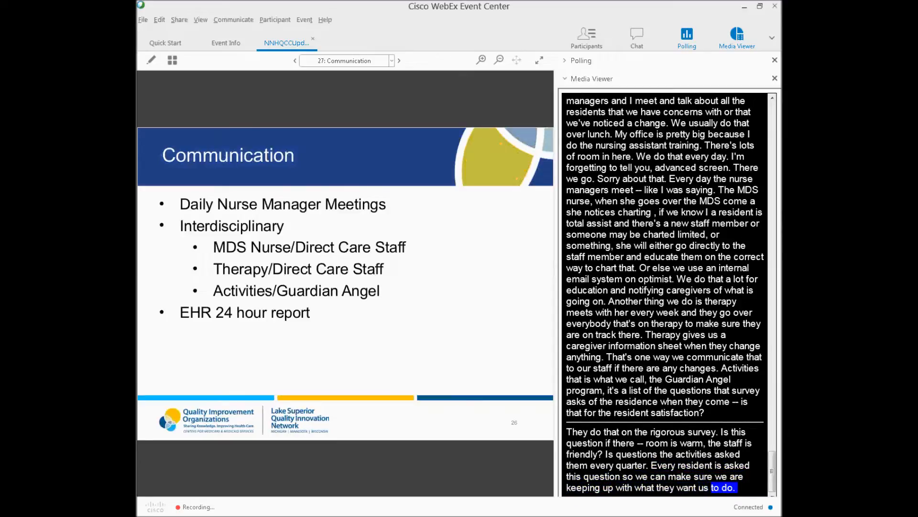
scroll(down, 3)
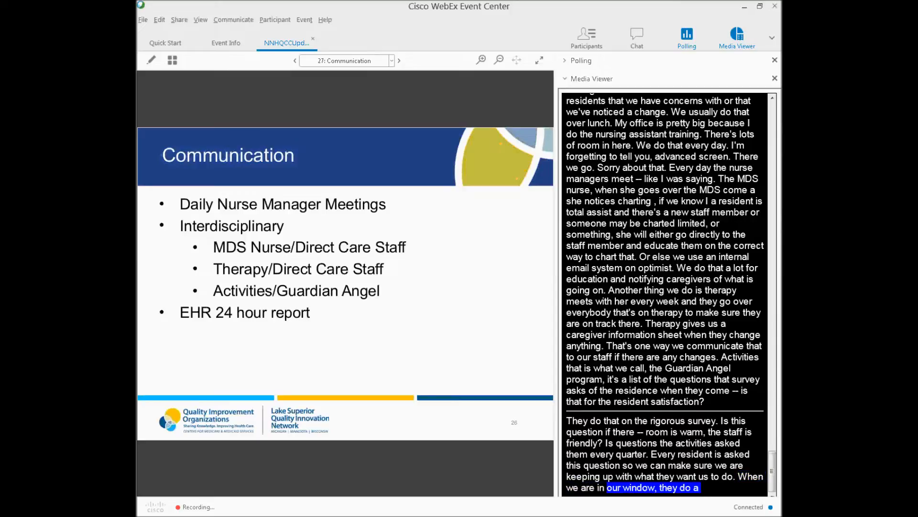
scroll(down, 3)
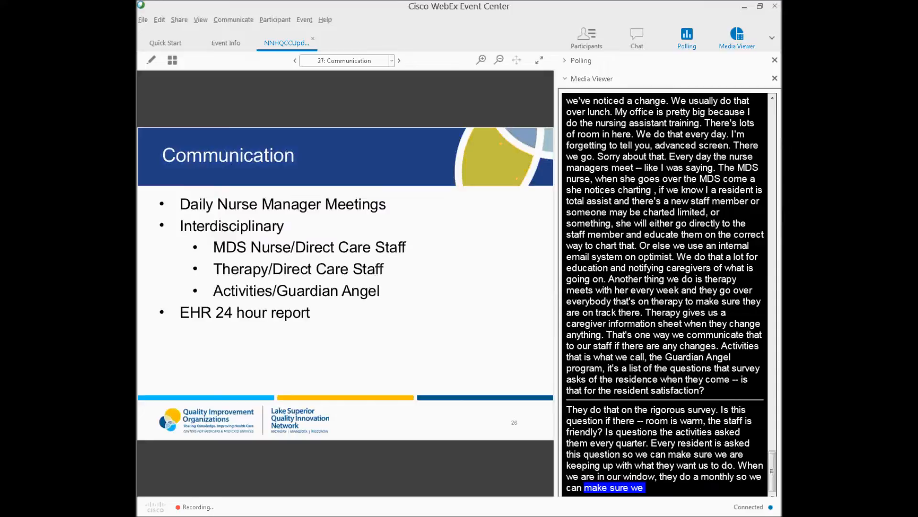
scroll(down, 3)
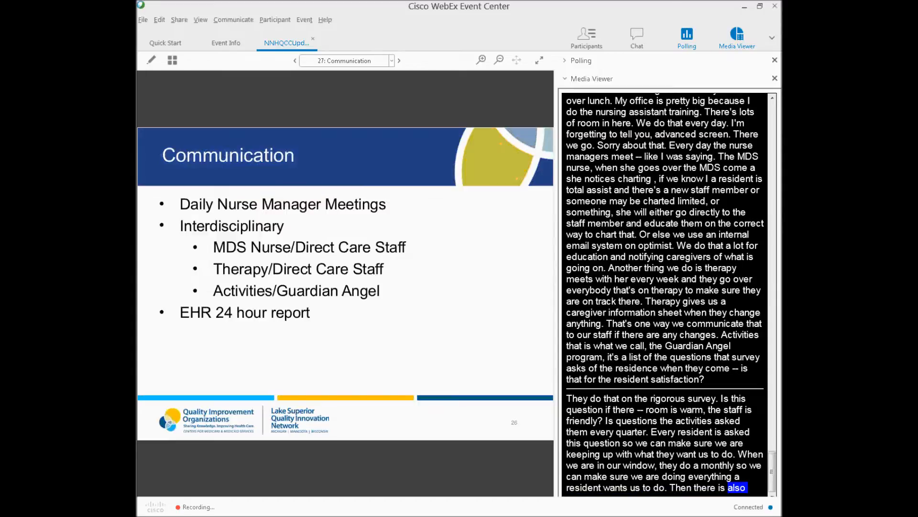
scroll(down, 3)
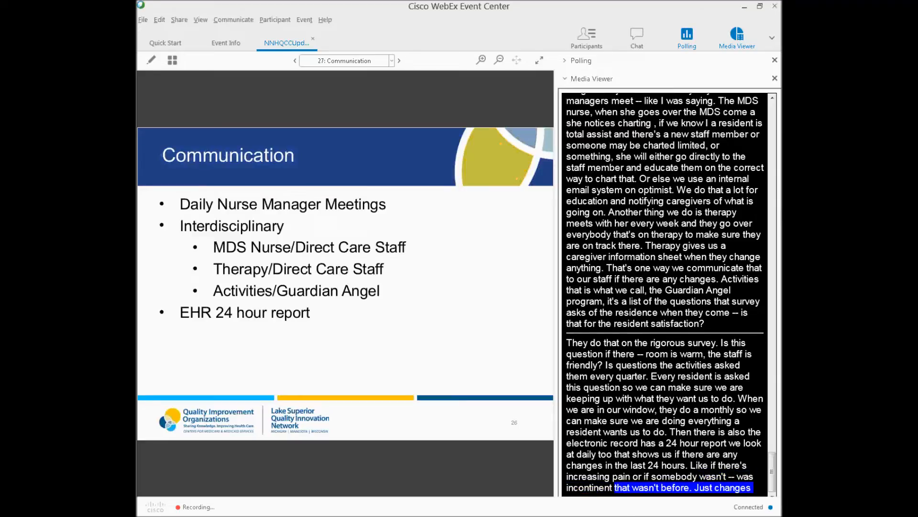
scroll(down, 3)
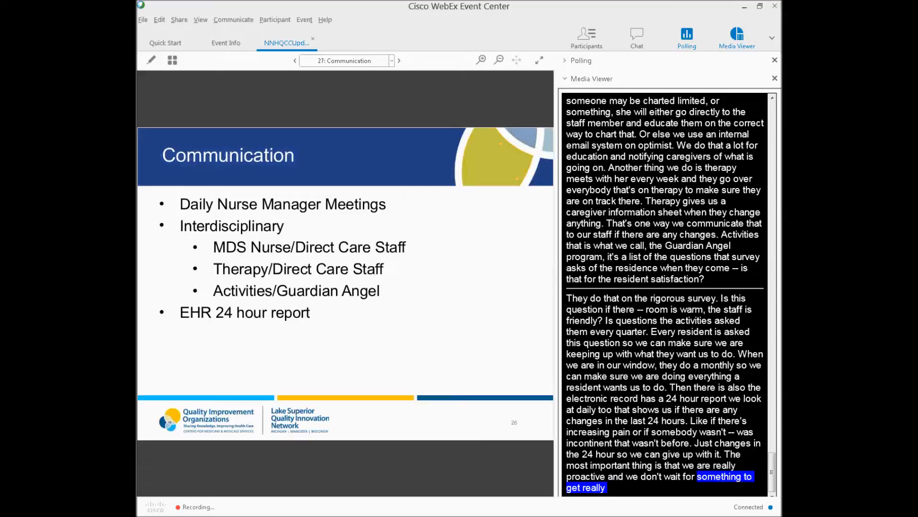
click(399, 60)
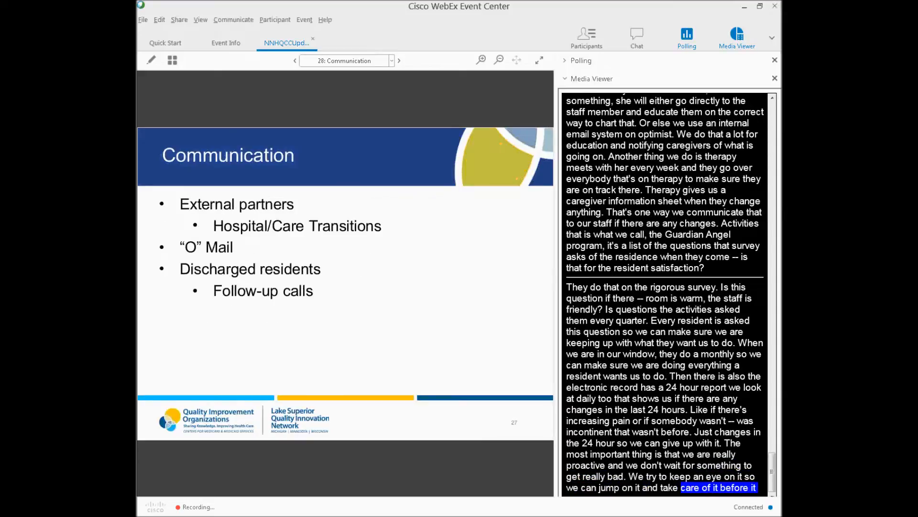
Advance to slide 29, Education, on Skills Fair, QAPI training and internal email
scroll(down, 3)
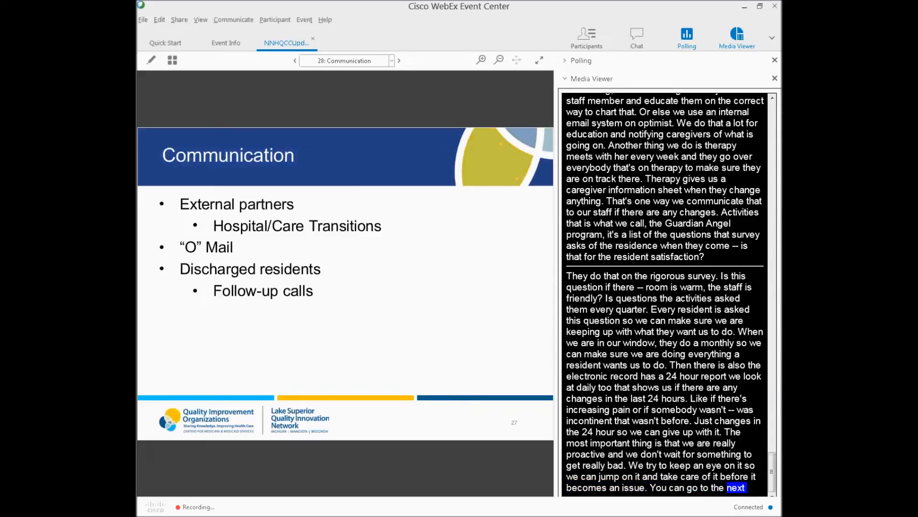
scroll(down, 3)
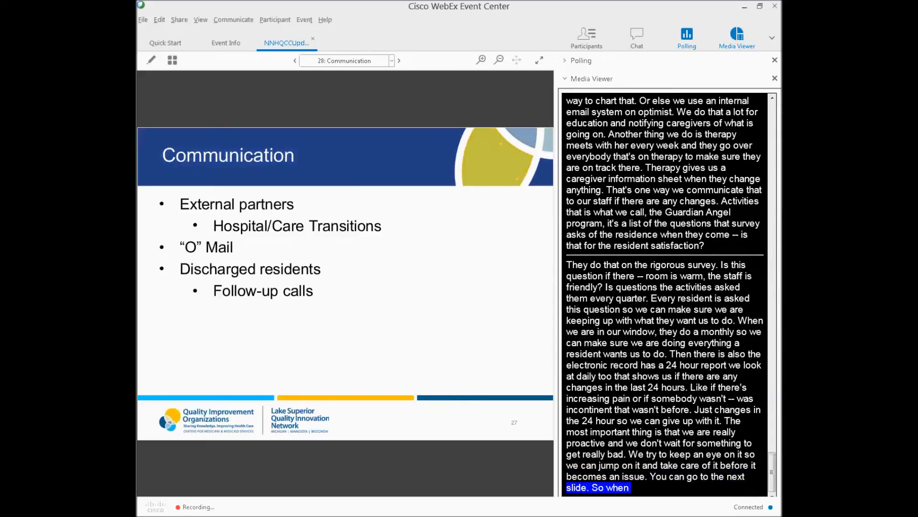
scroll(down, 3)
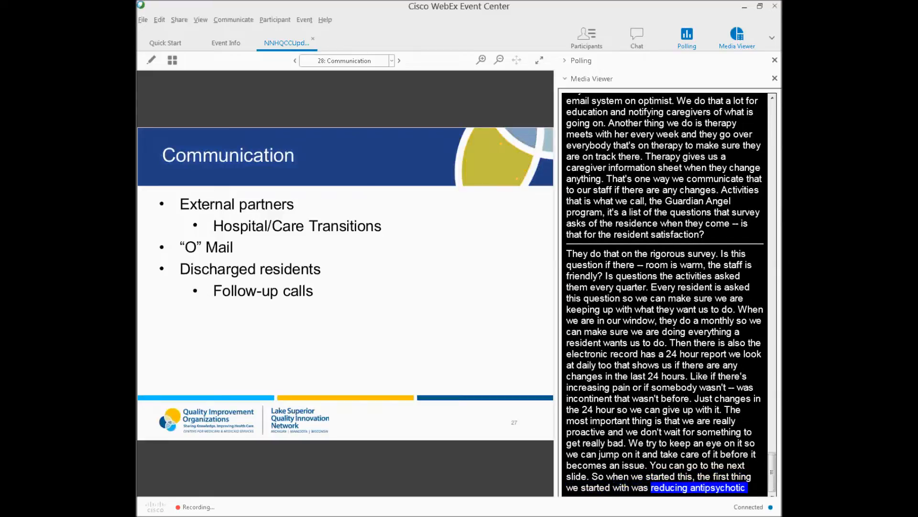
scroll(down, 3)
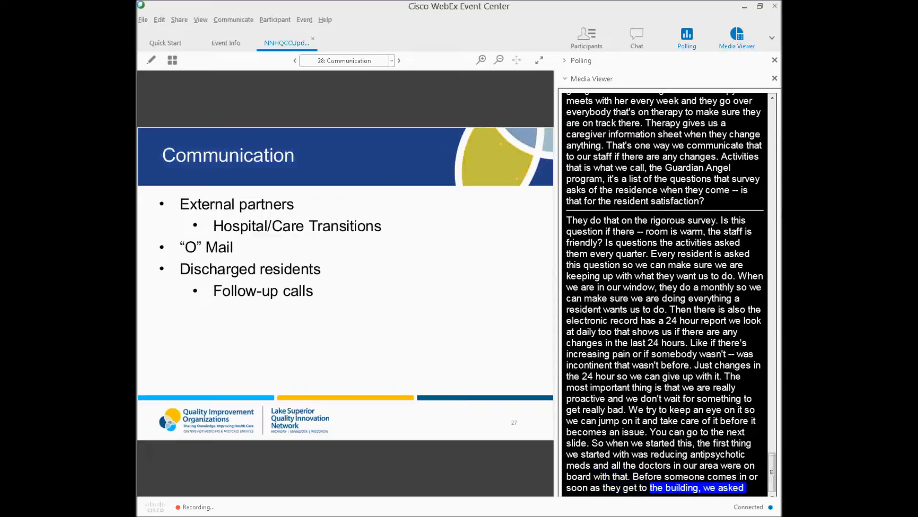
scroll(down, 3)
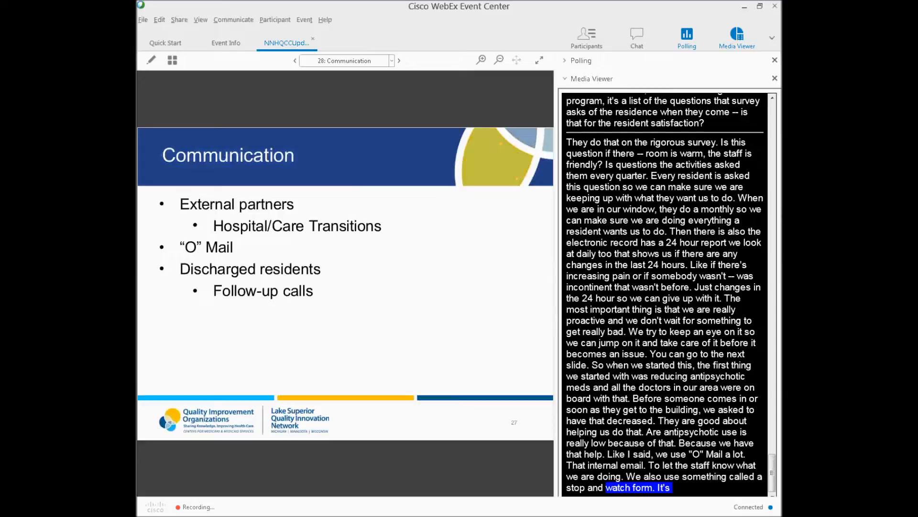
scroll(down, 3)
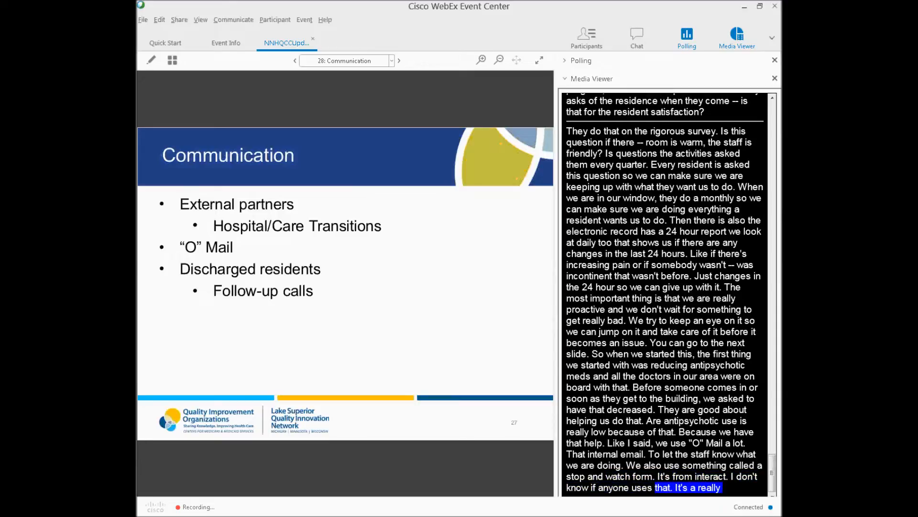
scroll(down, 3)
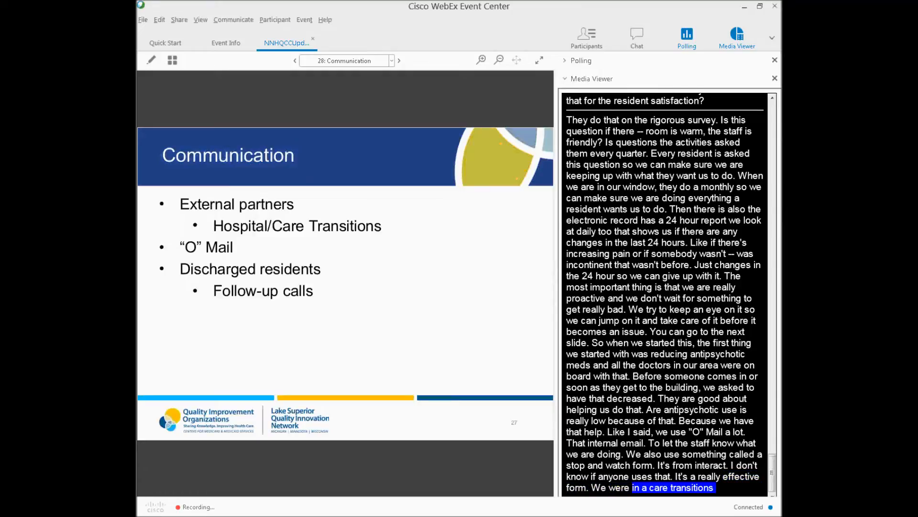
scroll(down, 3)
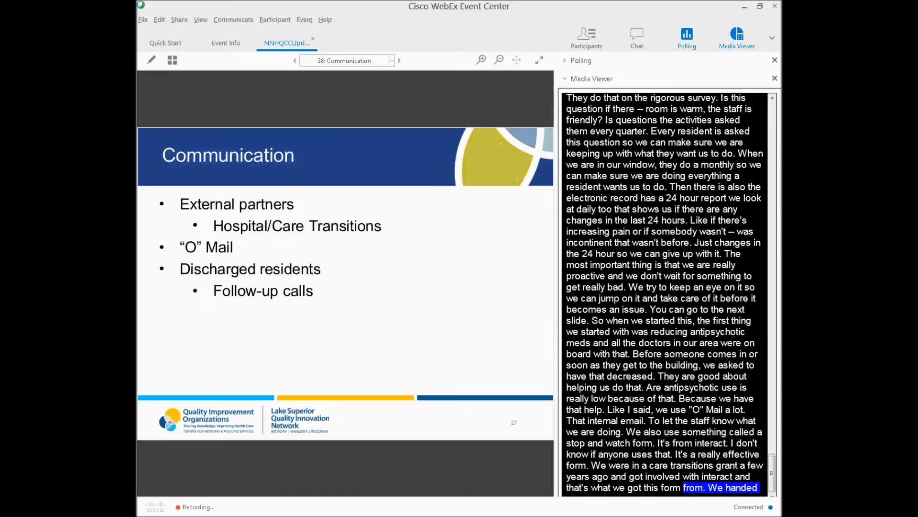
scroll(down, 3)
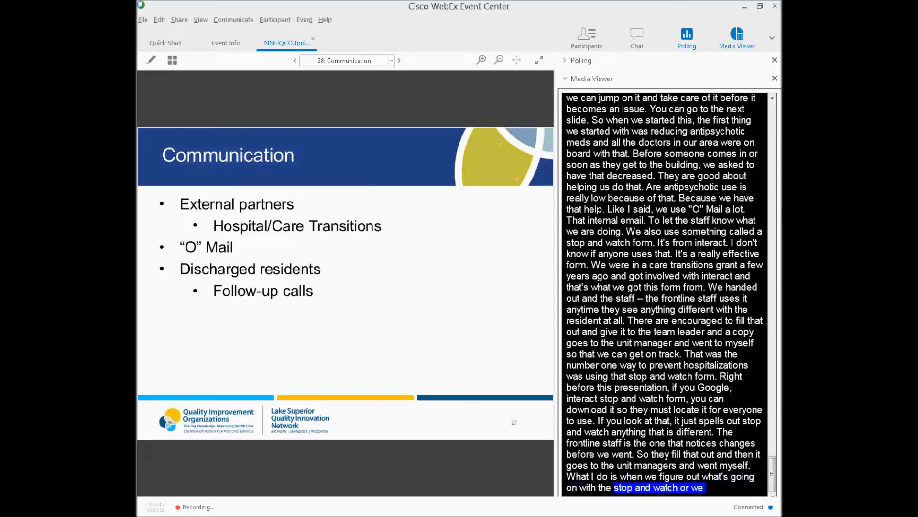
scroll(down, 3)
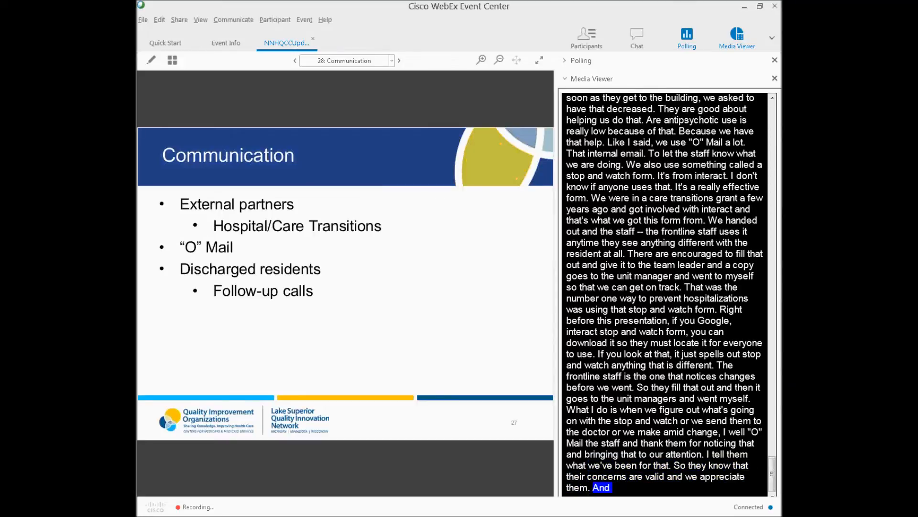
click(398, 60)
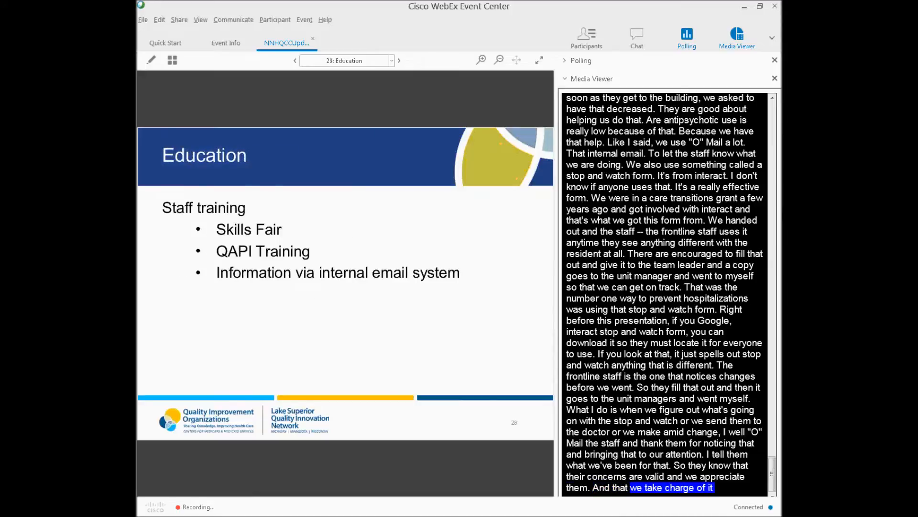
Step the deck back to slide 28, the external-partners Communication slide
scroll(down, 3)
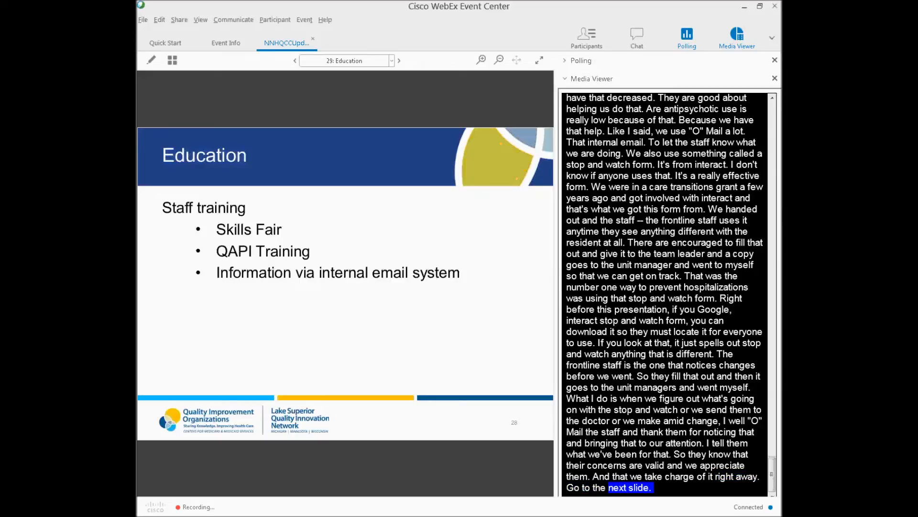
click(295, 61)
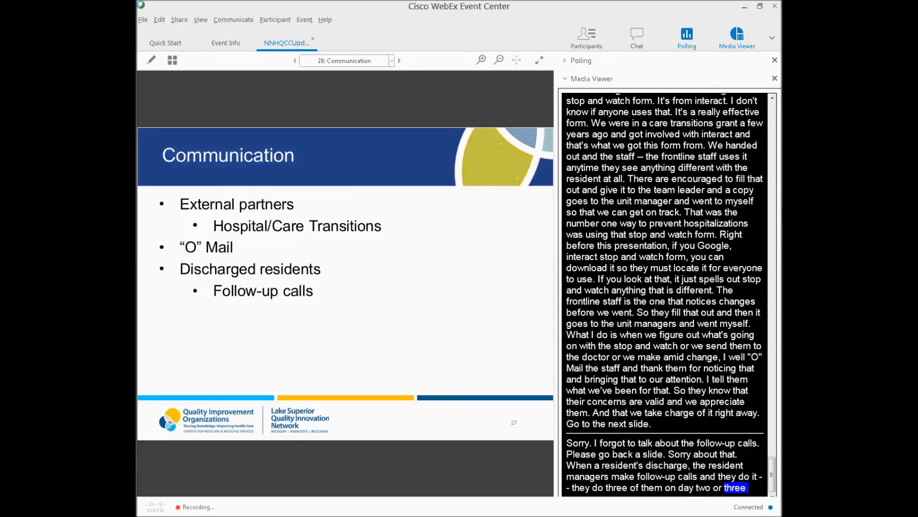
scroll(down, 3)
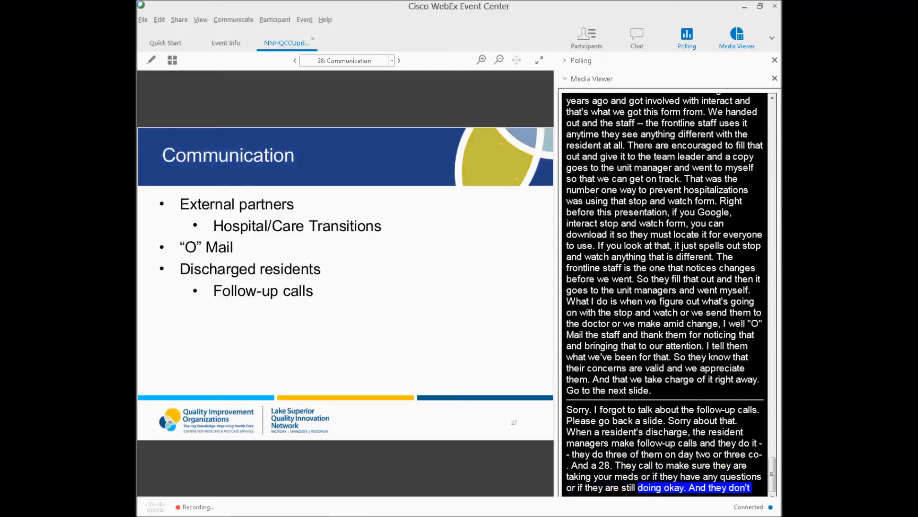
scroll(down, 3)
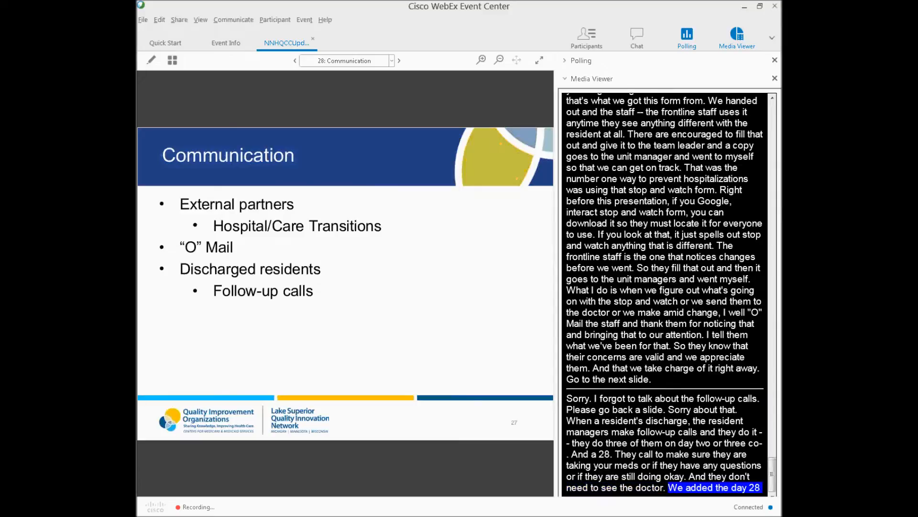
scroll(down, 3)
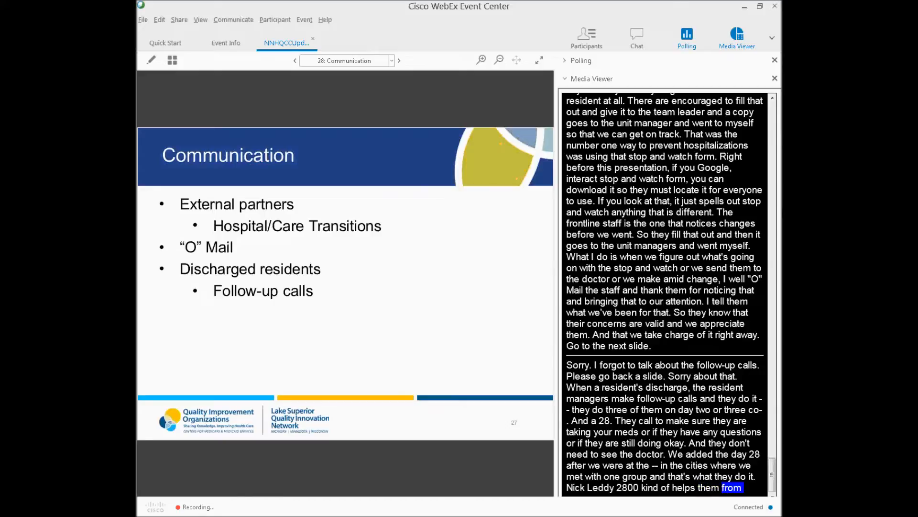
click(398, 61)
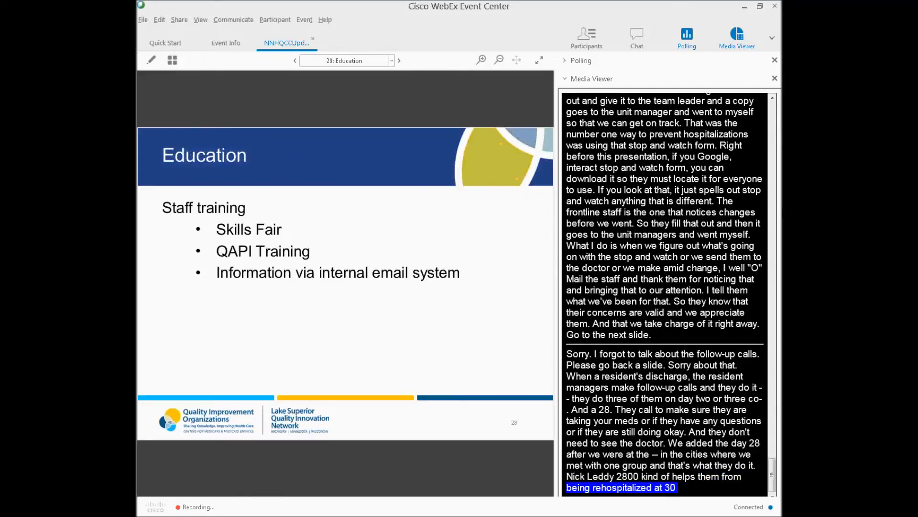
Scroll the deck as it moves to slide 30, Composite Score, with the long-stay measures chart
scroll(down, 3)
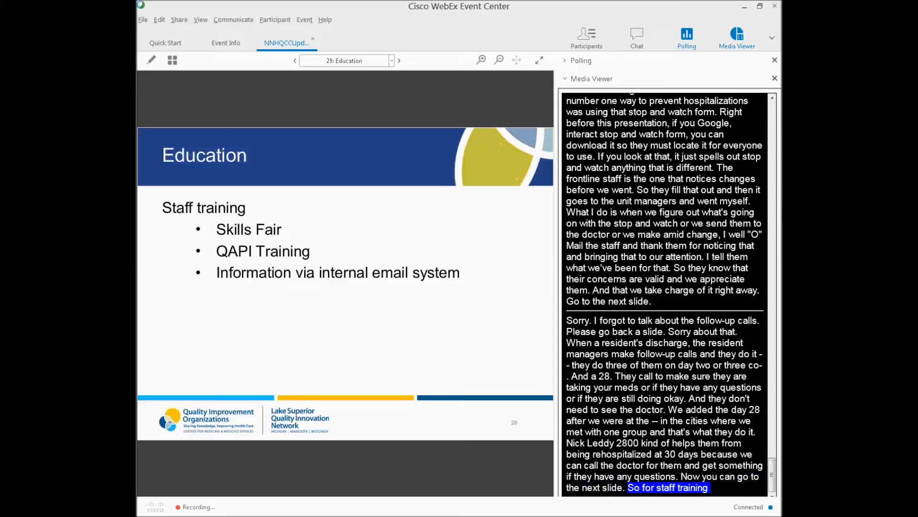
scroll(down, 3)
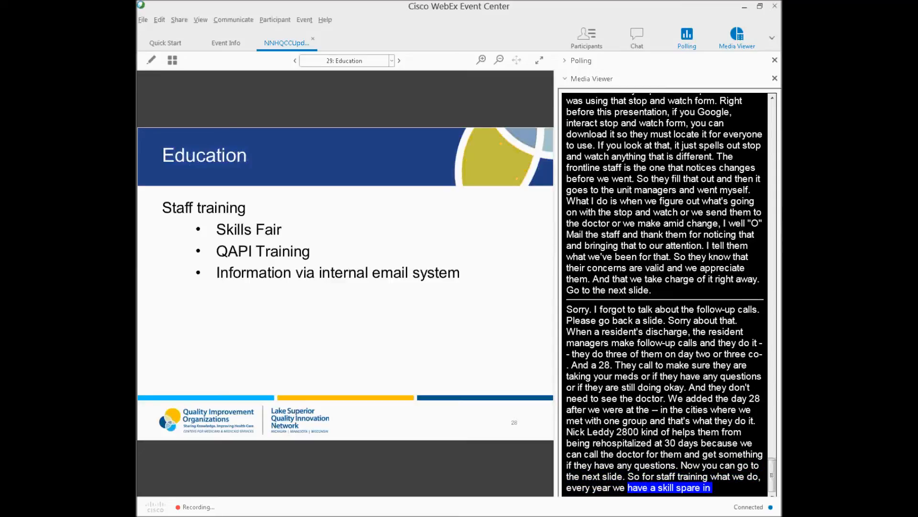
scroll(down, 3)
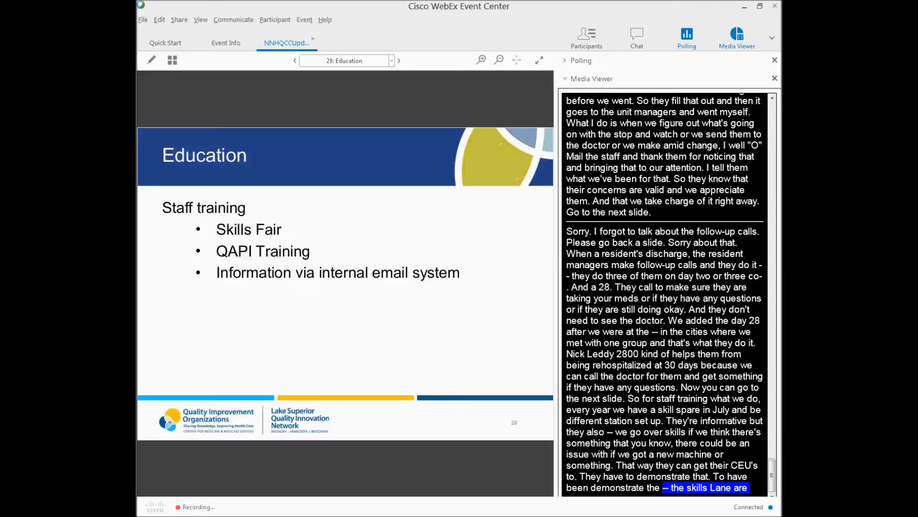
scroll(down, 3)
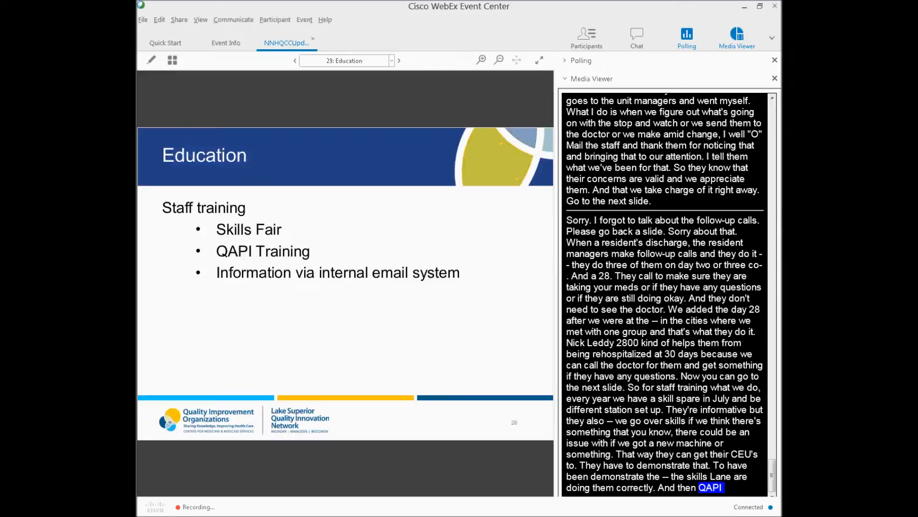
scroll(down, 3)
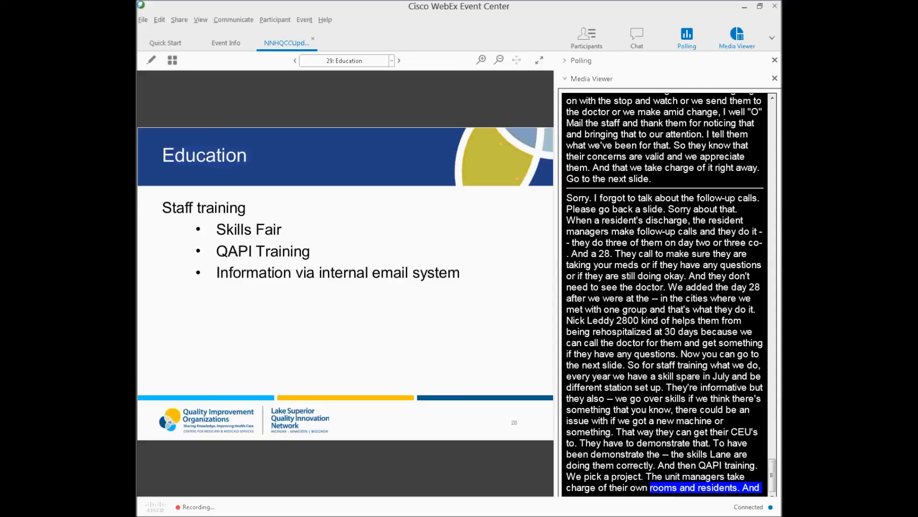
scroll(down, 3)
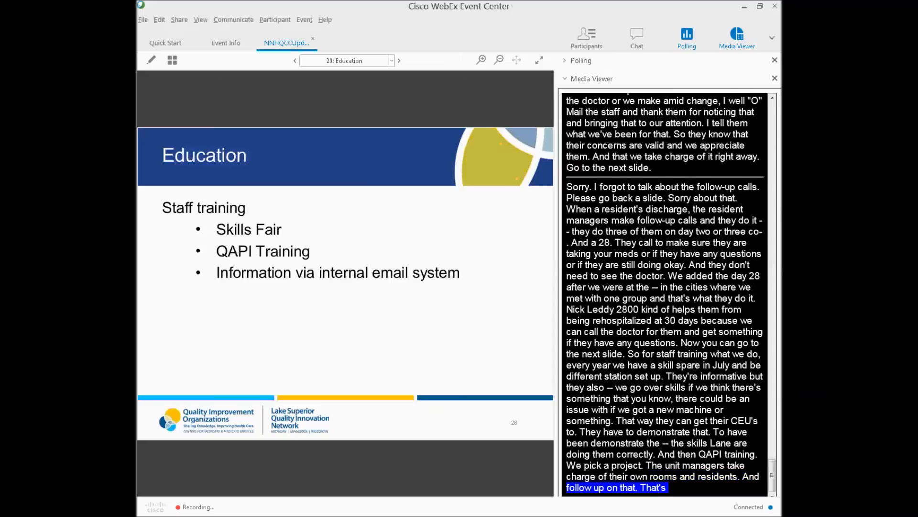
scroll(down, 3)
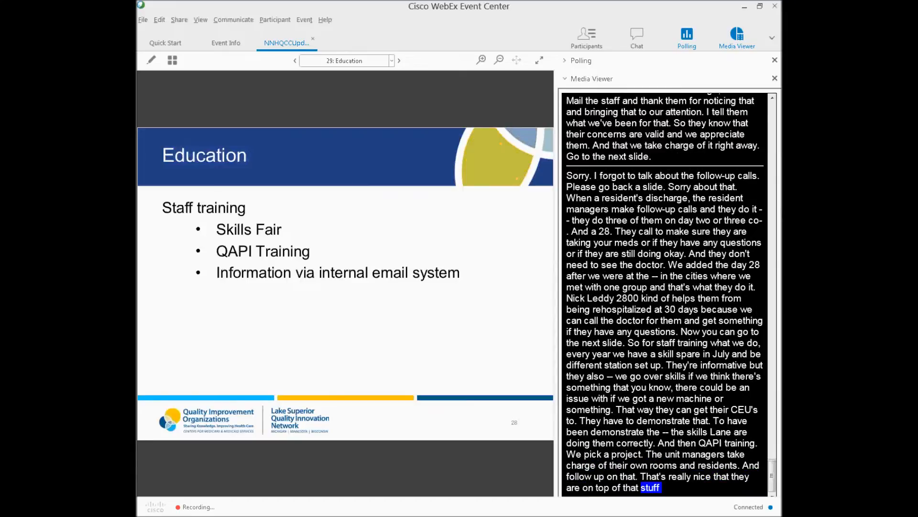
scroll(down, 3)
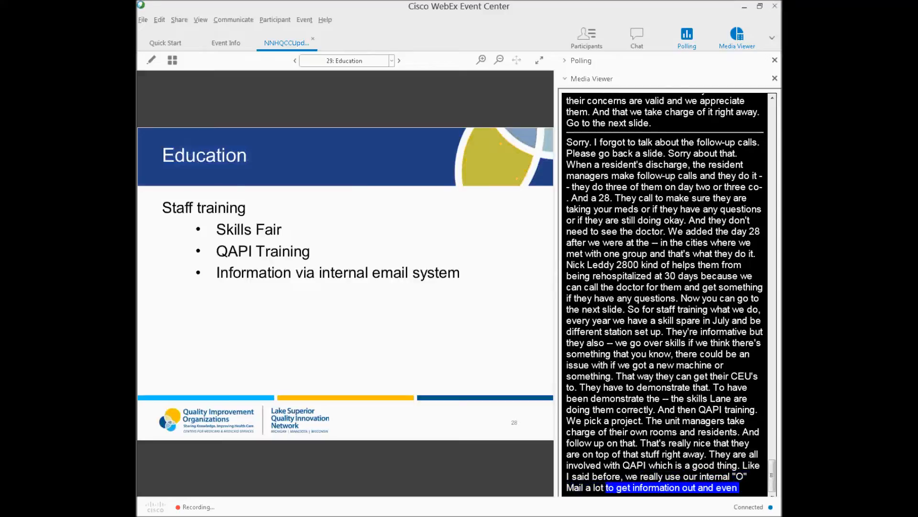
scroll(down, 3)
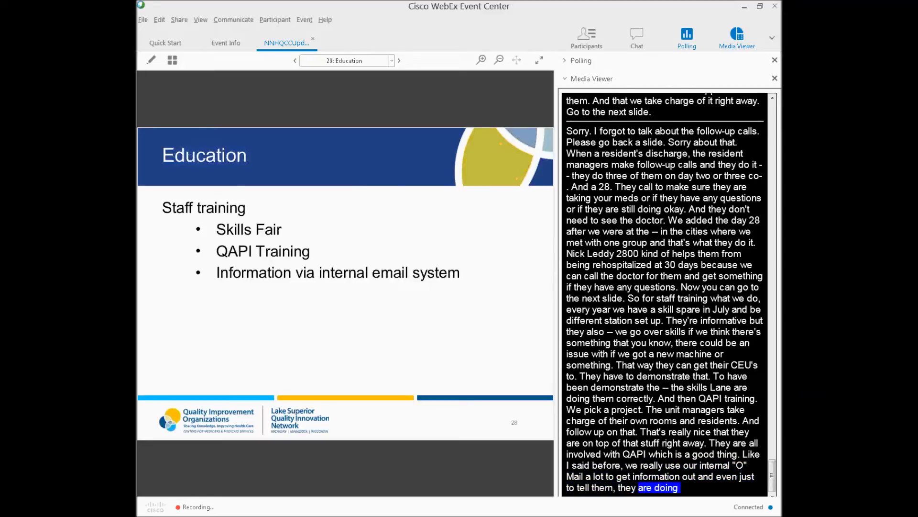
scroll(down, 3)
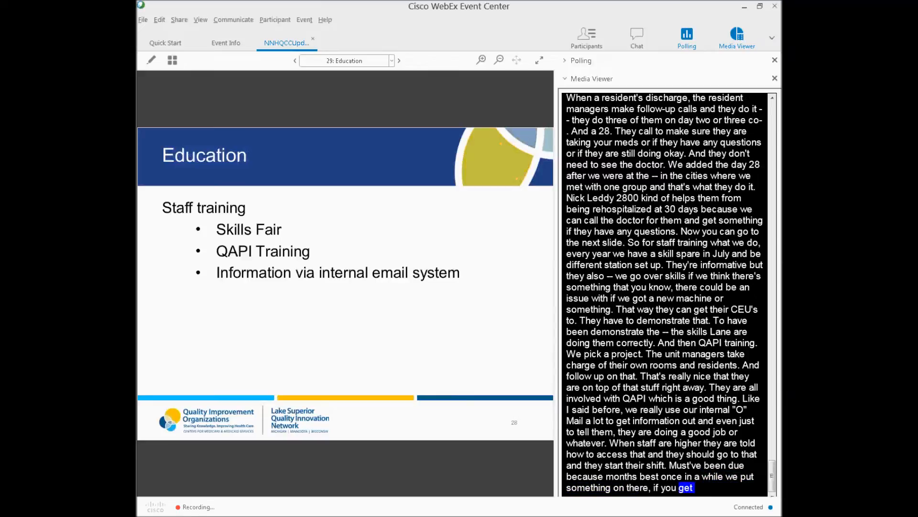
scroll(down, 3)
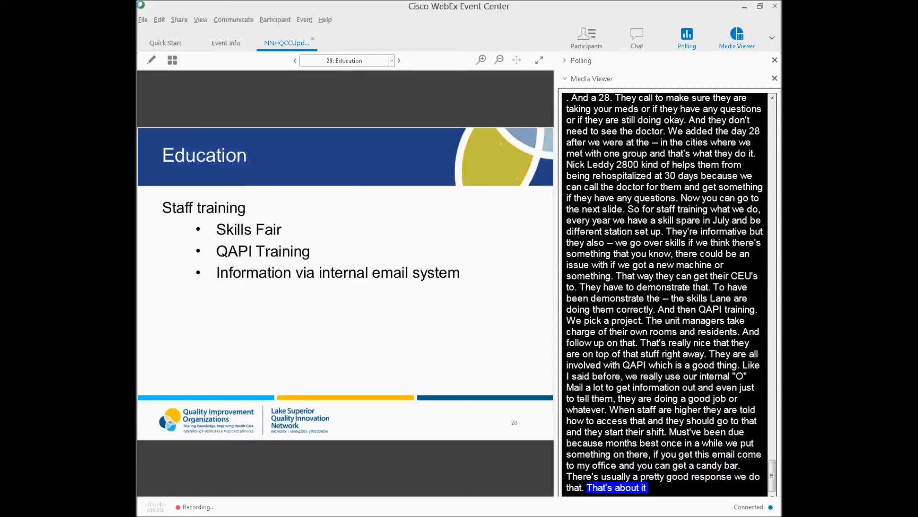
scroll(down, 3)
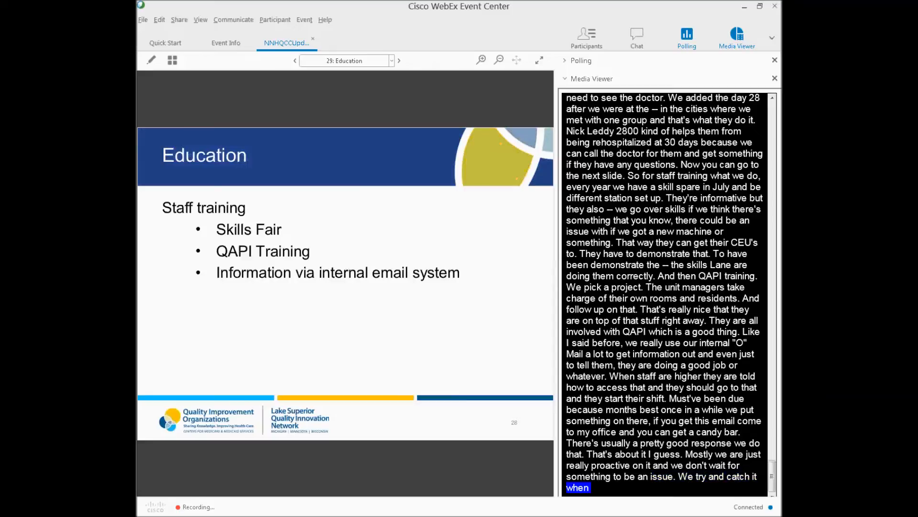
scroll(down, 3)
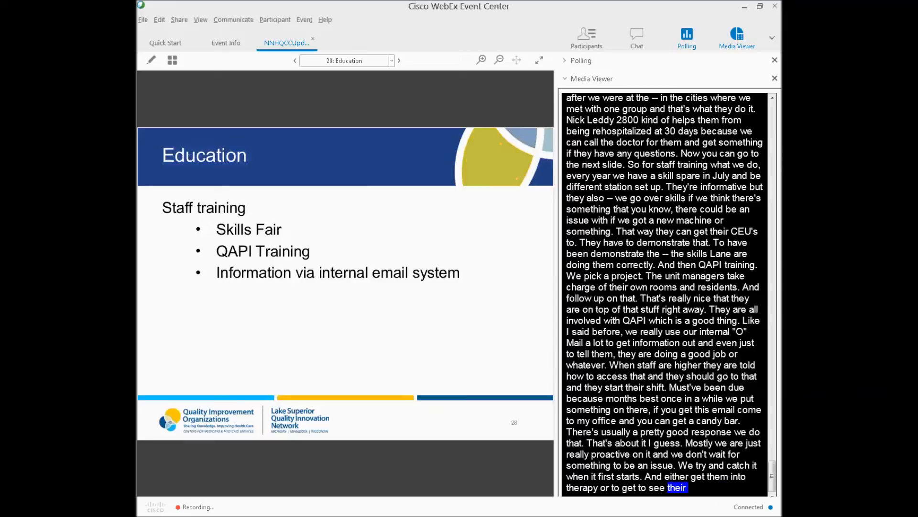
scroll(down, 3)
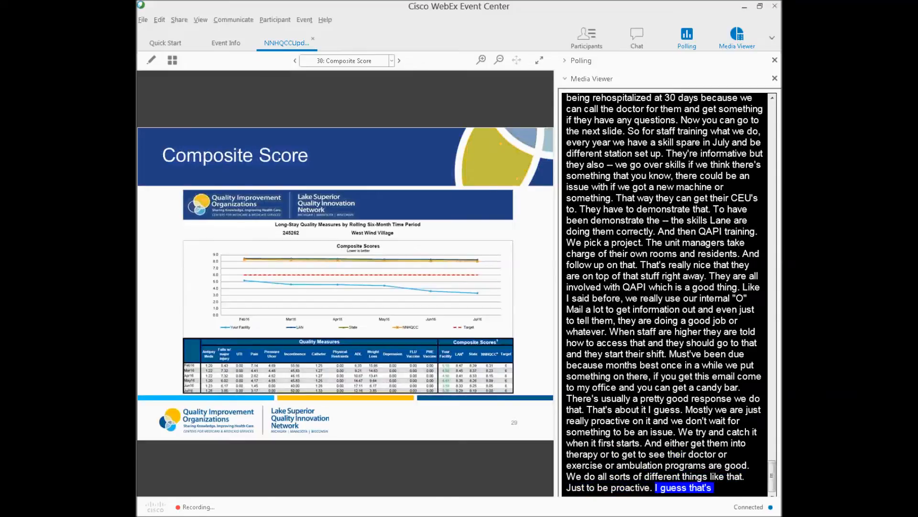
scroll(down, 3)
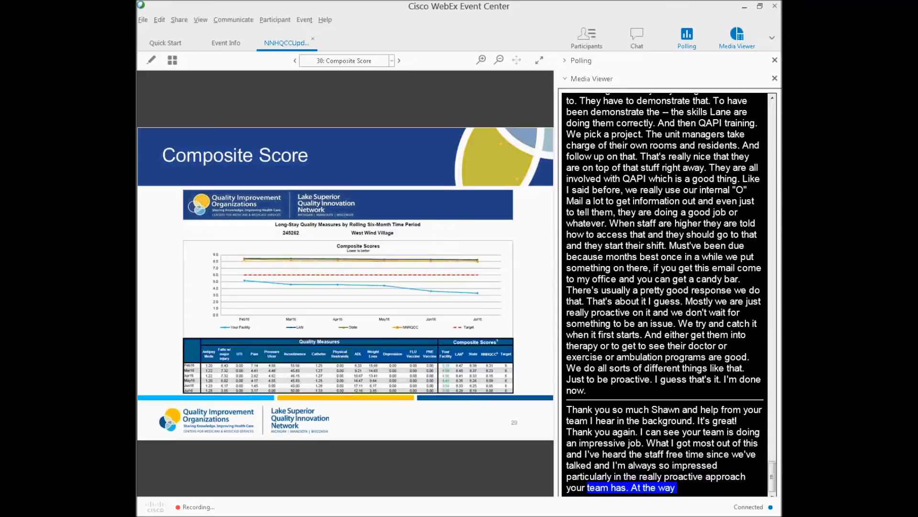
scroll(down, 3)
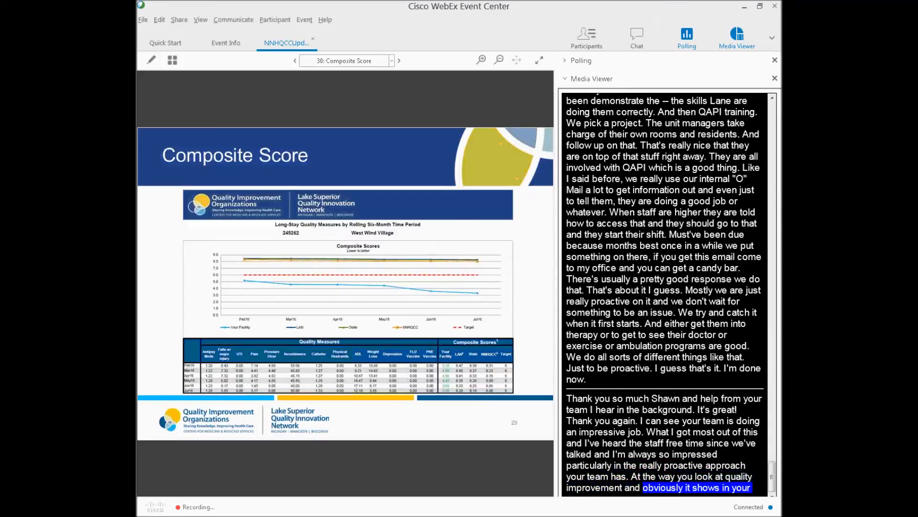
scroll(down, 3)
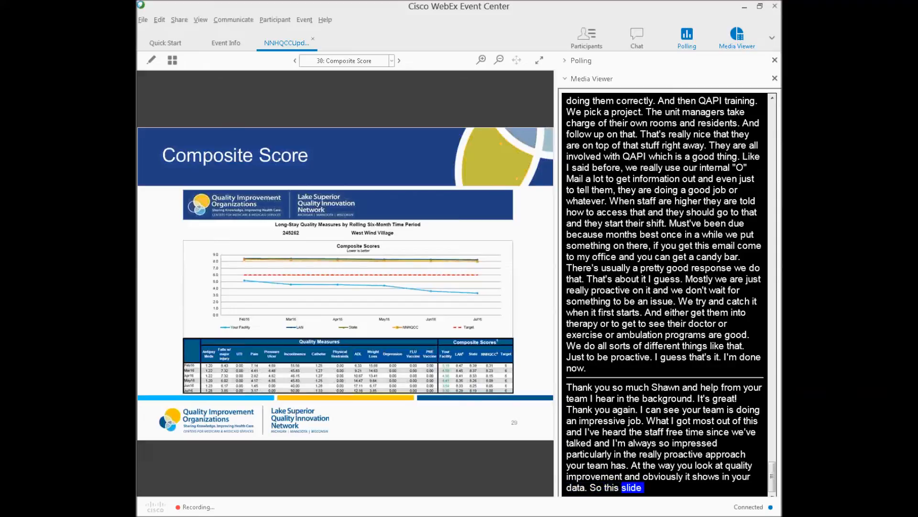
scroll(down, 3)
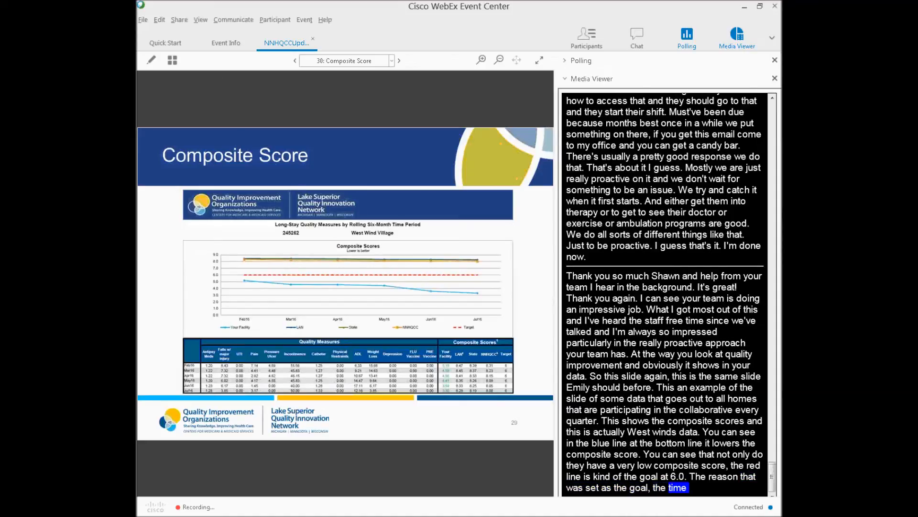
scroll(down, 3)
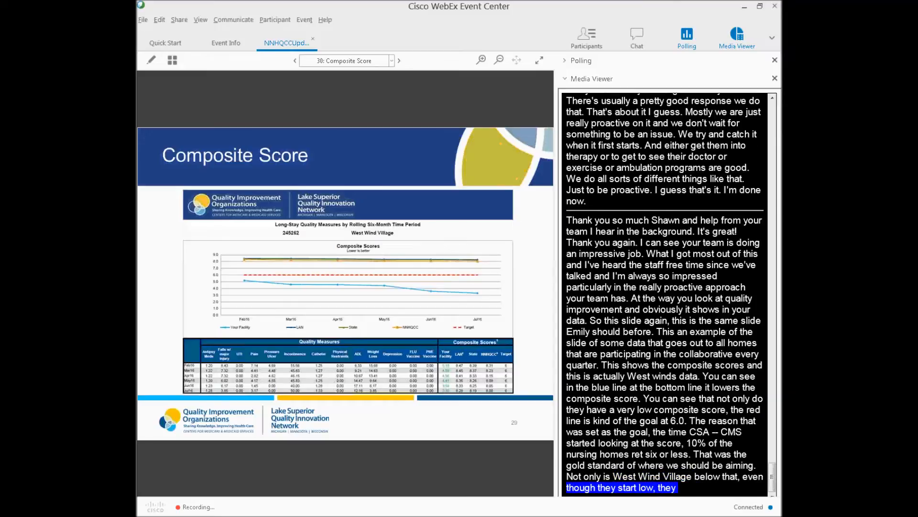
scroll(down, 3)
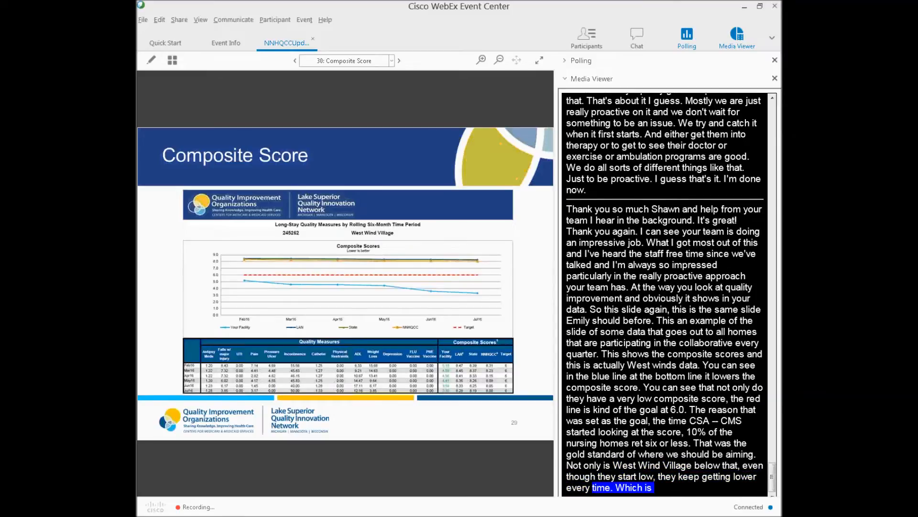
scroll(down, 3)
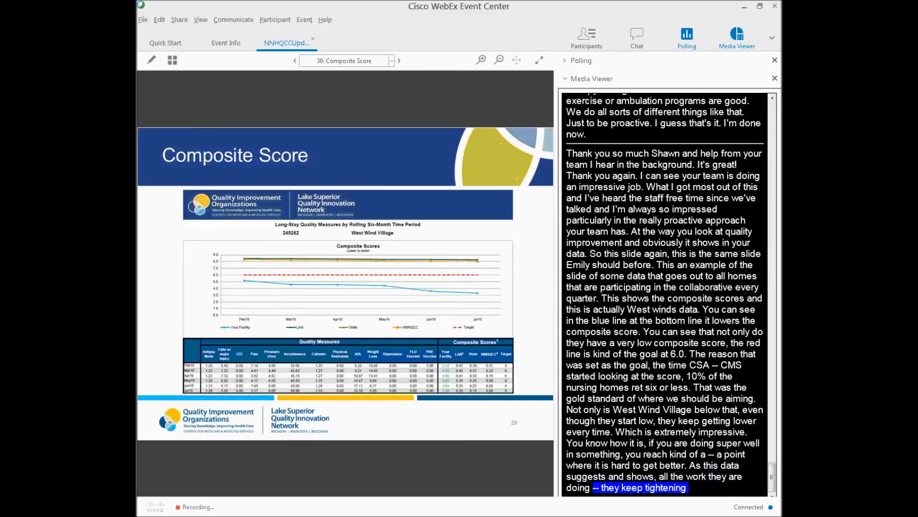
scroll(down, 3)
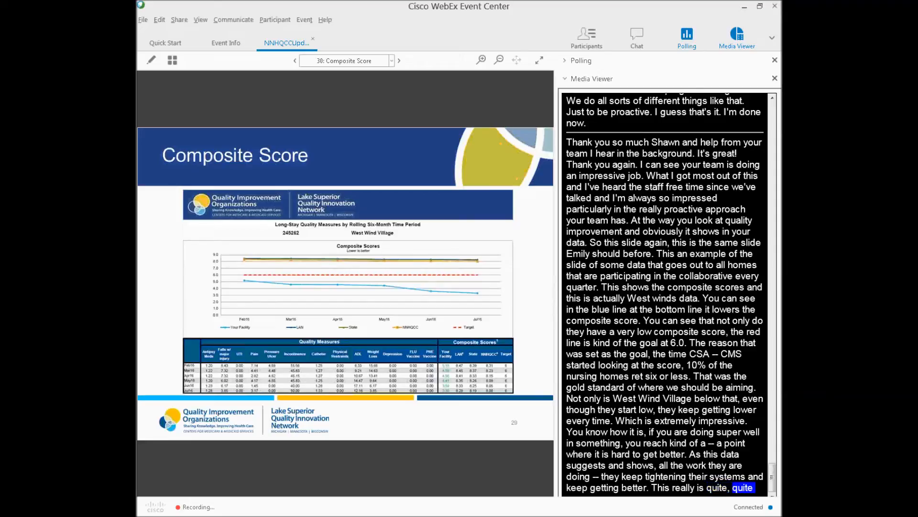
scroll(down, 3)
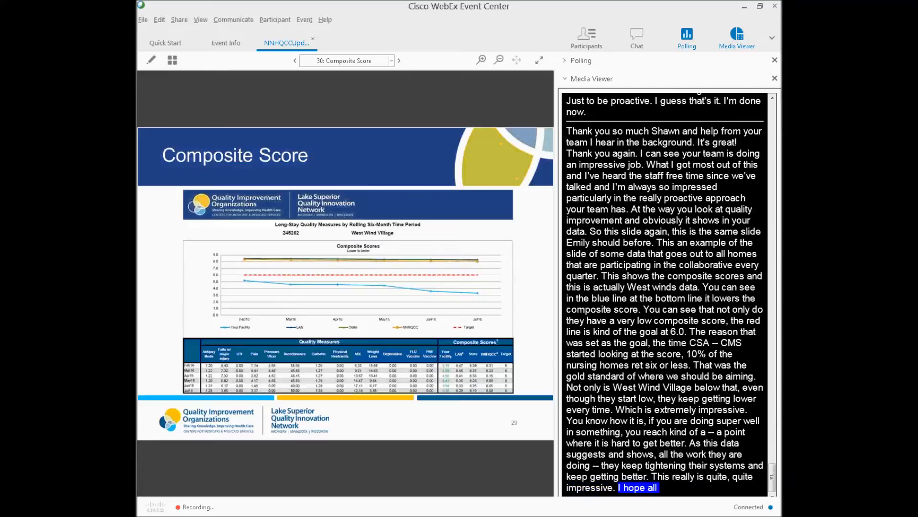
scroll(down, 3)
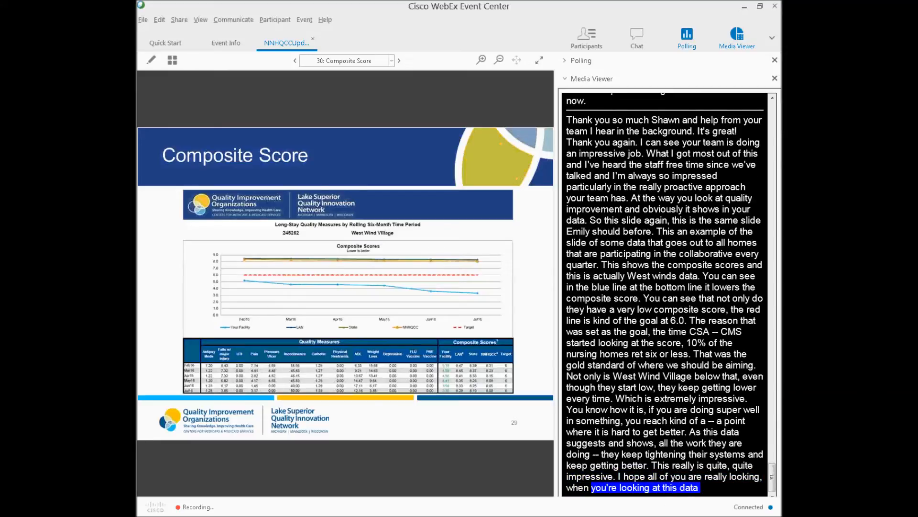
scroll(down, 3)
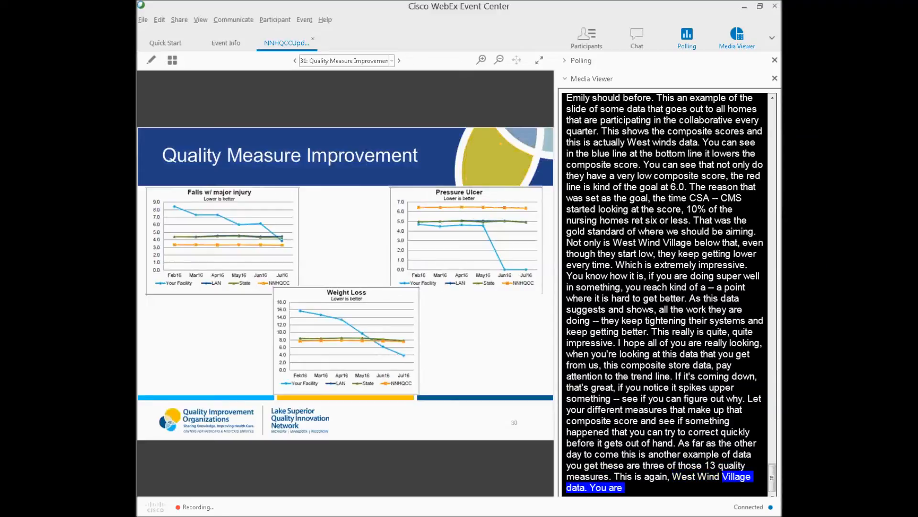
Advance past the Quality Measure Improvement charts to slide 32, Questions?, opening the Q&A
scroll(down, 3)
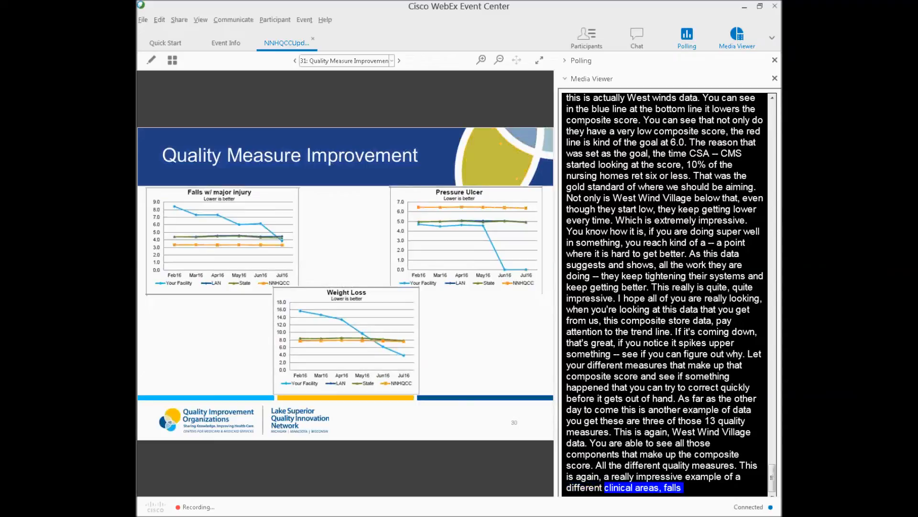
scroll(down, 3)
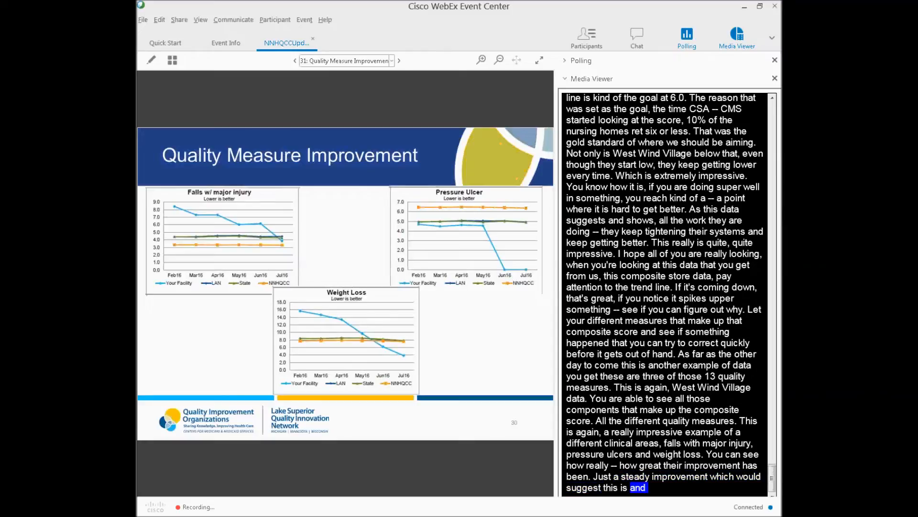
scroll(down, 3)
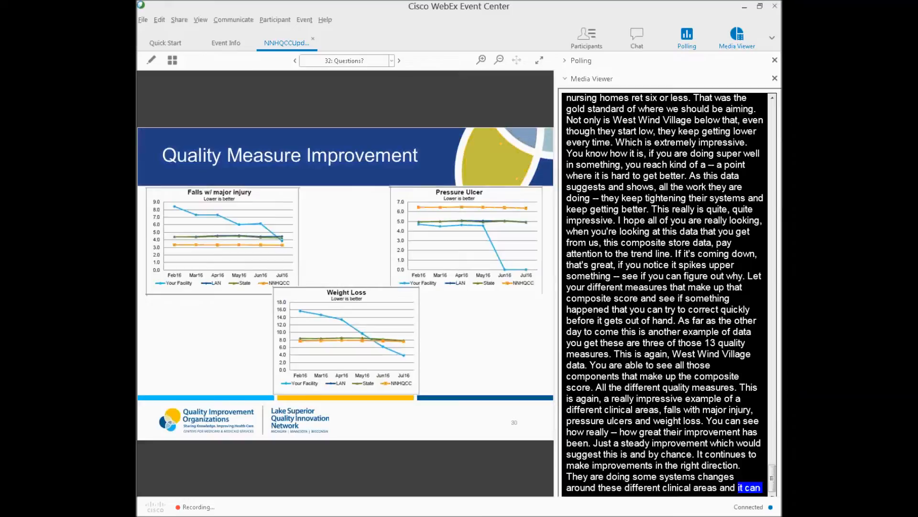
click(399, 60)
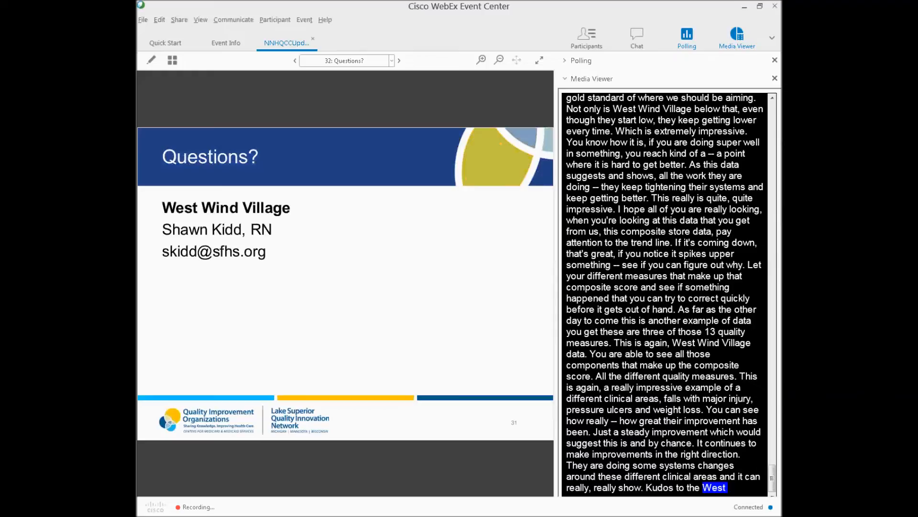
Advance the deck past Questions to slide 33, Upcoming NNHQCC Events
scroll(down, 3)
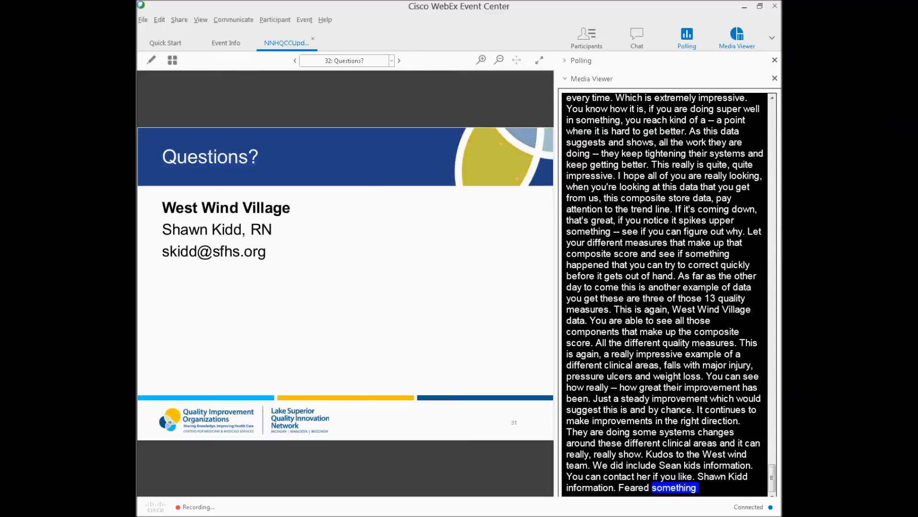
scroll(down, 3)
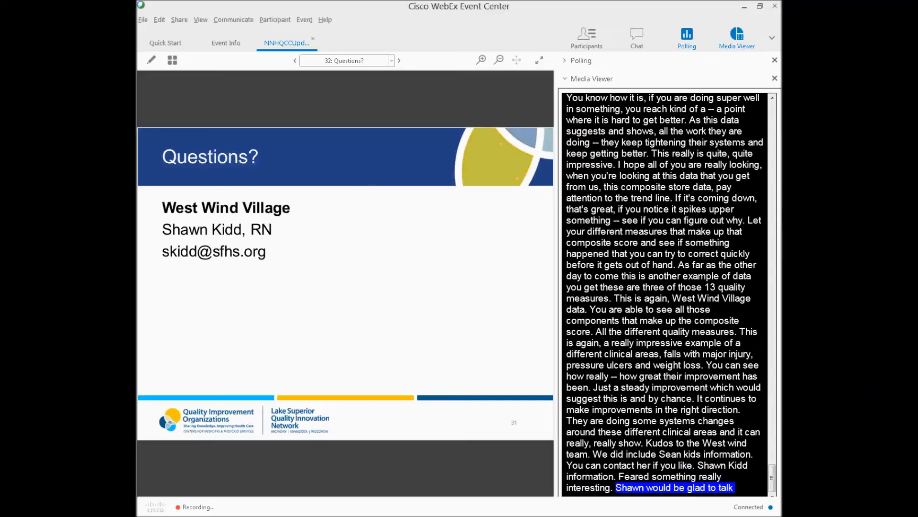
scroll(down, 3)
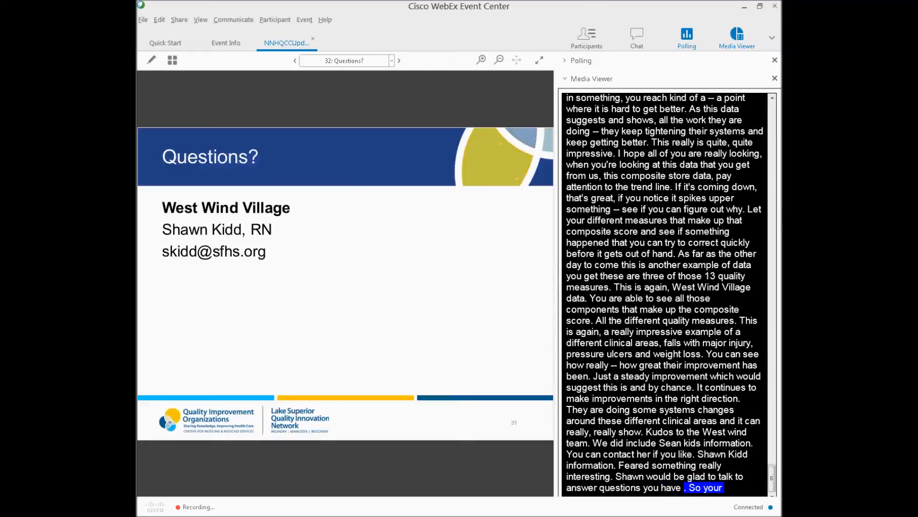
scroll(down, 3)
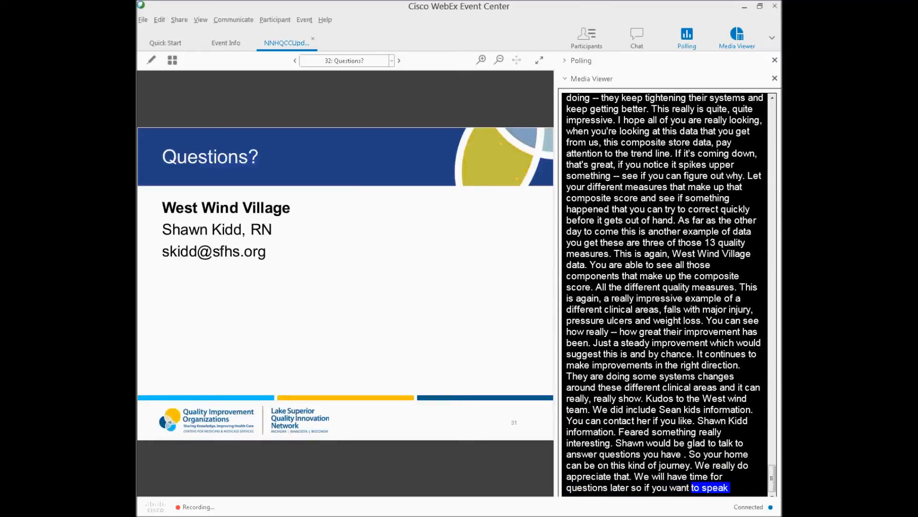
click(399, 60)
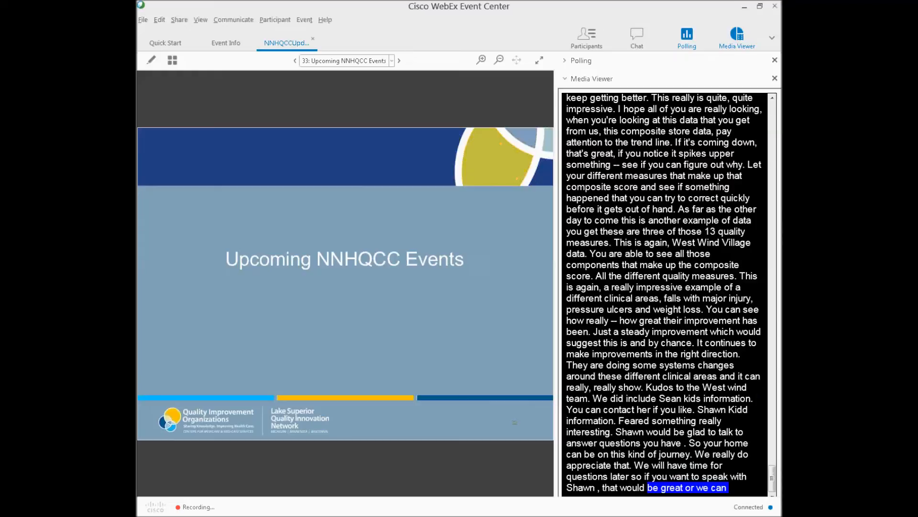
Advance to slide 34 listing the February, March and April 2017 sessions and speakers
scroll(down, 3)
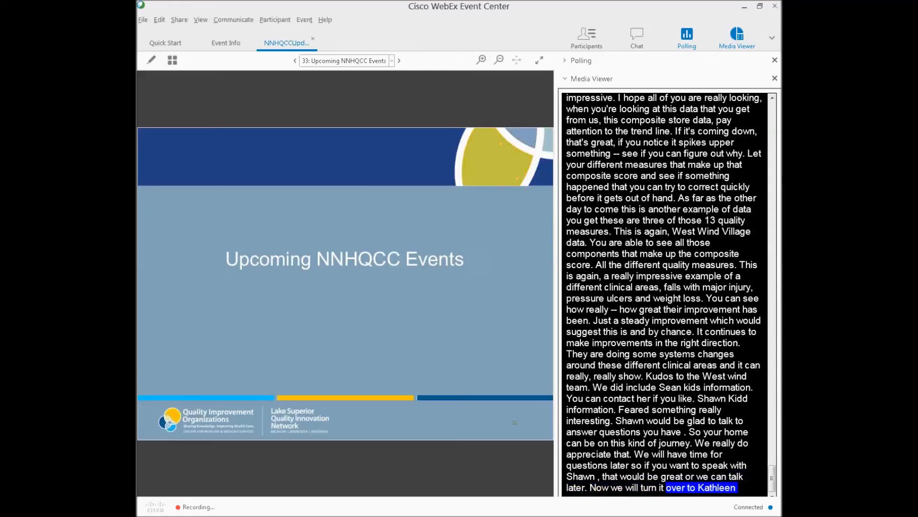
scroll(down, 3)
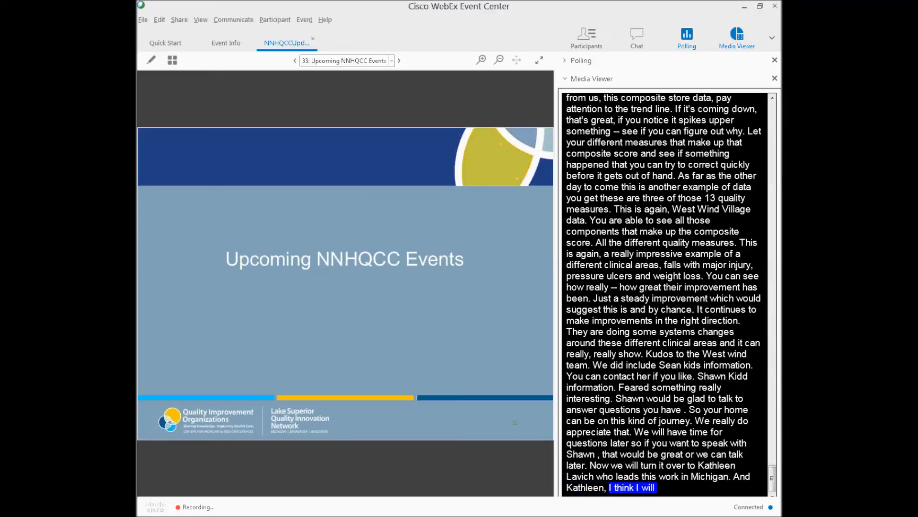
scroll(down, 3)
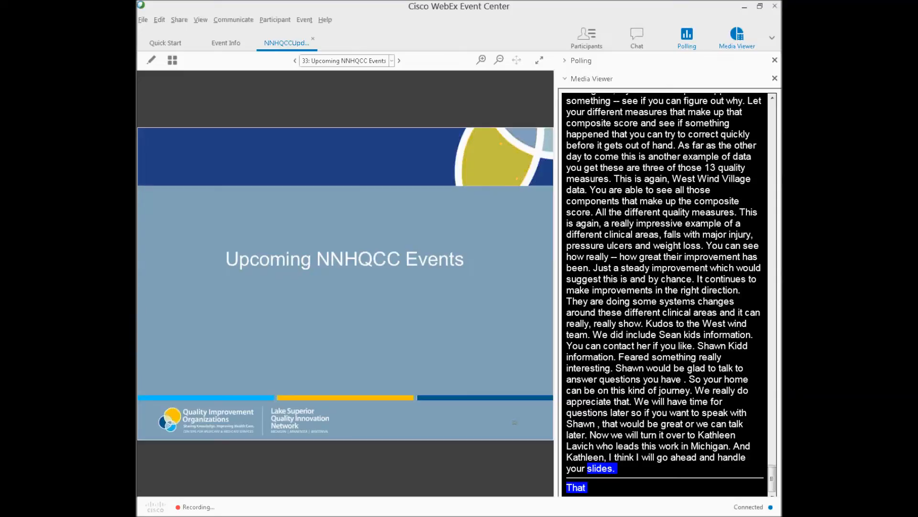
click(398, 60)
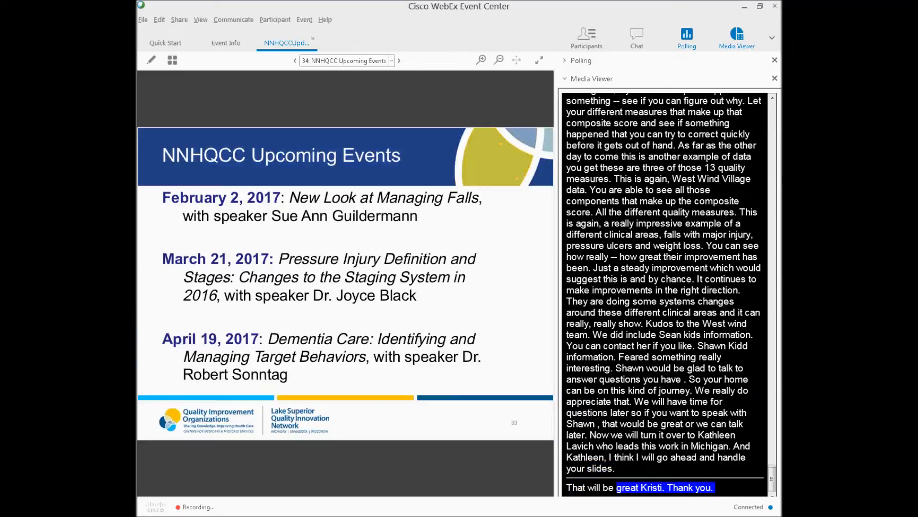
Scroll through slide 35's April–August 2017 topics: TeamSTEPPS, Antibiotic Stewardship and C. difficile
scroll(down, 3)
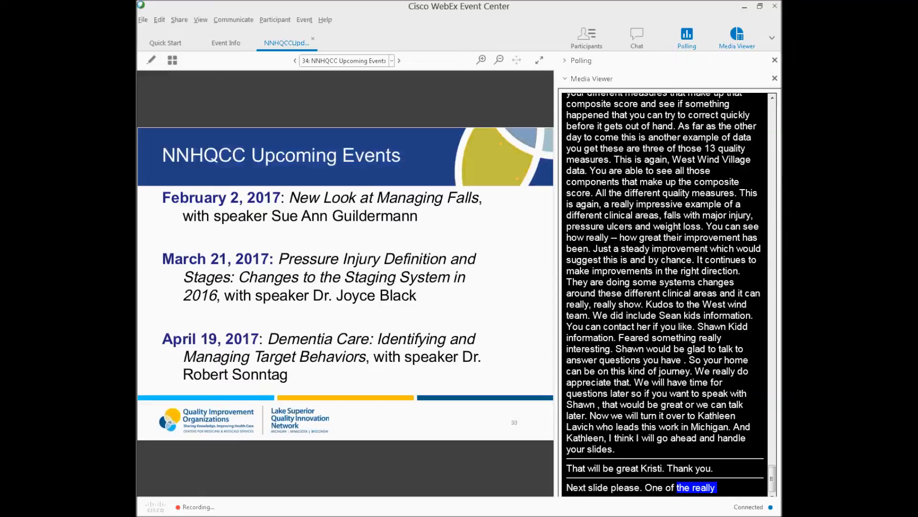
scroll(down, 3)
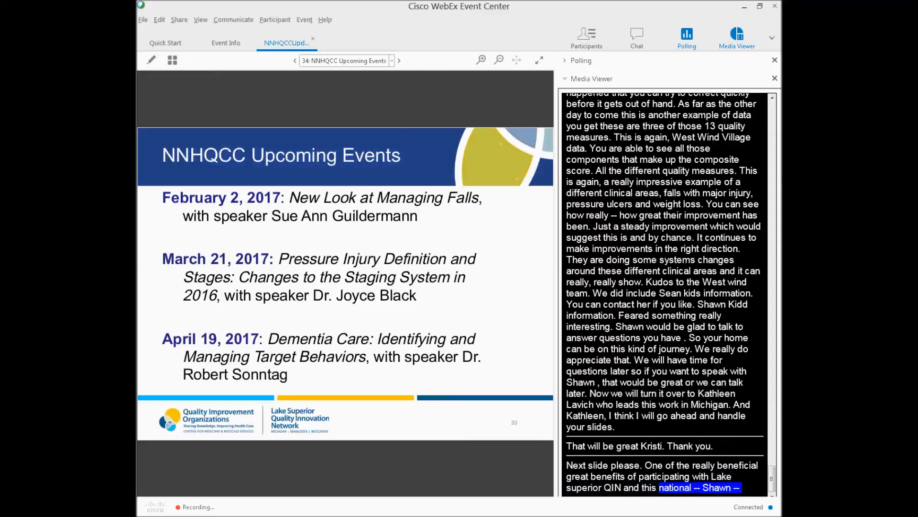
scroll(down, 3)
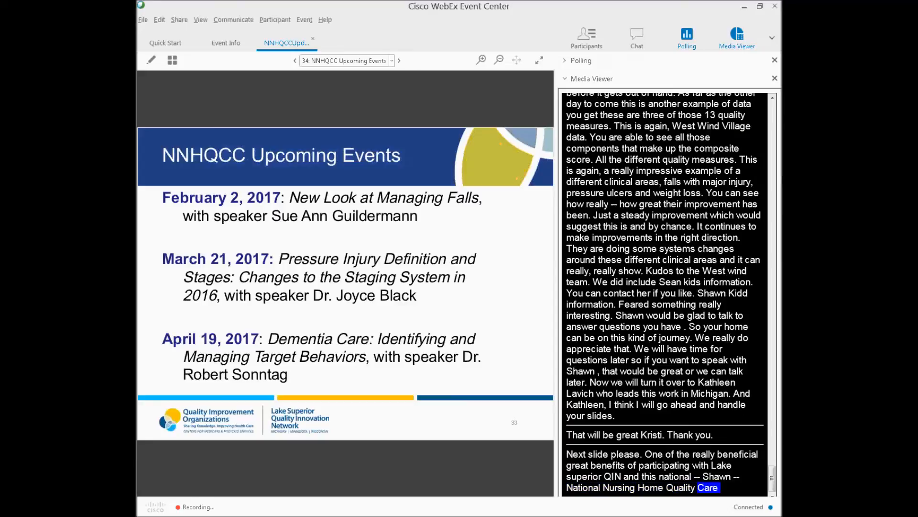
scroll(down, 3)
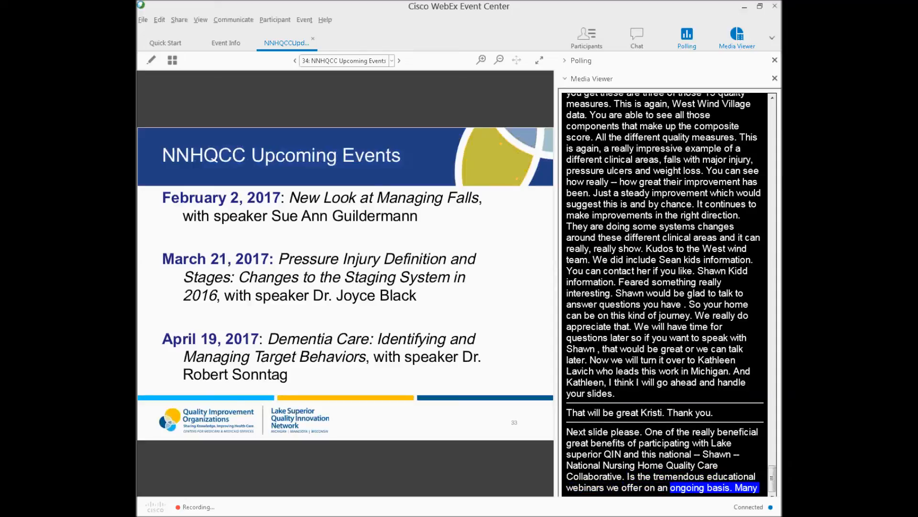
scroll(down, 3)
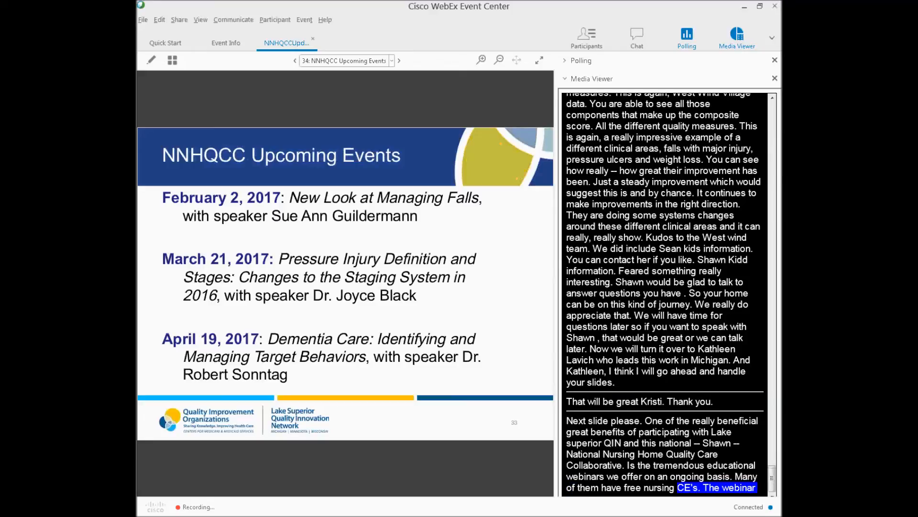
scroll(down, 3)
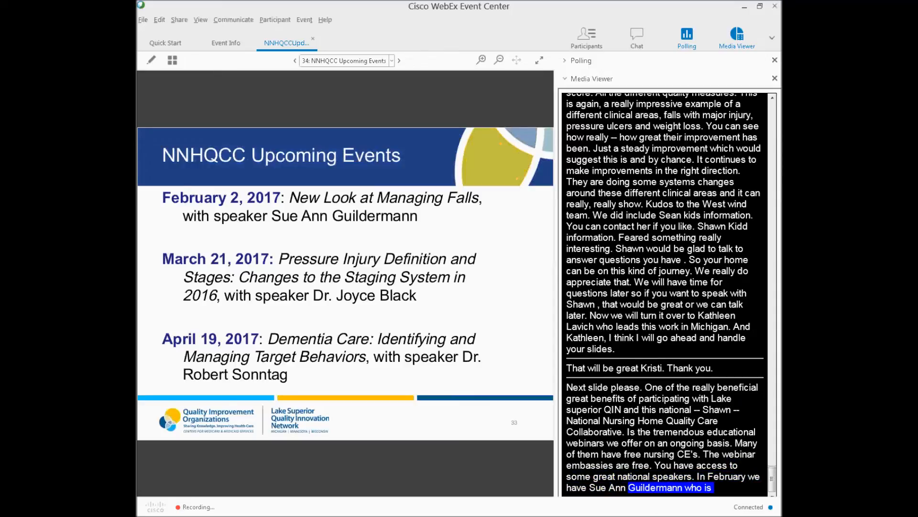
scroll(down, 3)
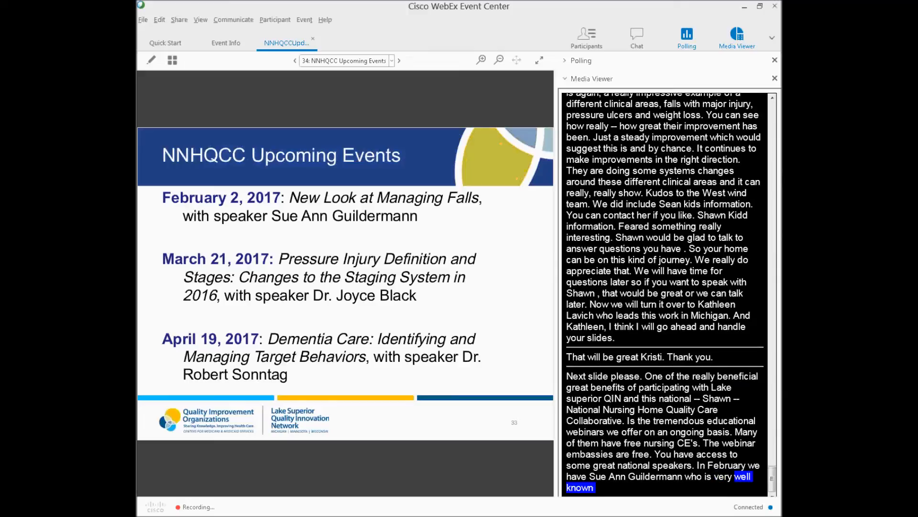
scroll(down, 3)
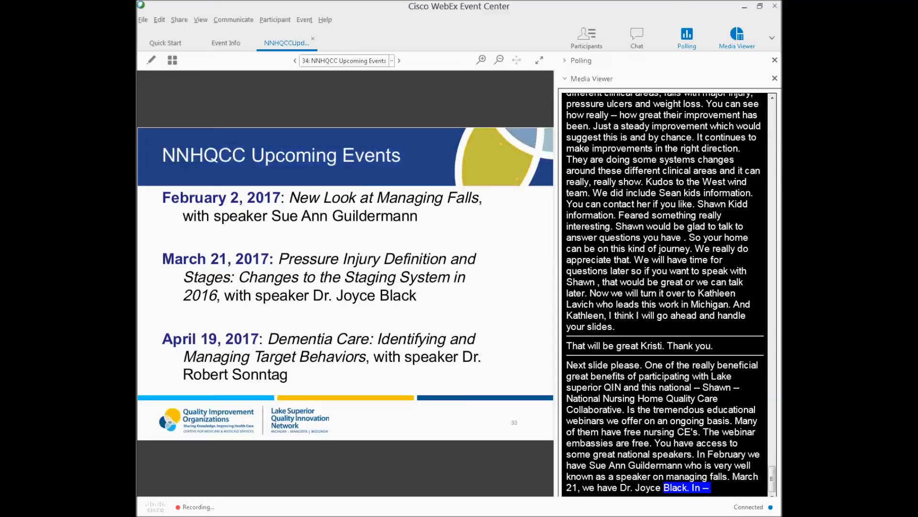
scroll(down, 3)
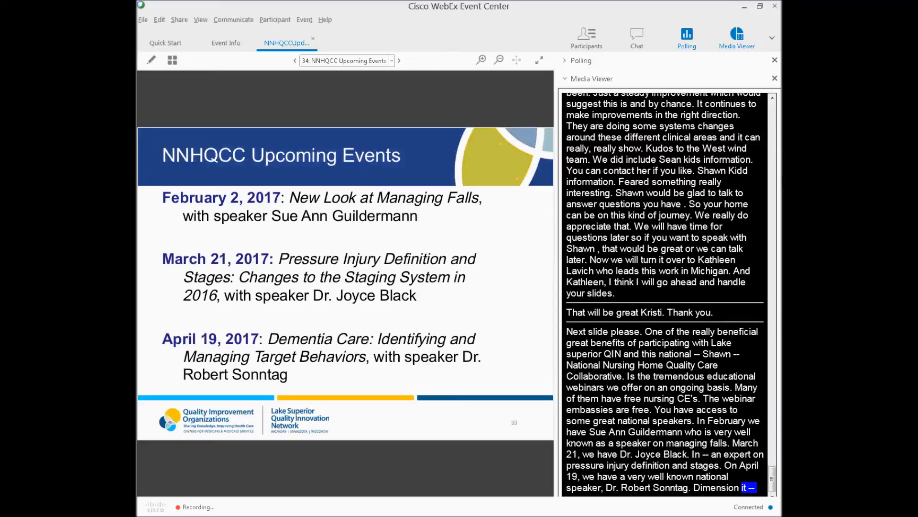
scroll(down, 3)
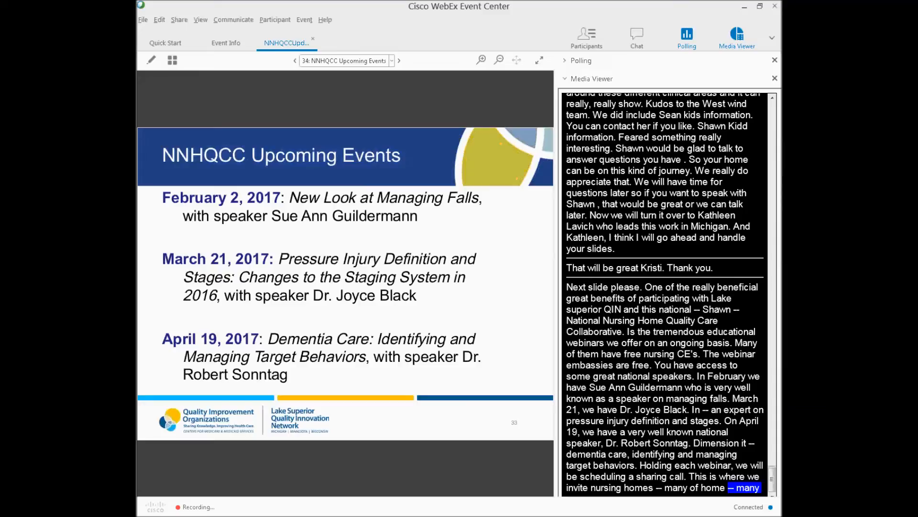
scroll(down, 3)
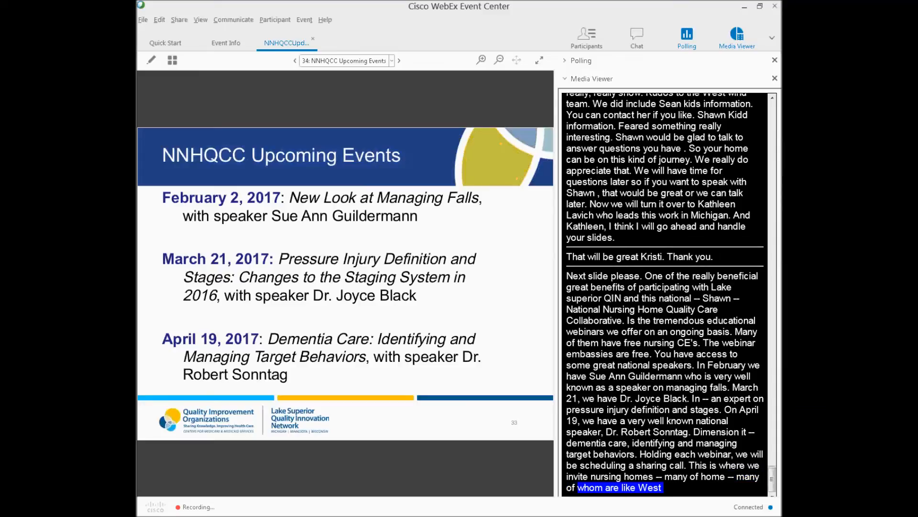
scroll(down, 3)
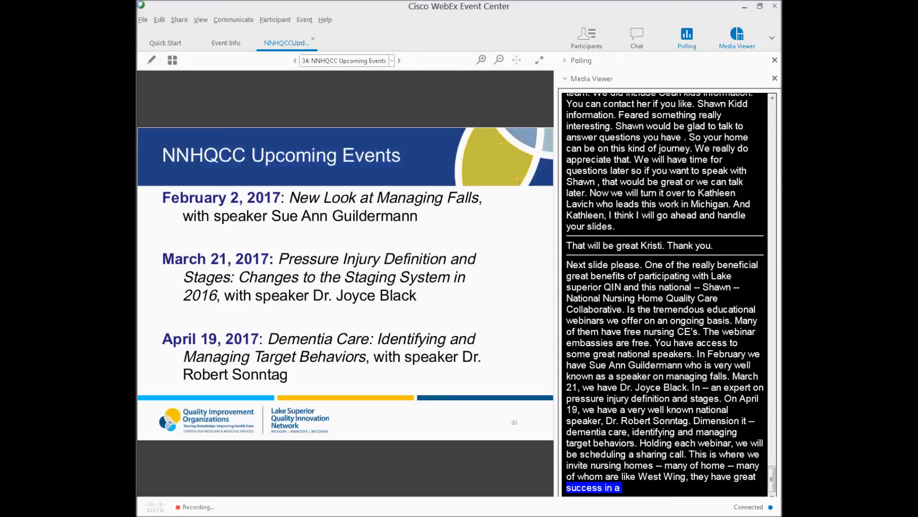
scroll(down, 3)
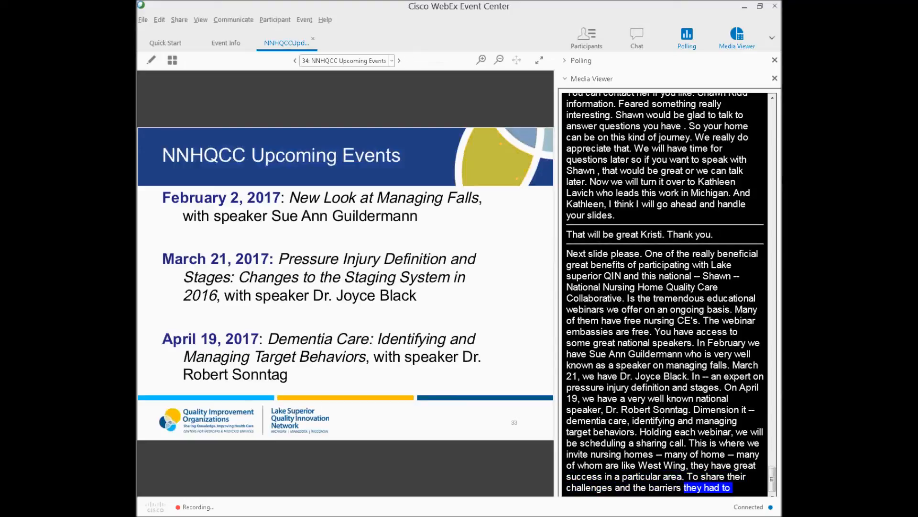
scroll(down, 3)
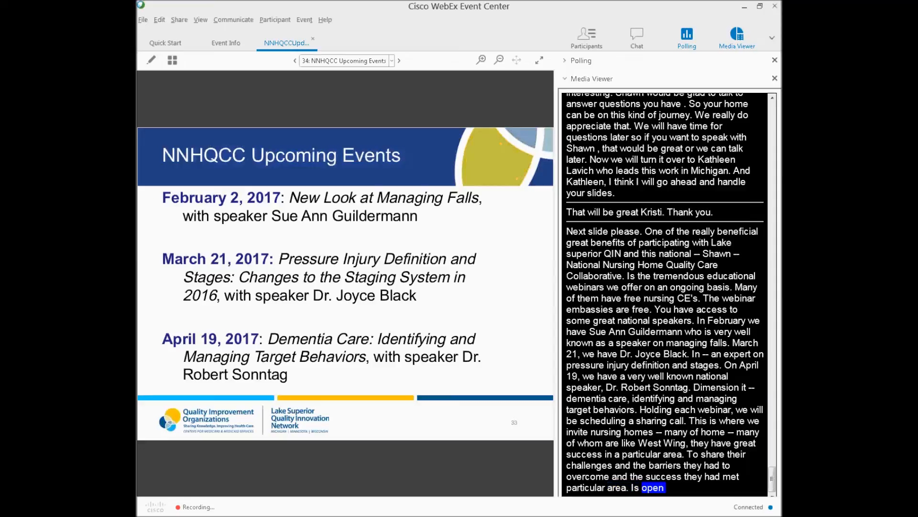
scroll(down, 3)
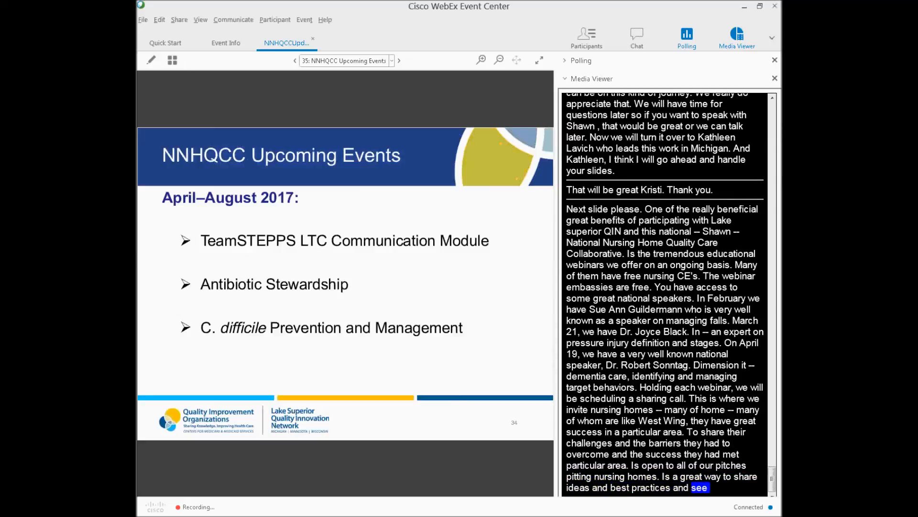
Advance to slide 36, Lake Superior QIN Website, with the nursing-home-quality link
scroll(down, 3)
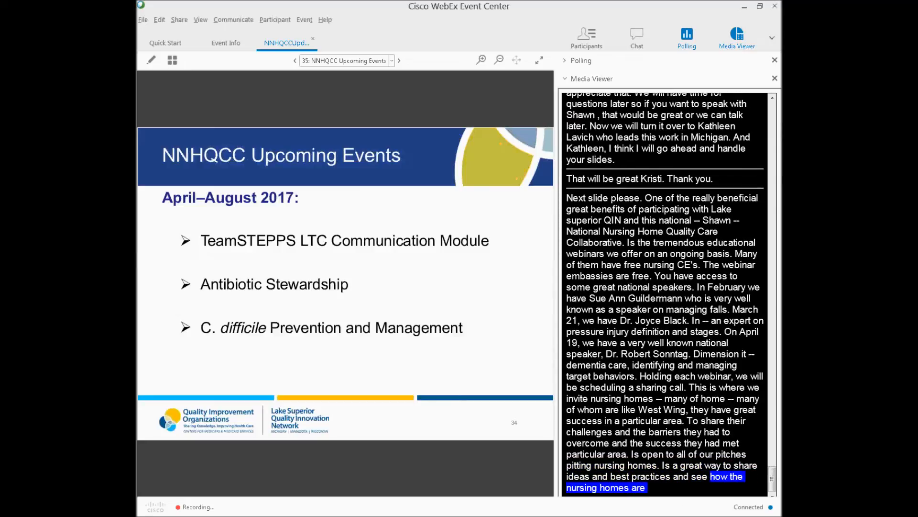
scroll(down, 3)
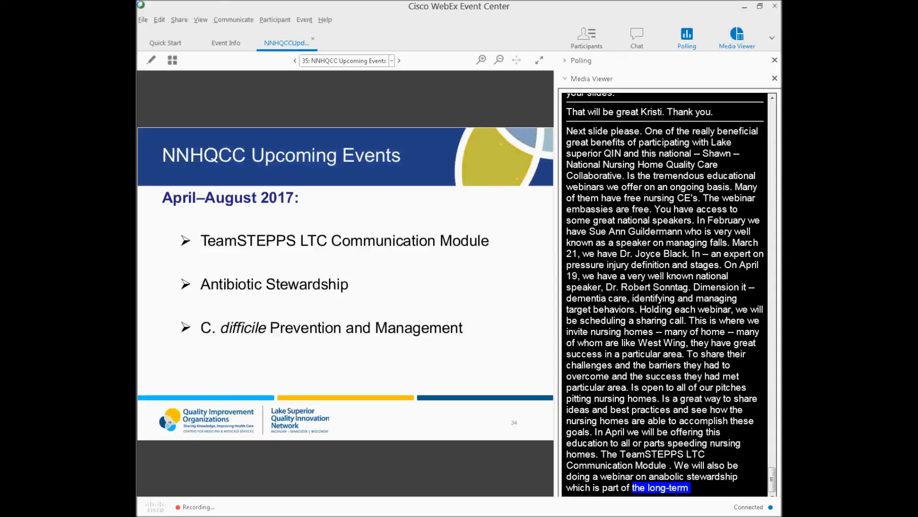
scroll(down, 3)
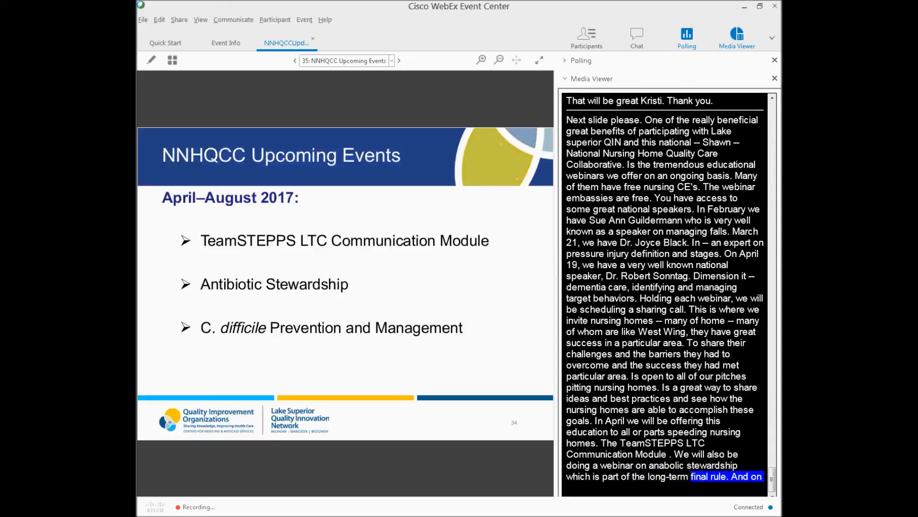
click(399, 61)
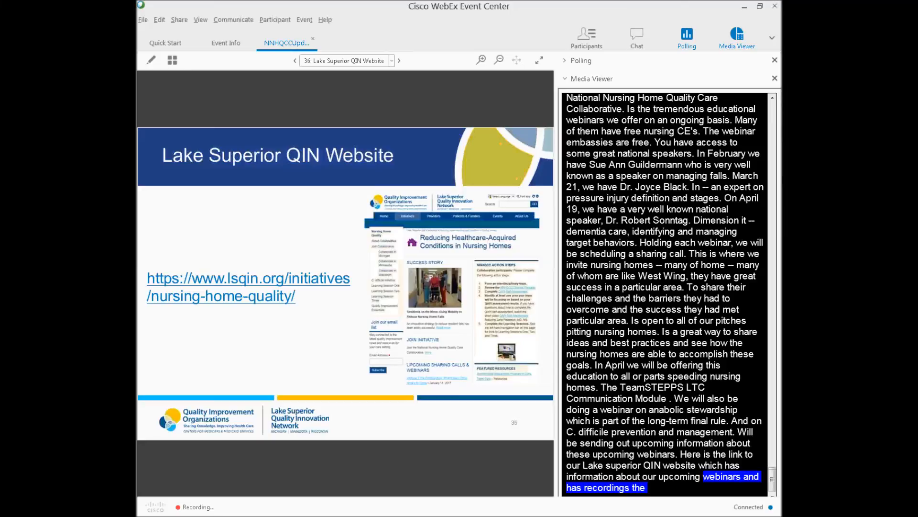
Advance past slide 37, We are here to help!, to slide 38, Questions?
click(399, 60)
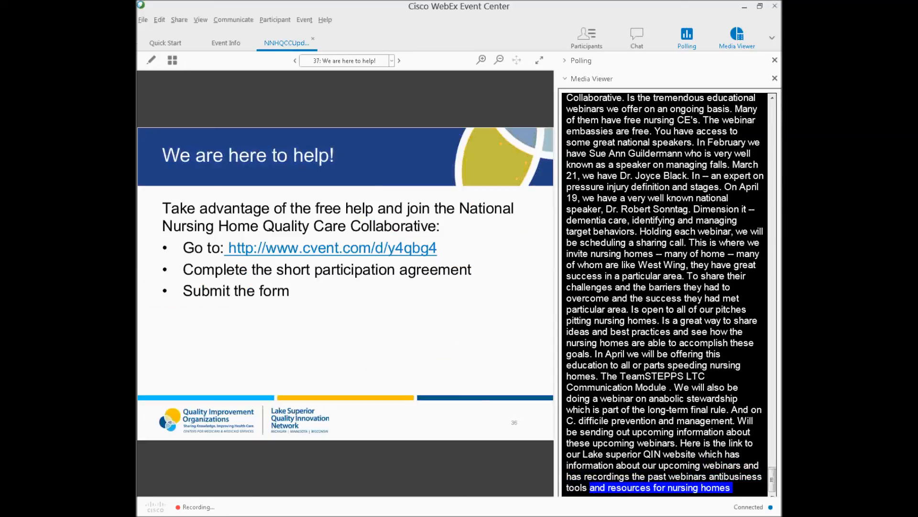
scroll(down, 3)
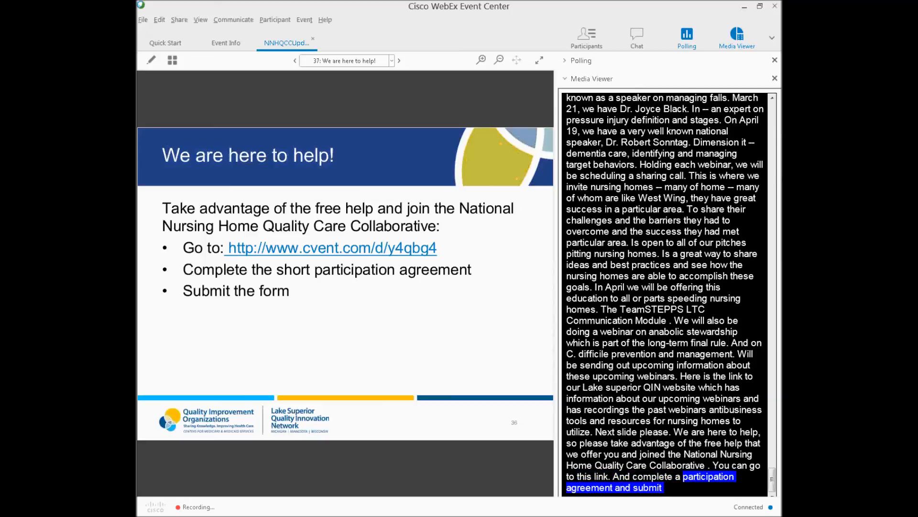
scroll(down, 3)
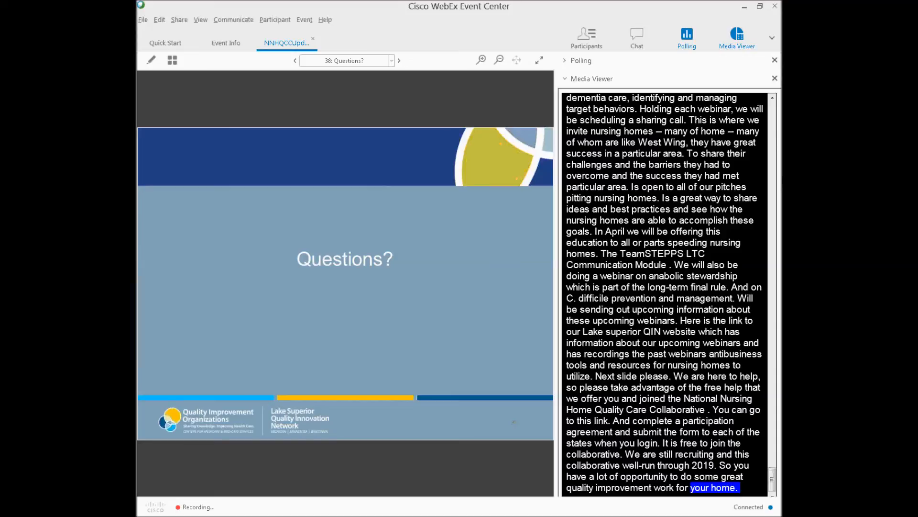
scroll(down, 3)
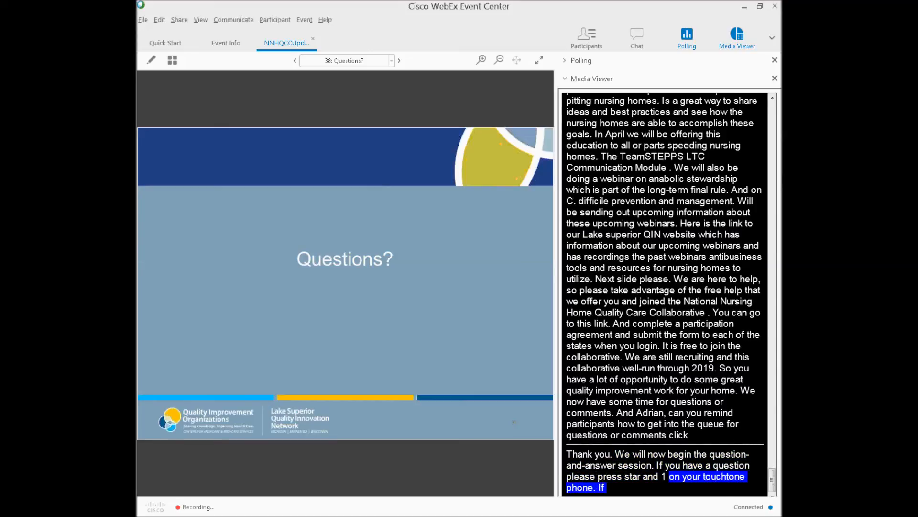
scroll(down, 3)
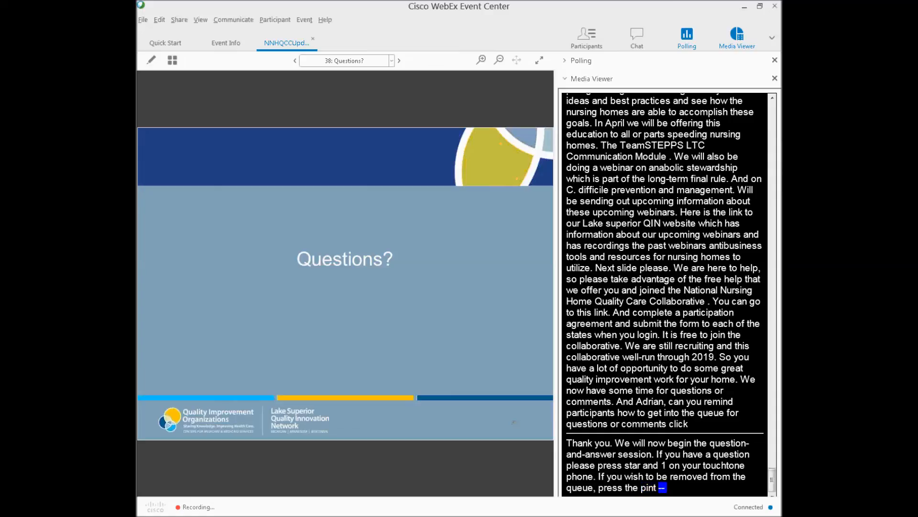
scroll(down, 3)
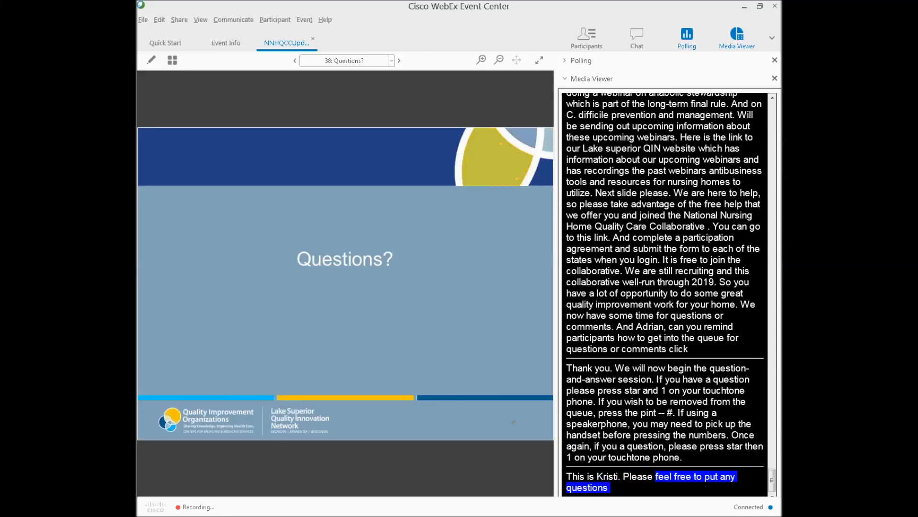
scroll(down, 3)
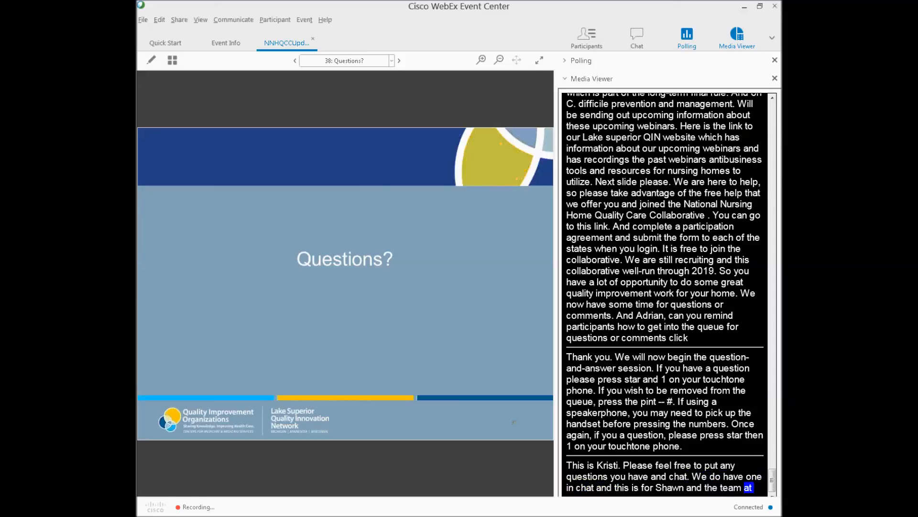
scroll(down, 3)
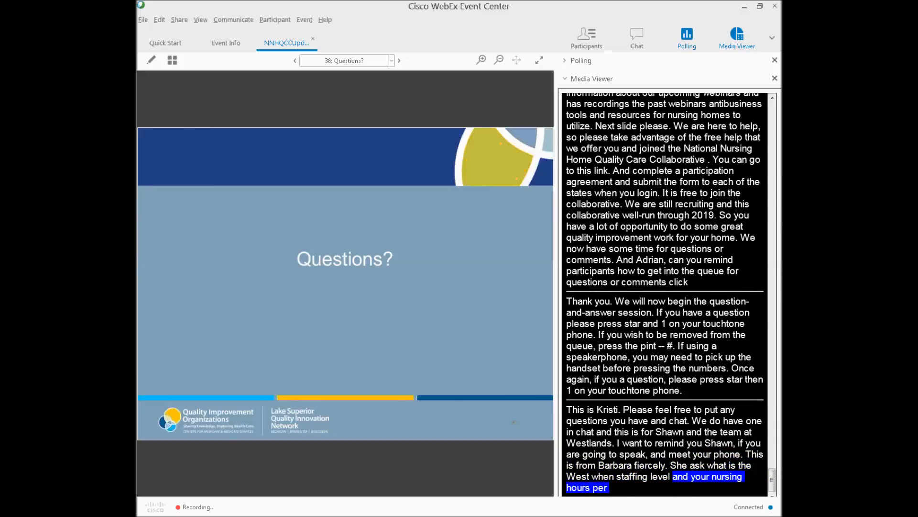
scroll(down, 3)
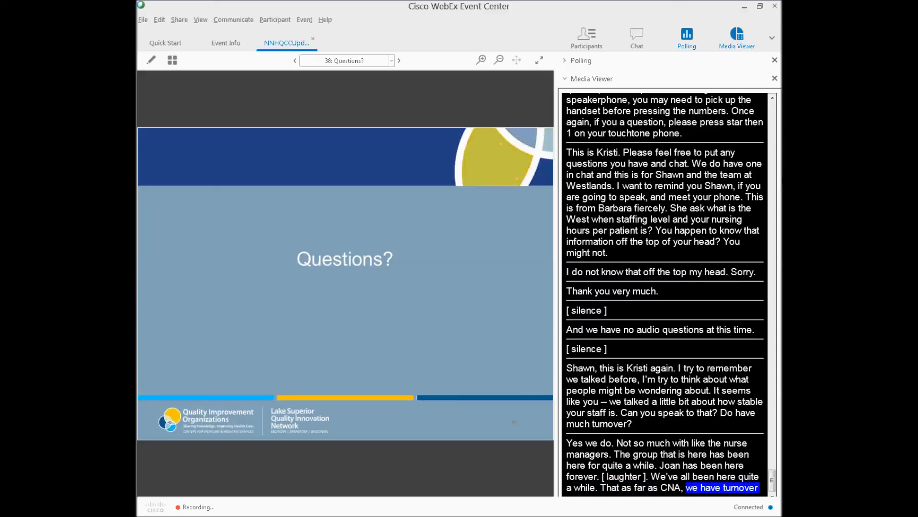
scroll(down, 3)
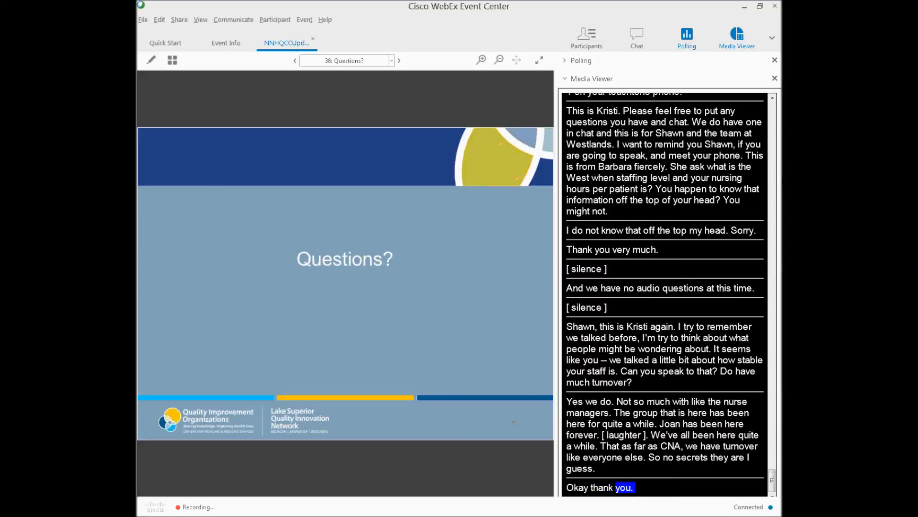
scroll(down, 3)
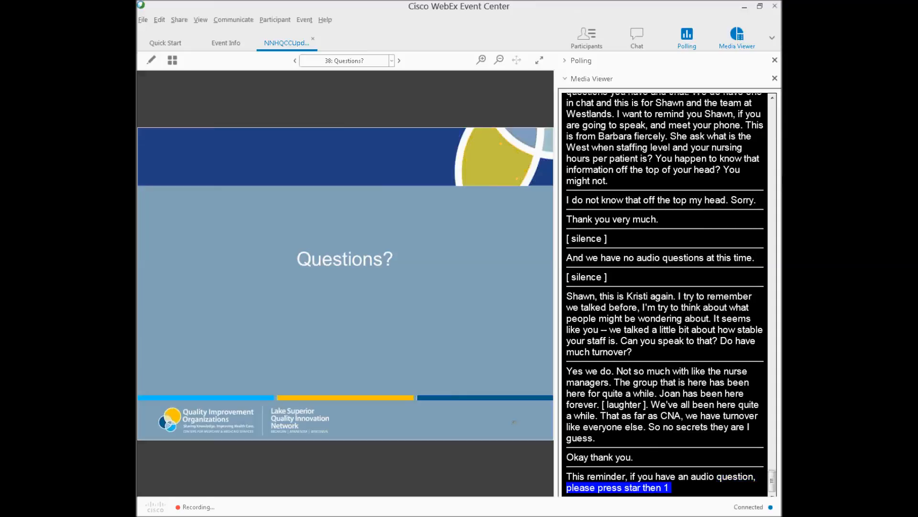
scroll(down, 3)
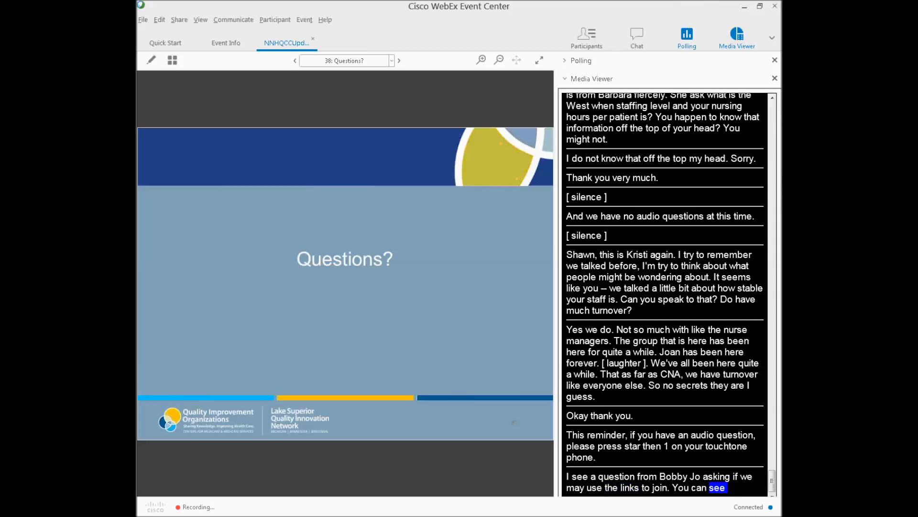
scroll(down, 3)
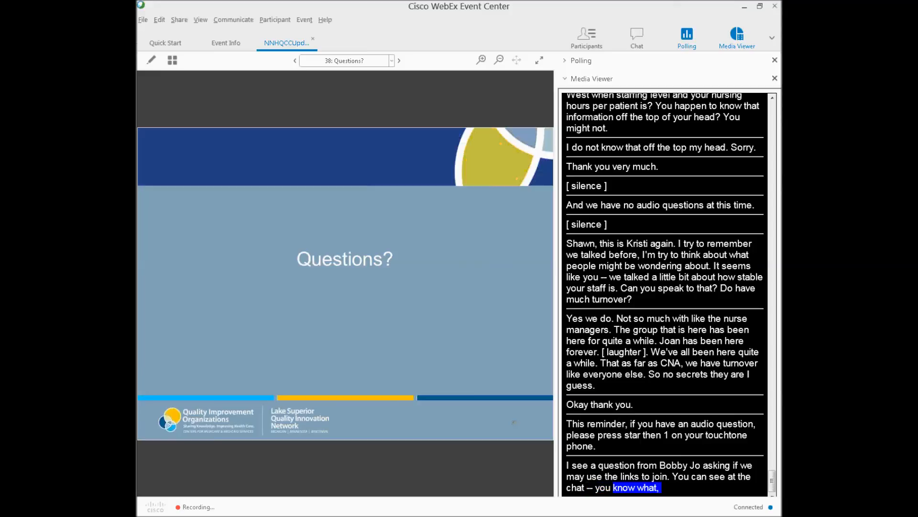
scroll(down, 3)
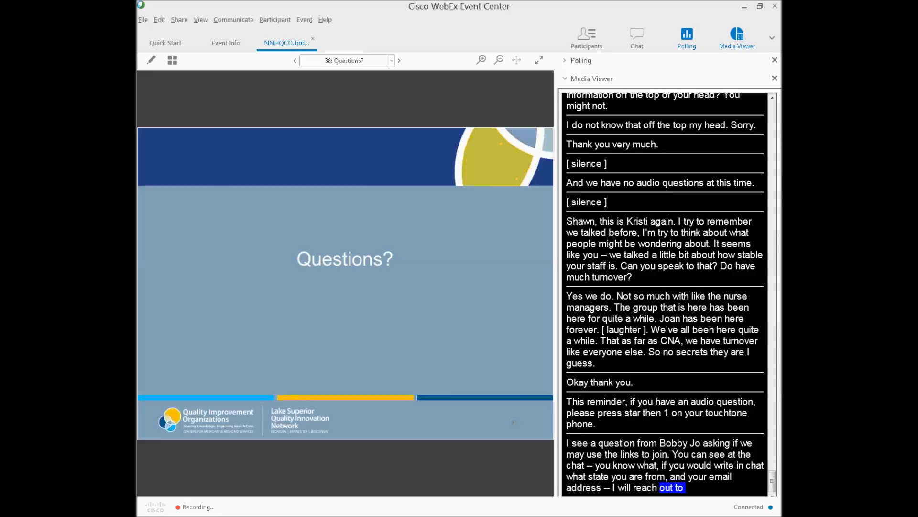
scroll(down, 3)
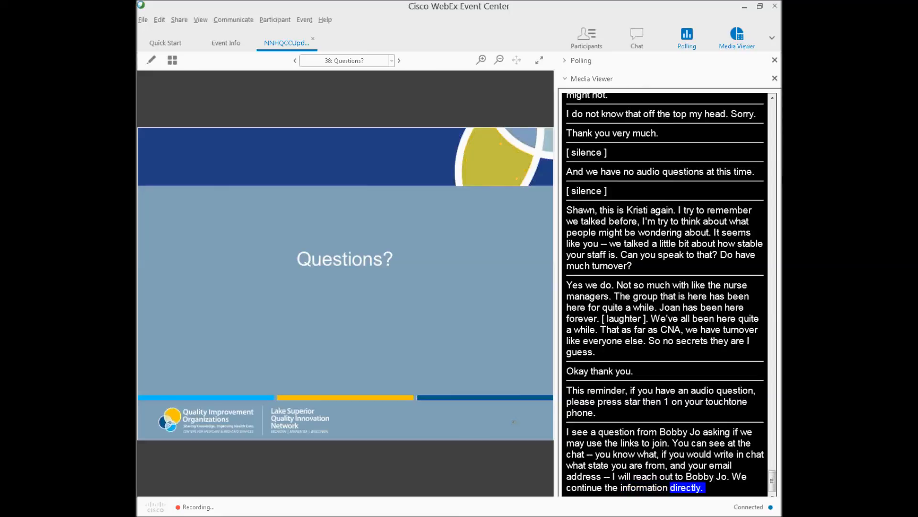
scroll(down, 3)
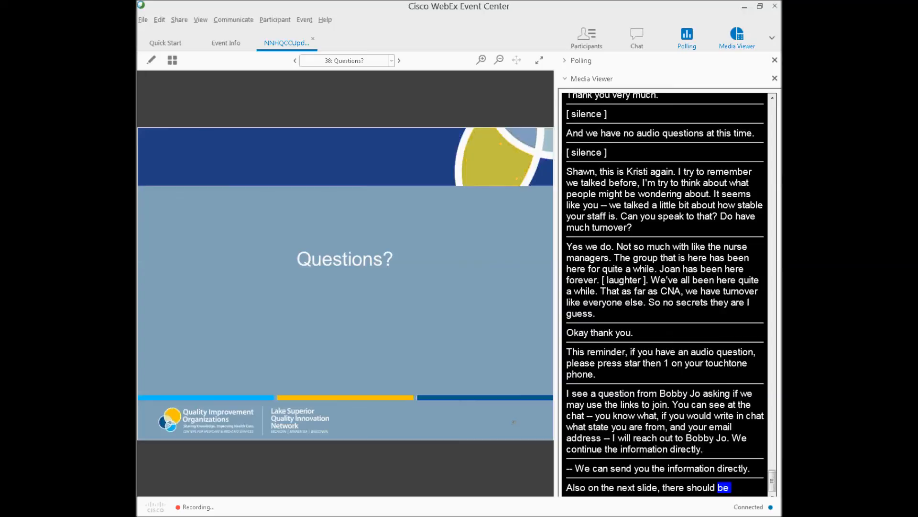
scroll(down, 3)
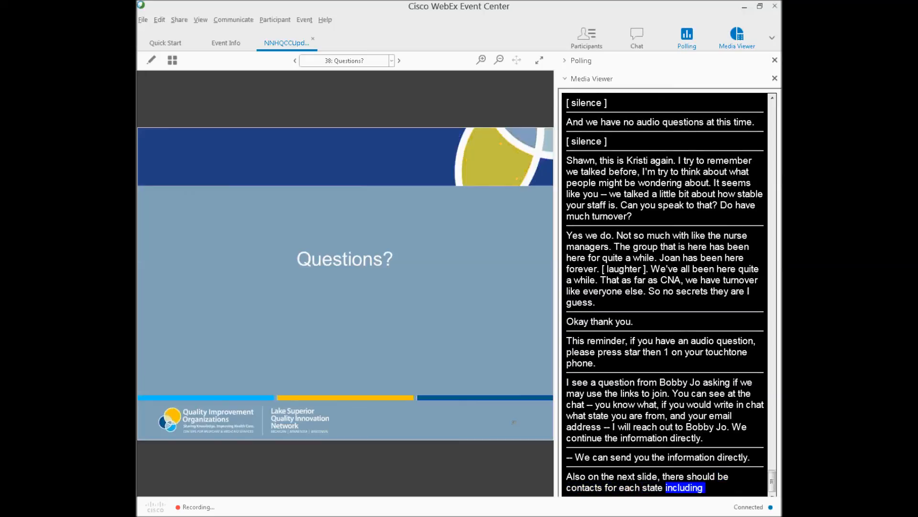
scroll(down, 3)
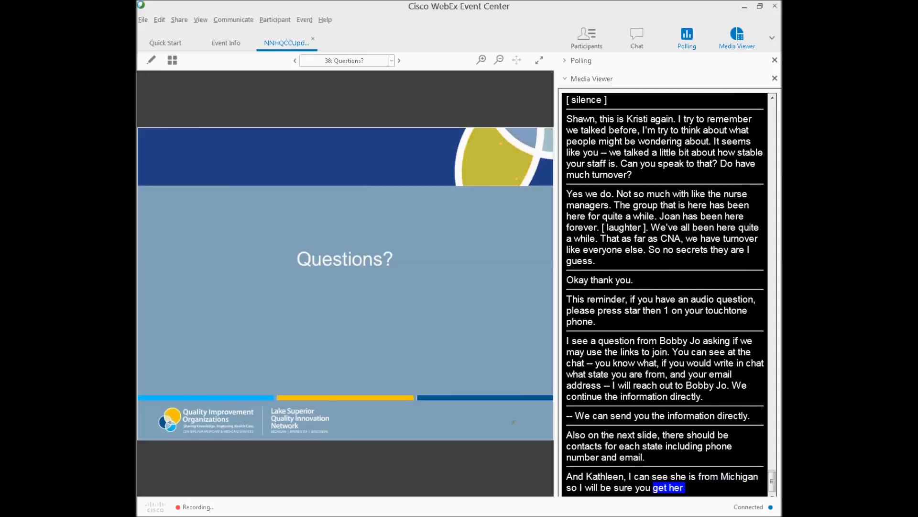
scroll(down, 3)
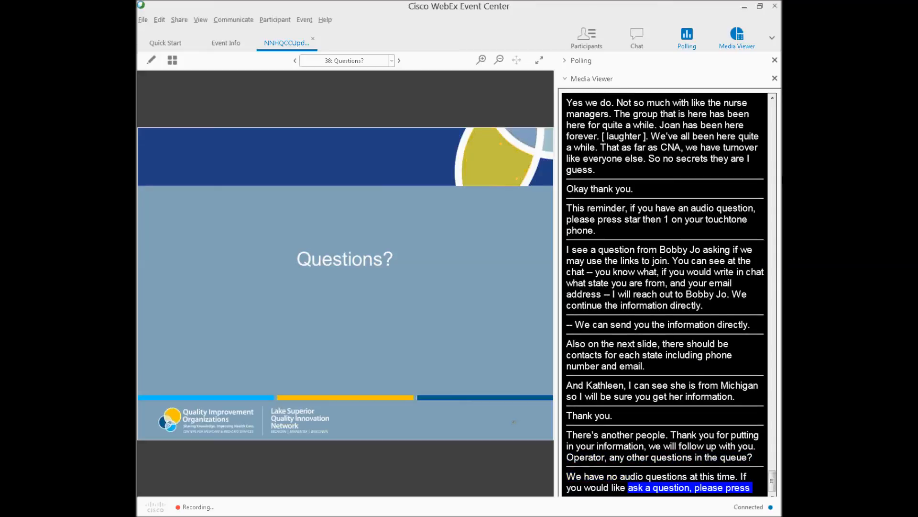
scroll(down, 3)
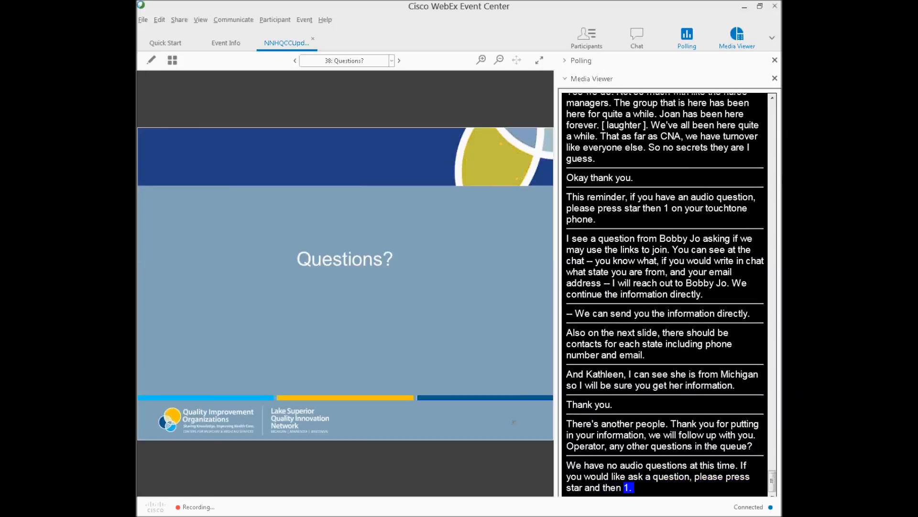
scroll(down, 3)
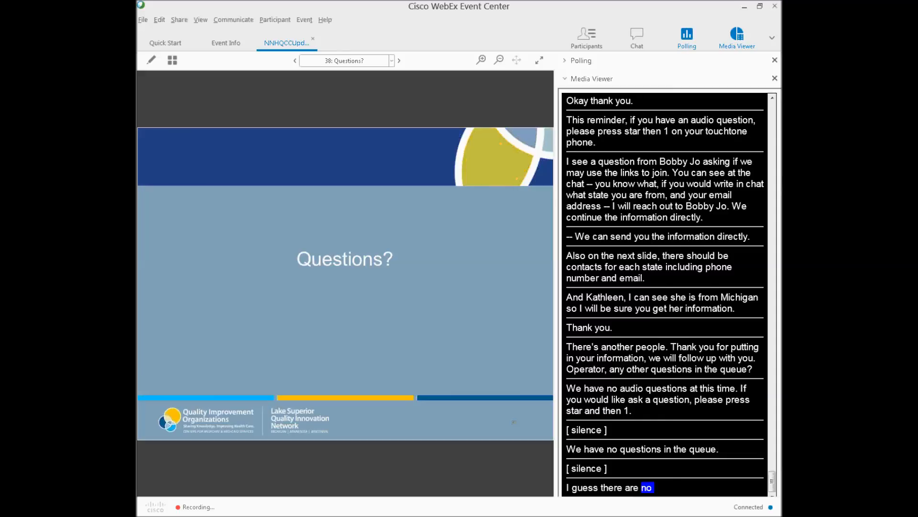
scroll(down, 3)
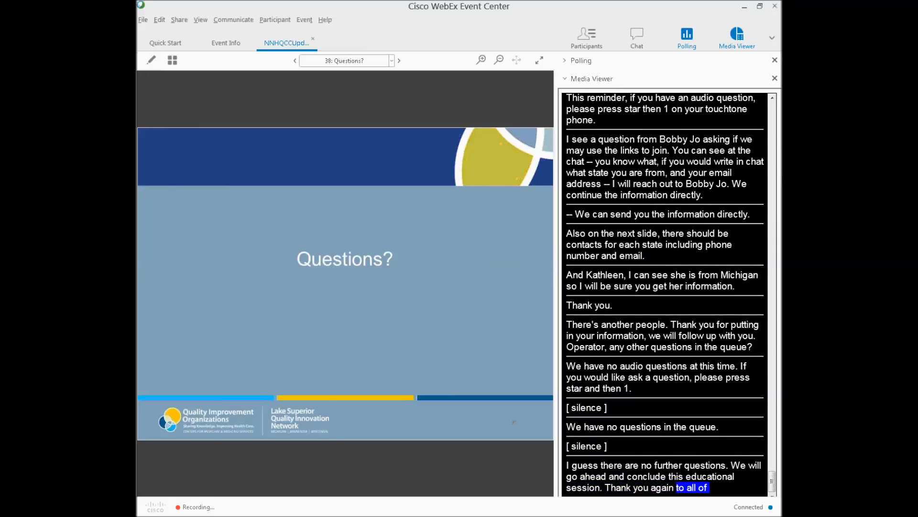
scroll(down, 3)
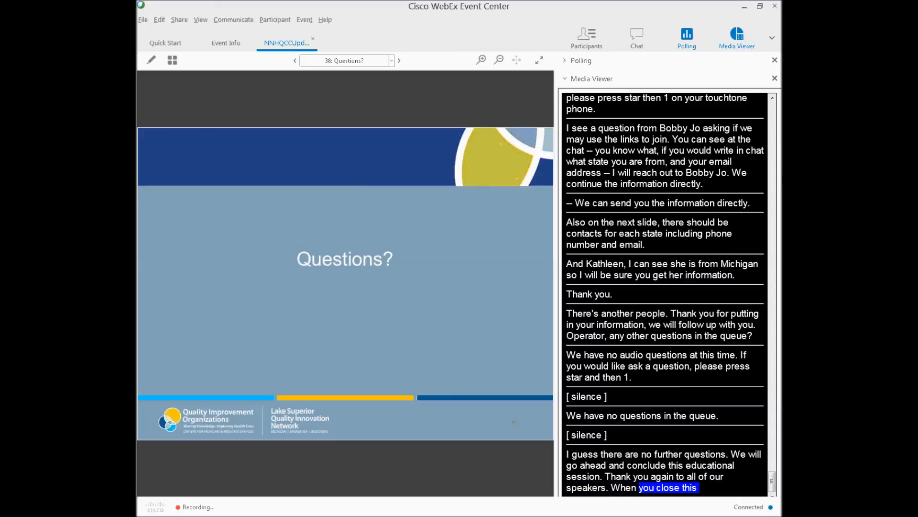
scroll(down, 3)
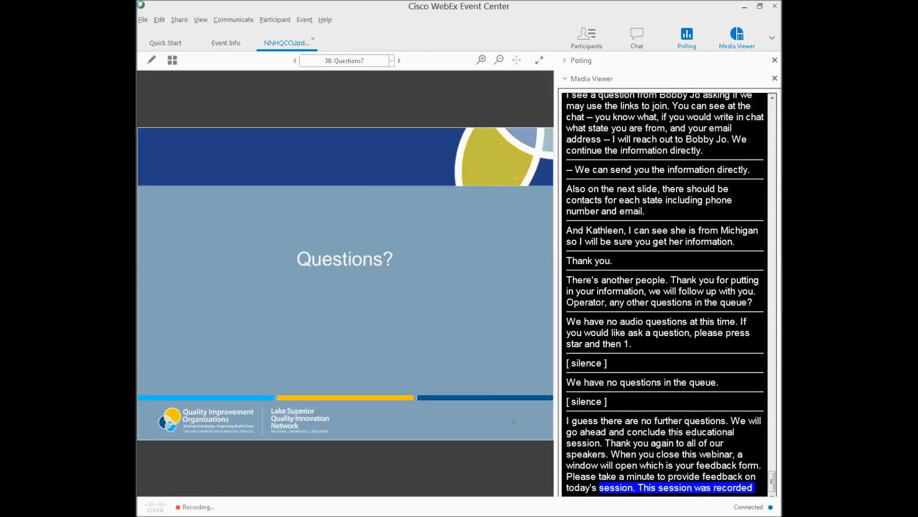
scroll(down, 3)
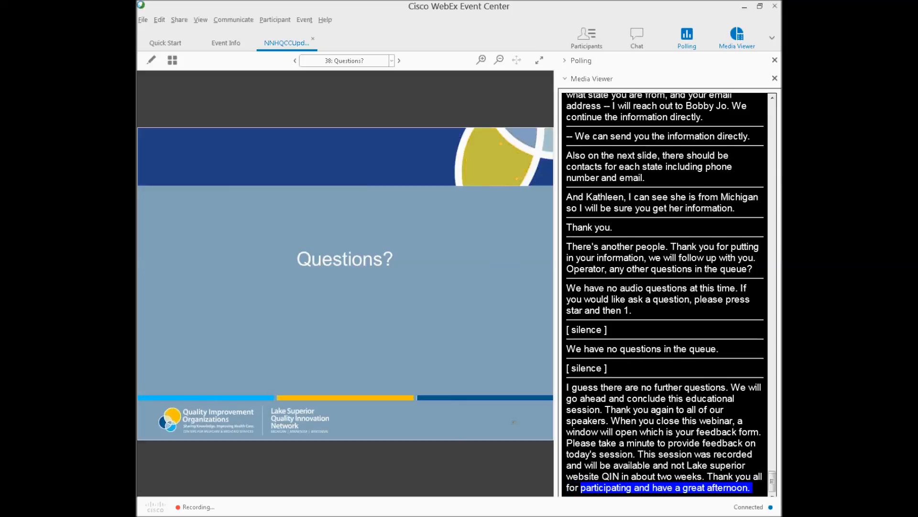
scroll(down, 3)
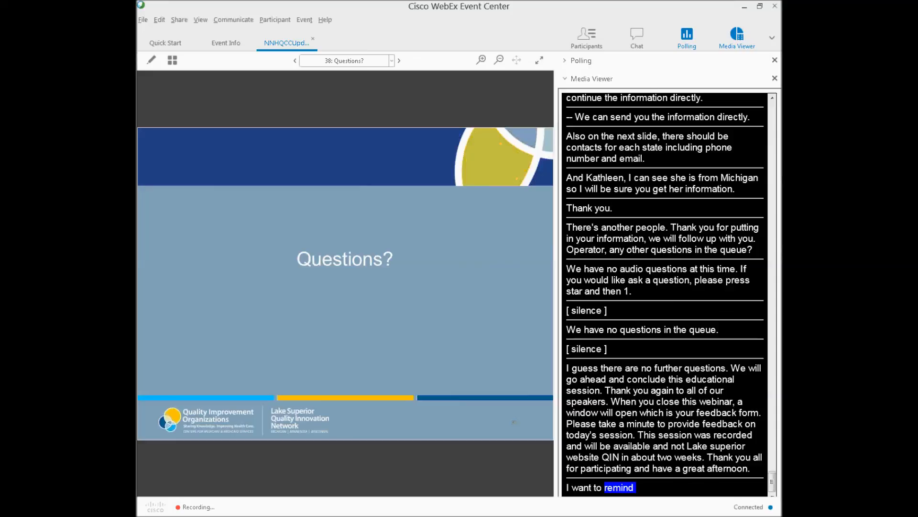
scroll(down, 3)
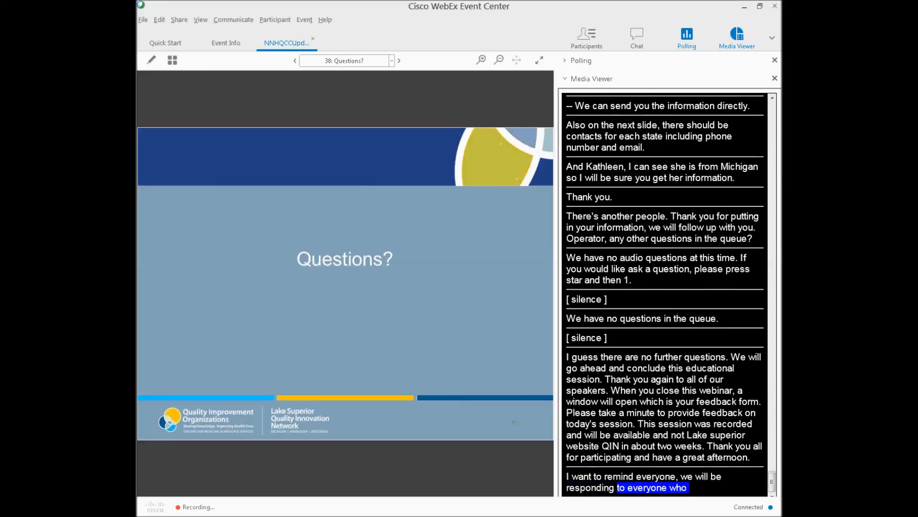